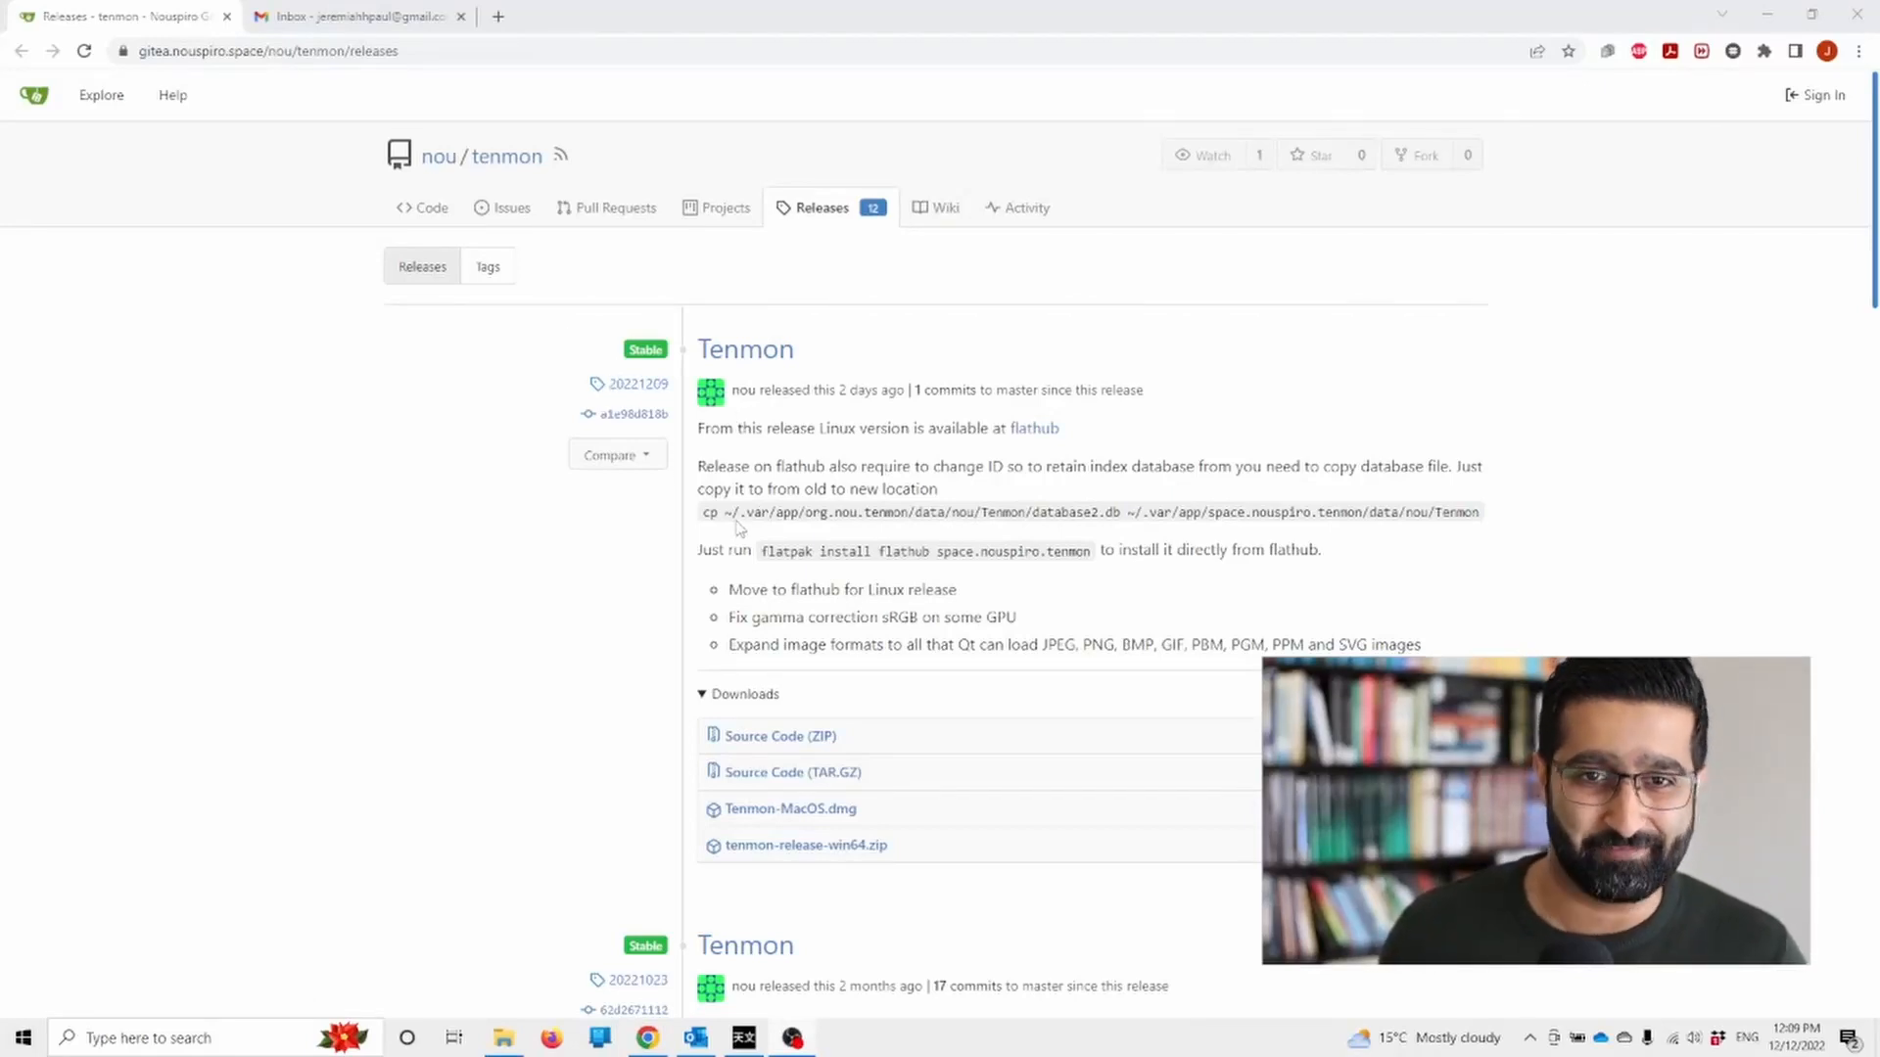
pyautogui.moveTo(813, 370)
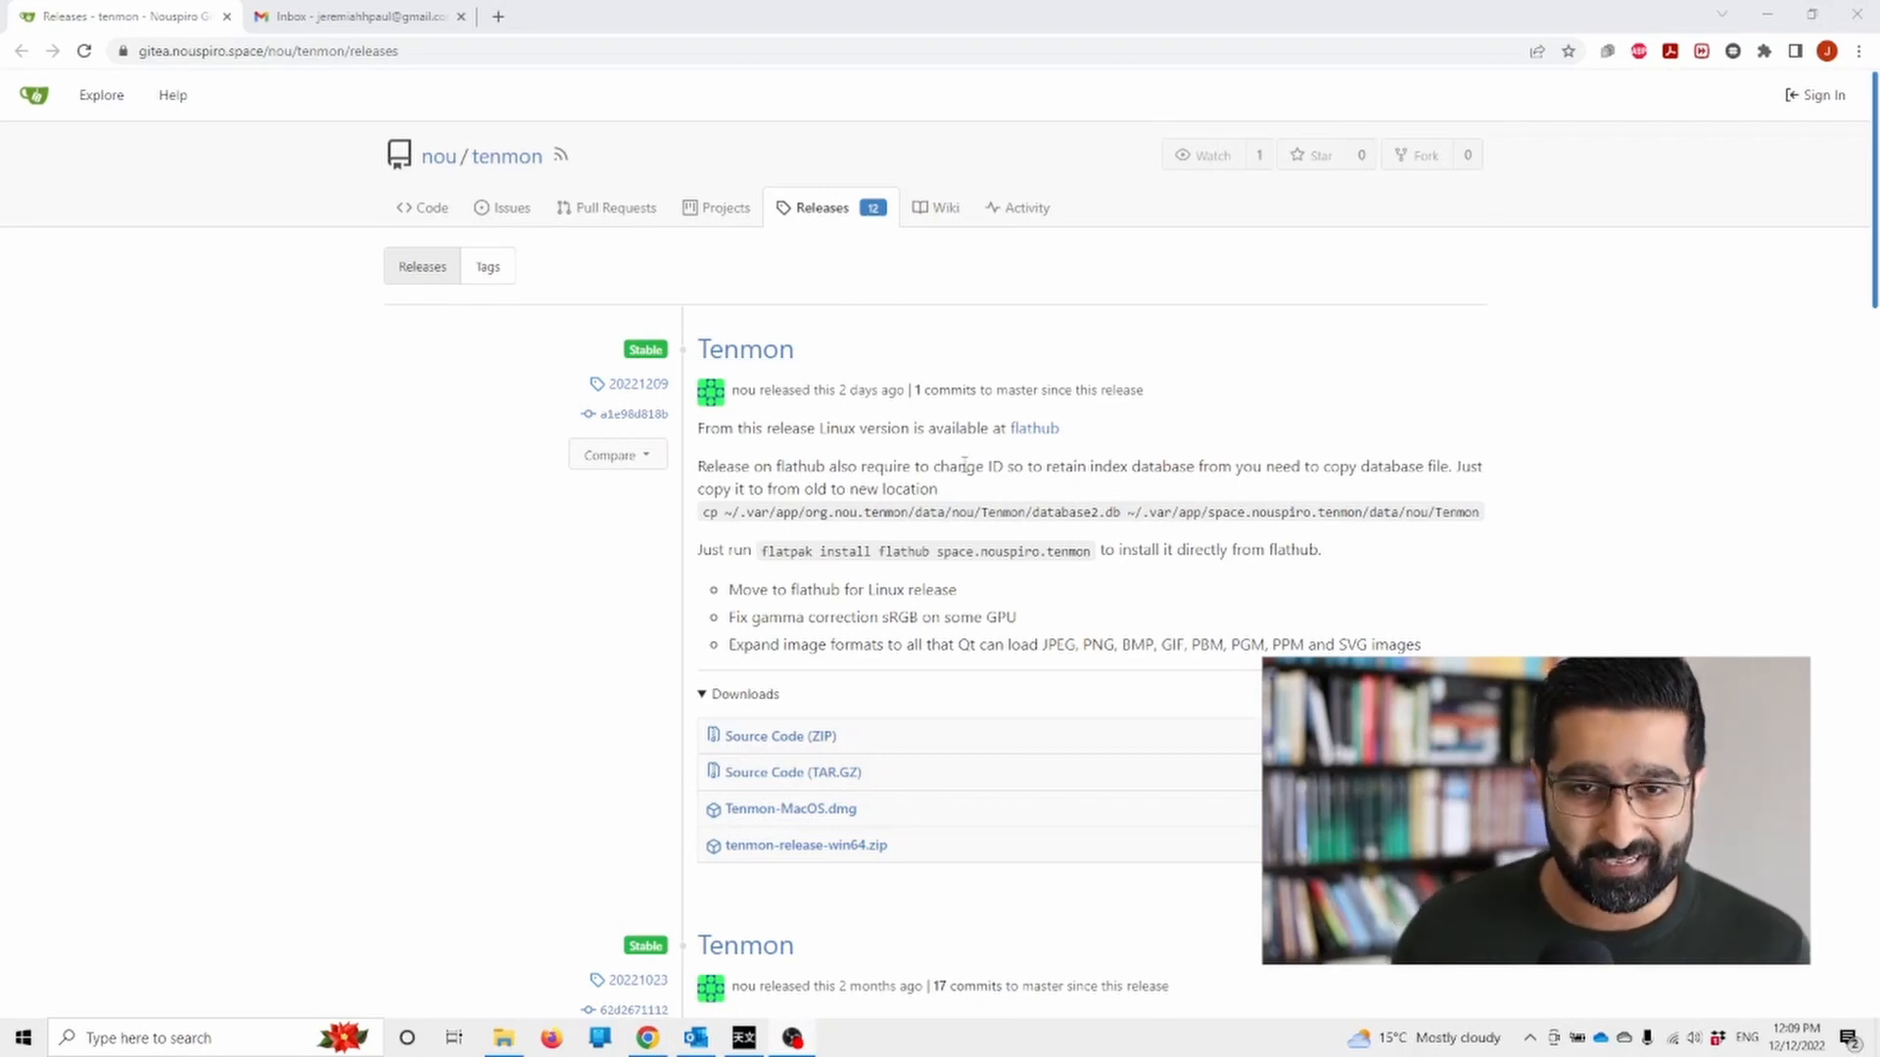
pyautogui.moveTo(1085, 554)
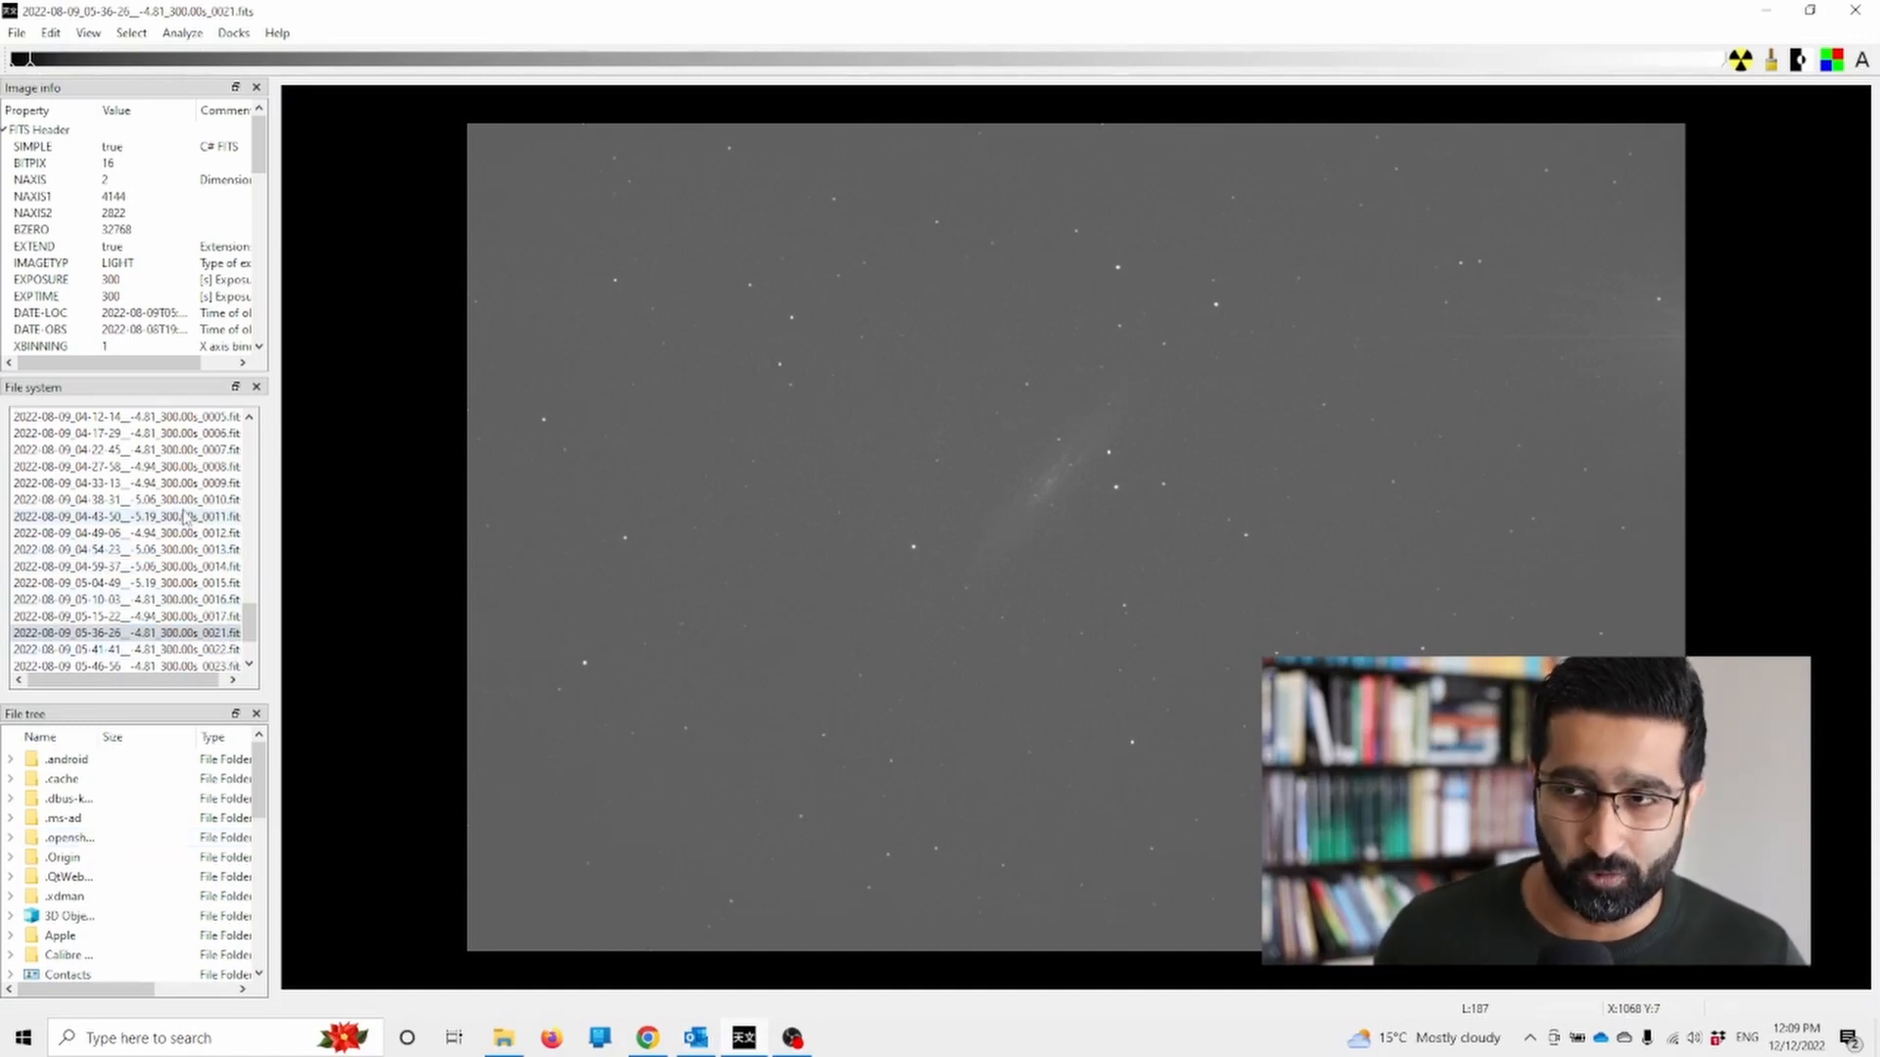
# - Compare subs 0022, 0017 and 0016, returning to 0022 with its satellite trail
pyautogui.click(131, 548)
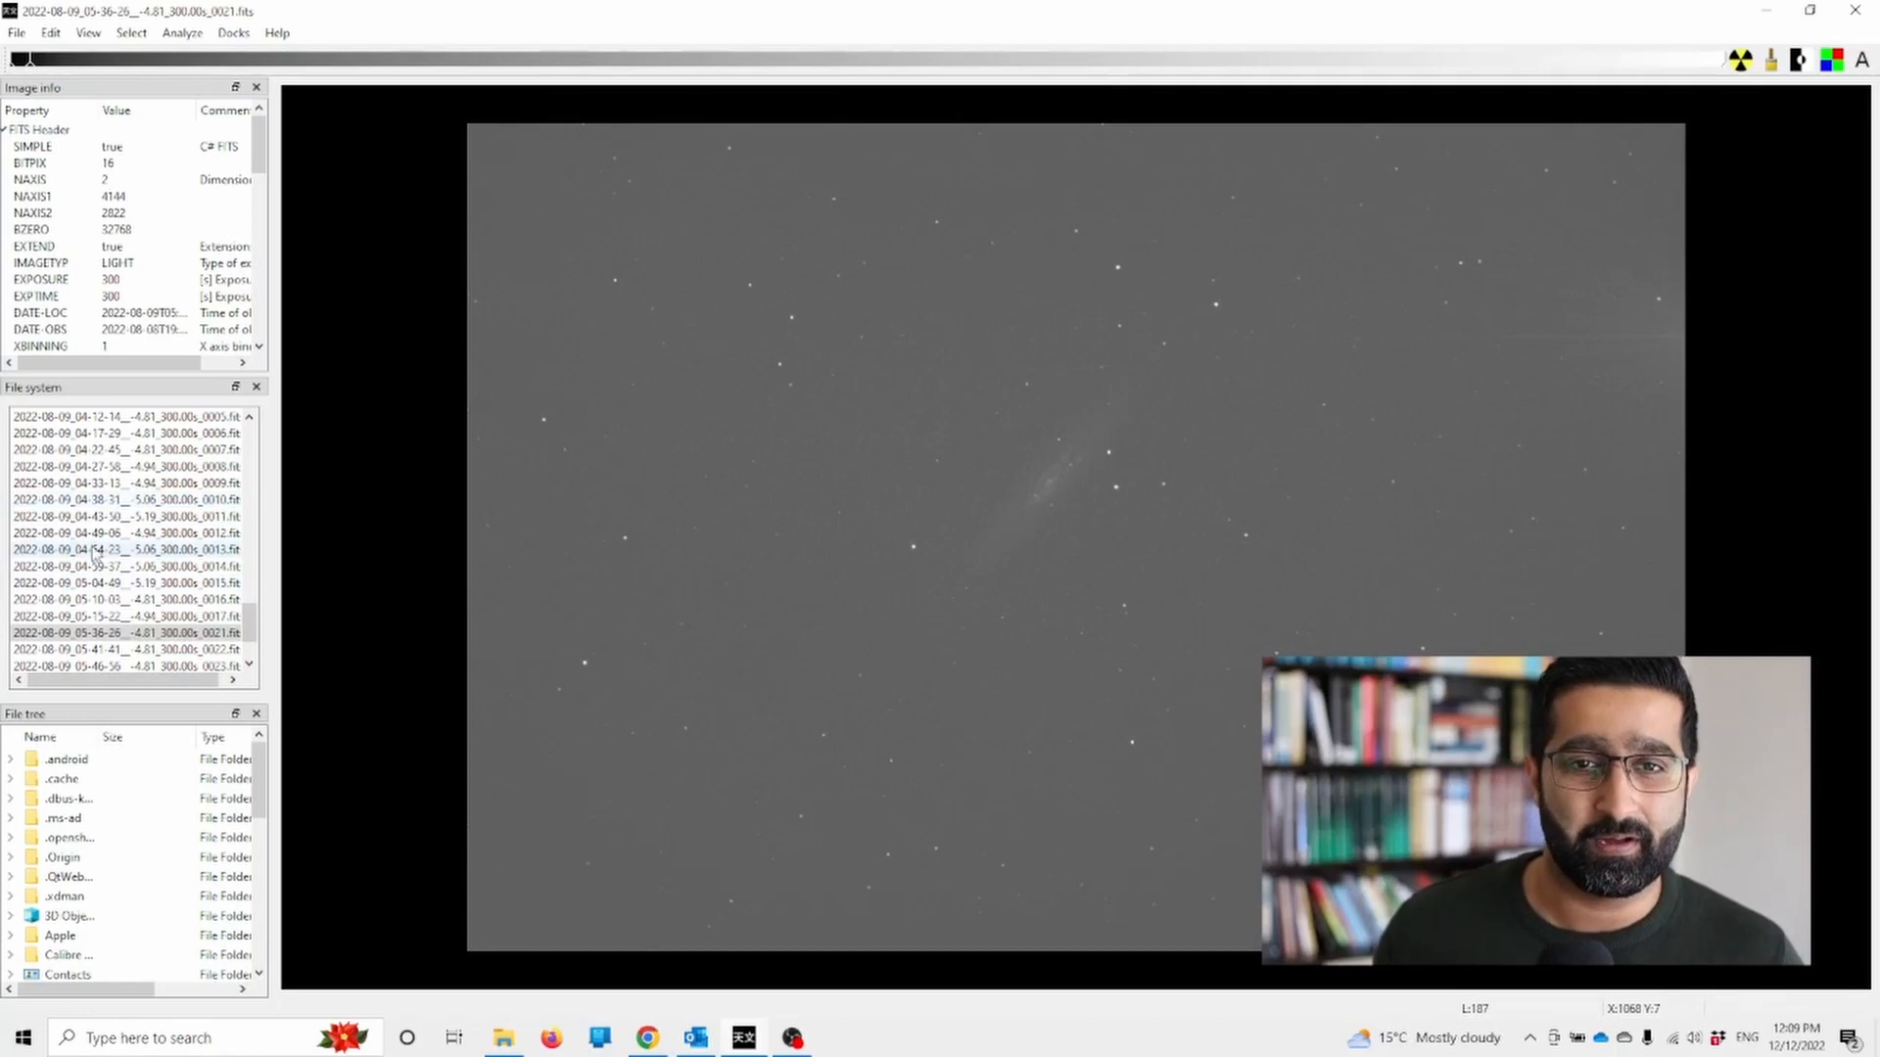
pyautogui.click(131, 517)
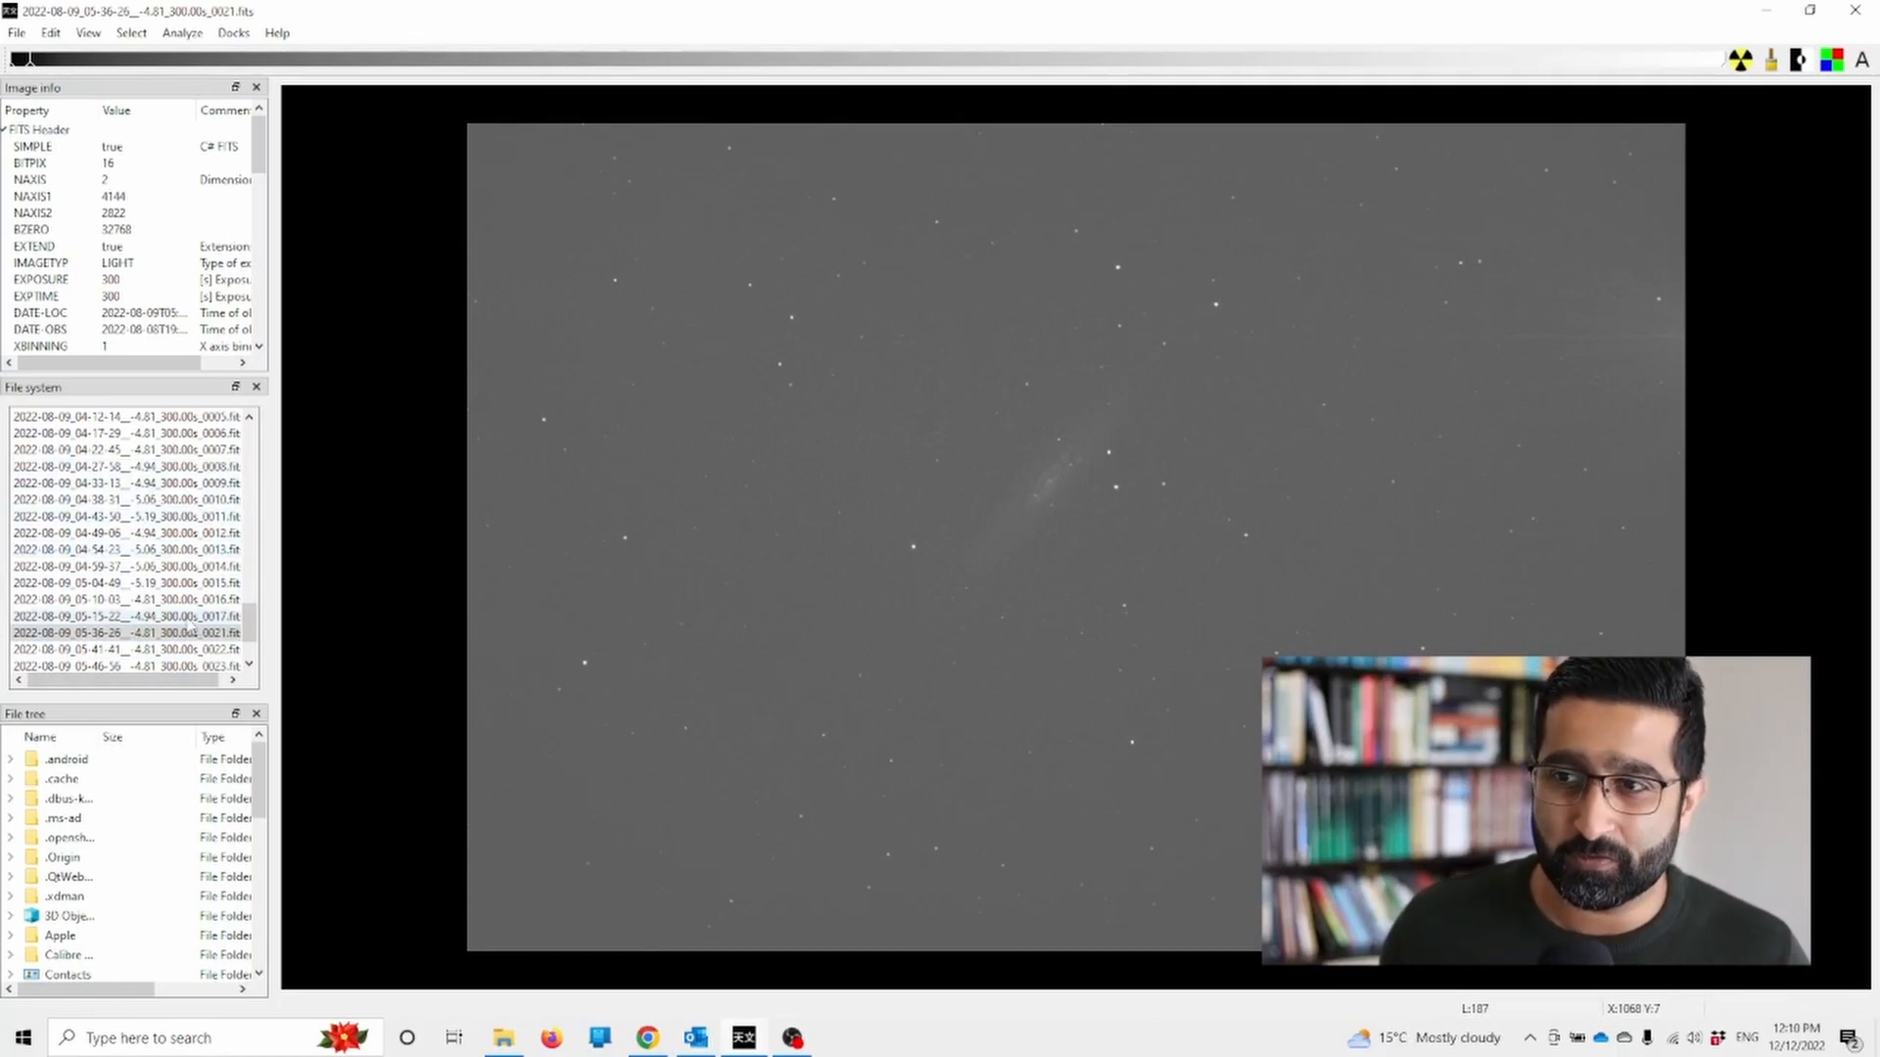
pyautogui.click(131, 648)
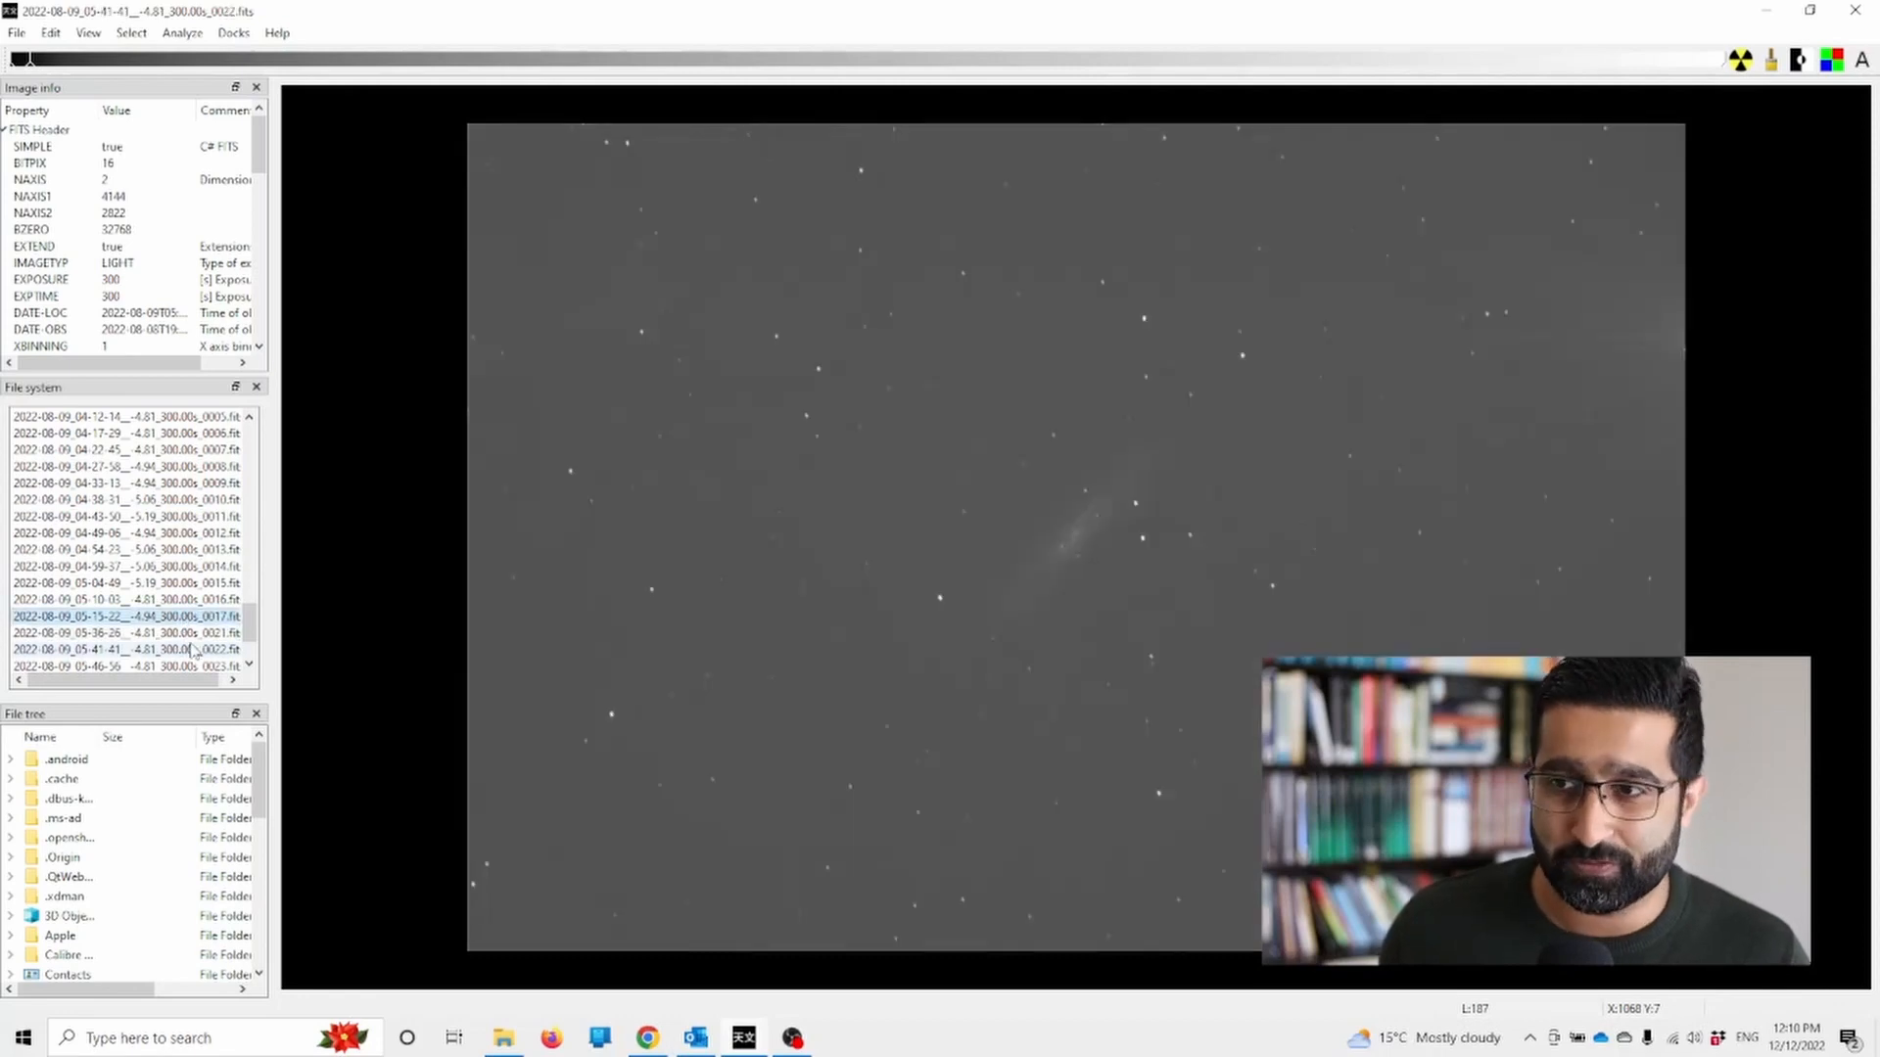
pyautogui.click(120, 617)
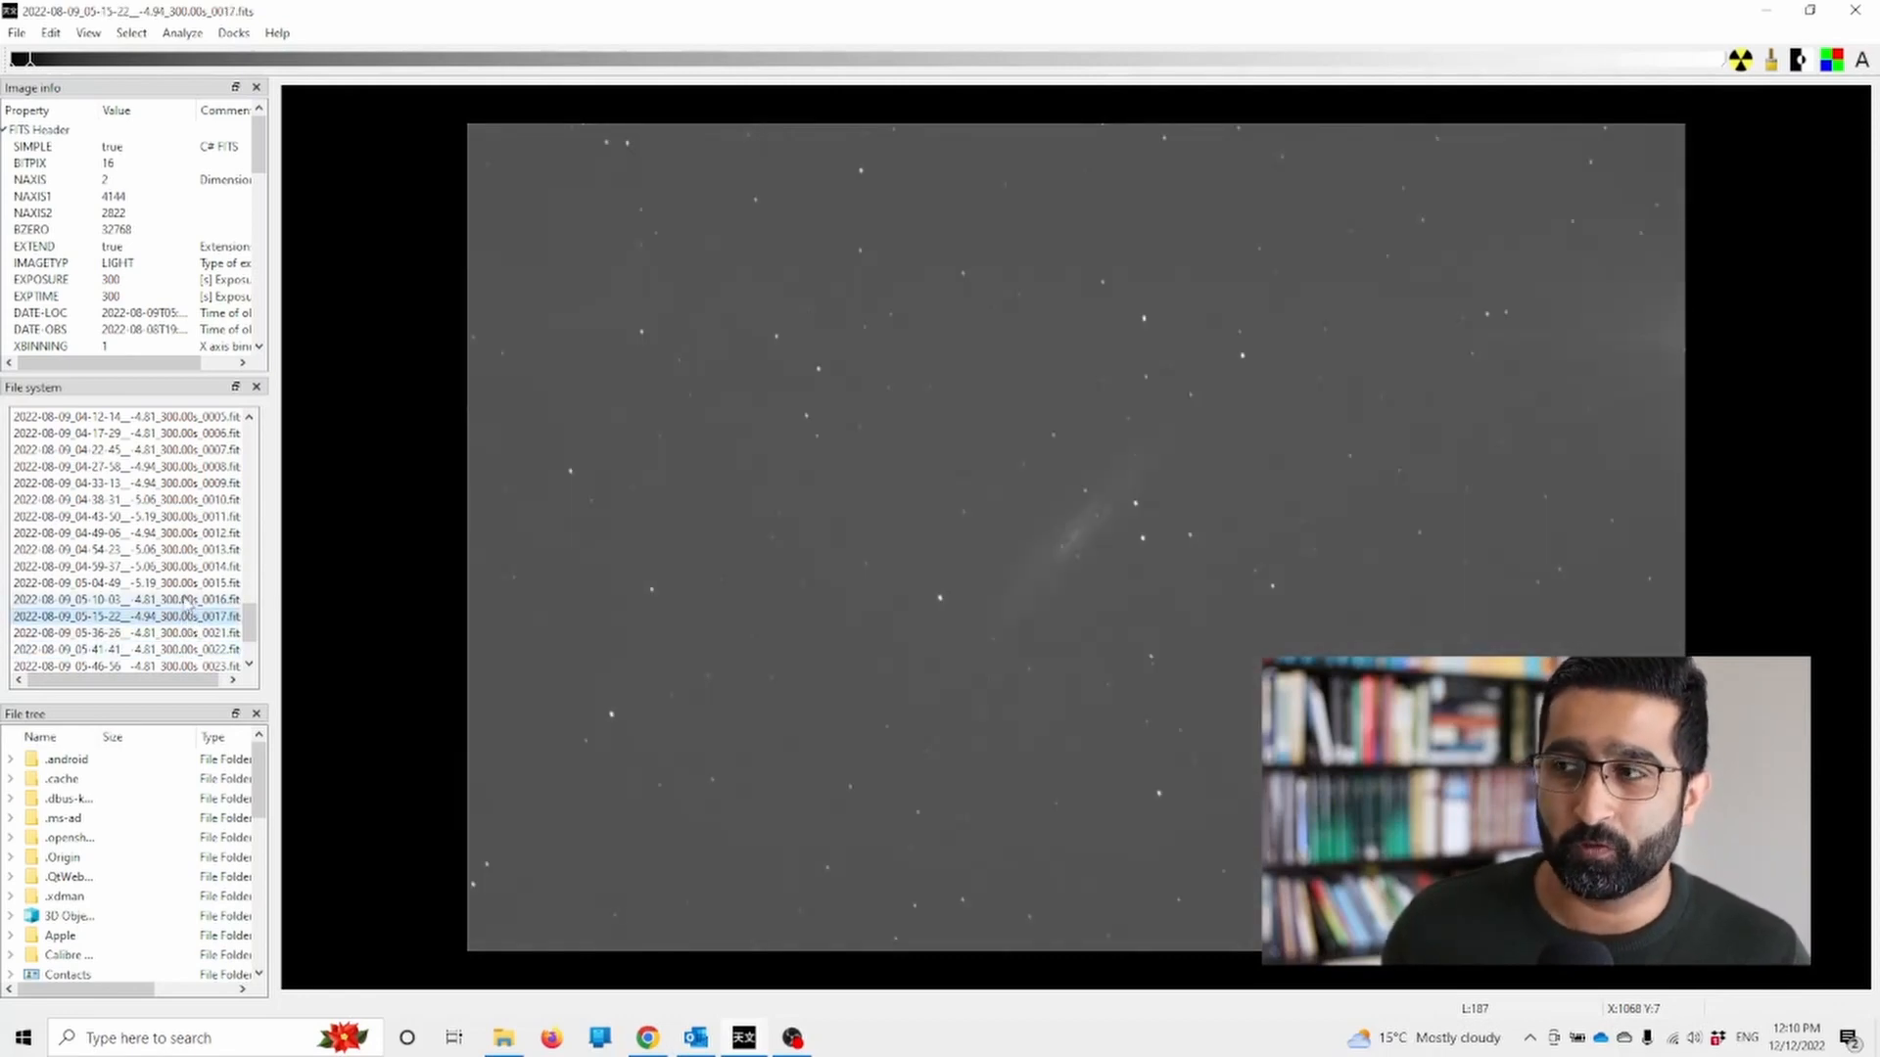
pyautogui.click(119, 599)
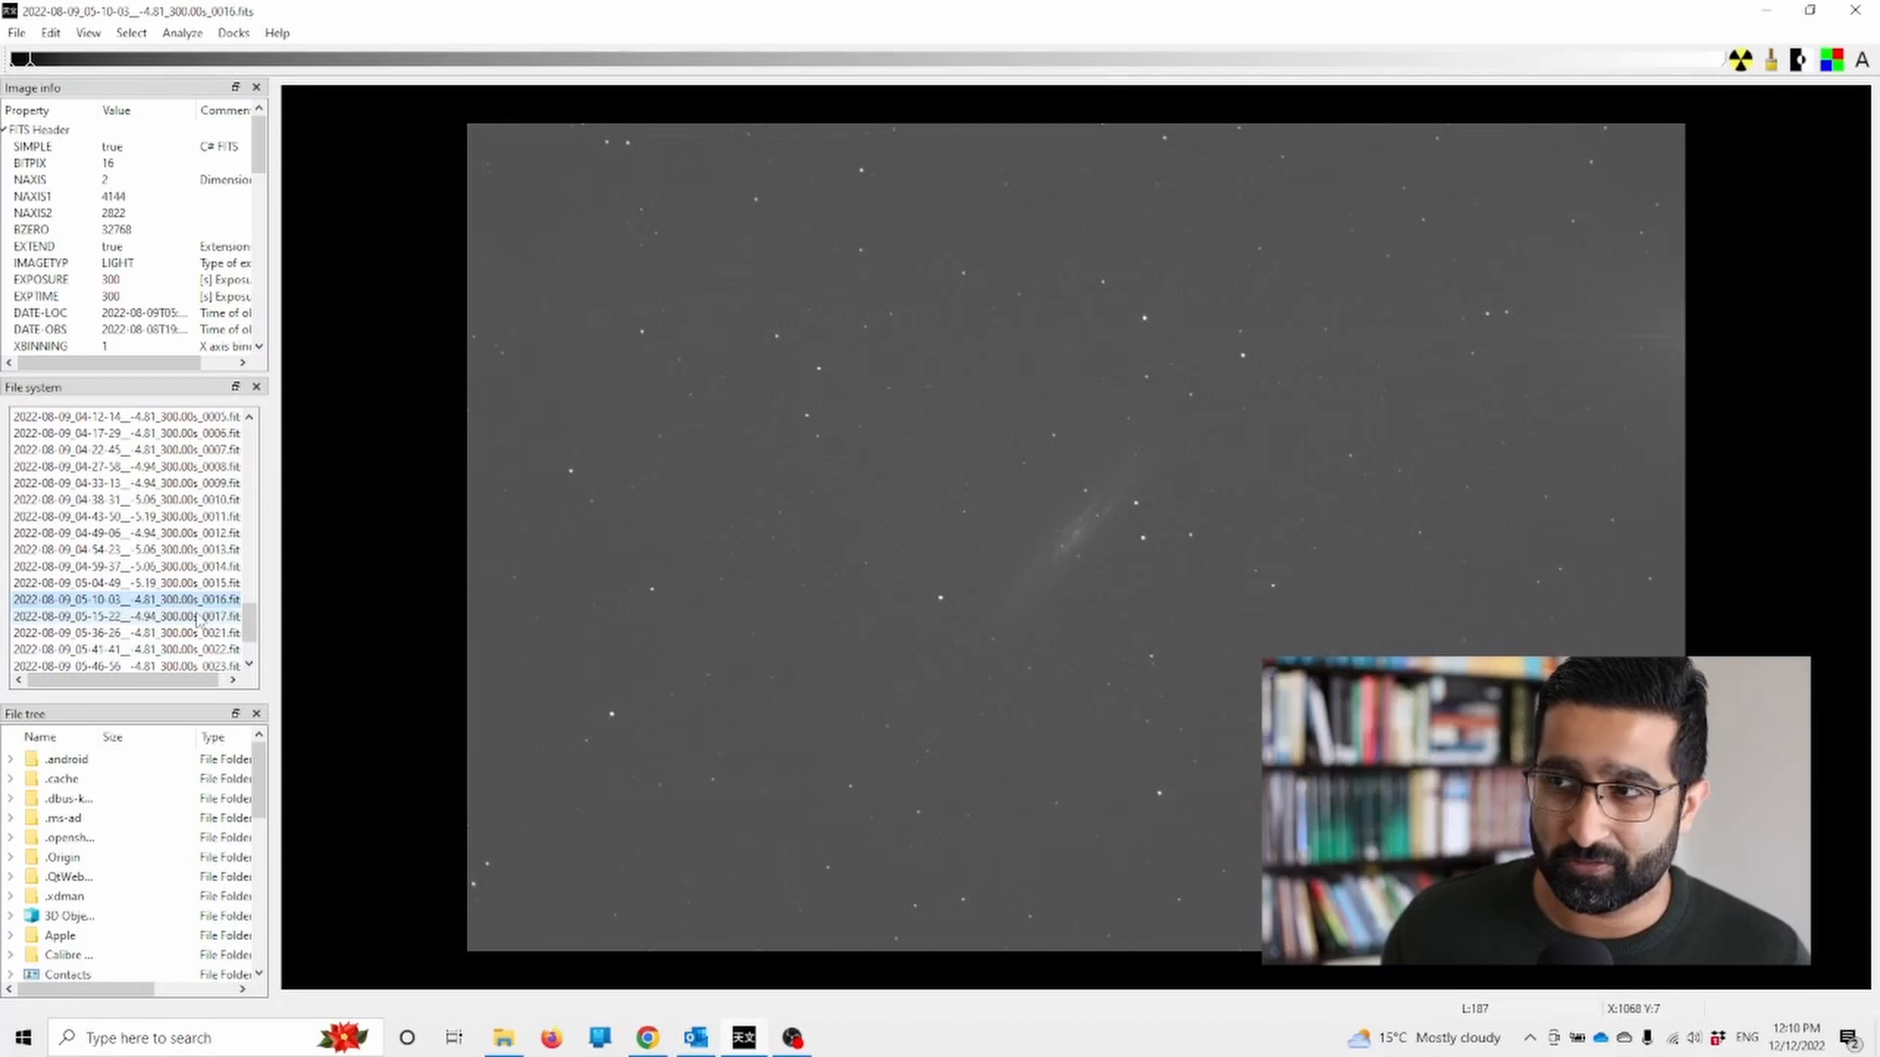
pyautogui.click(120, 648)
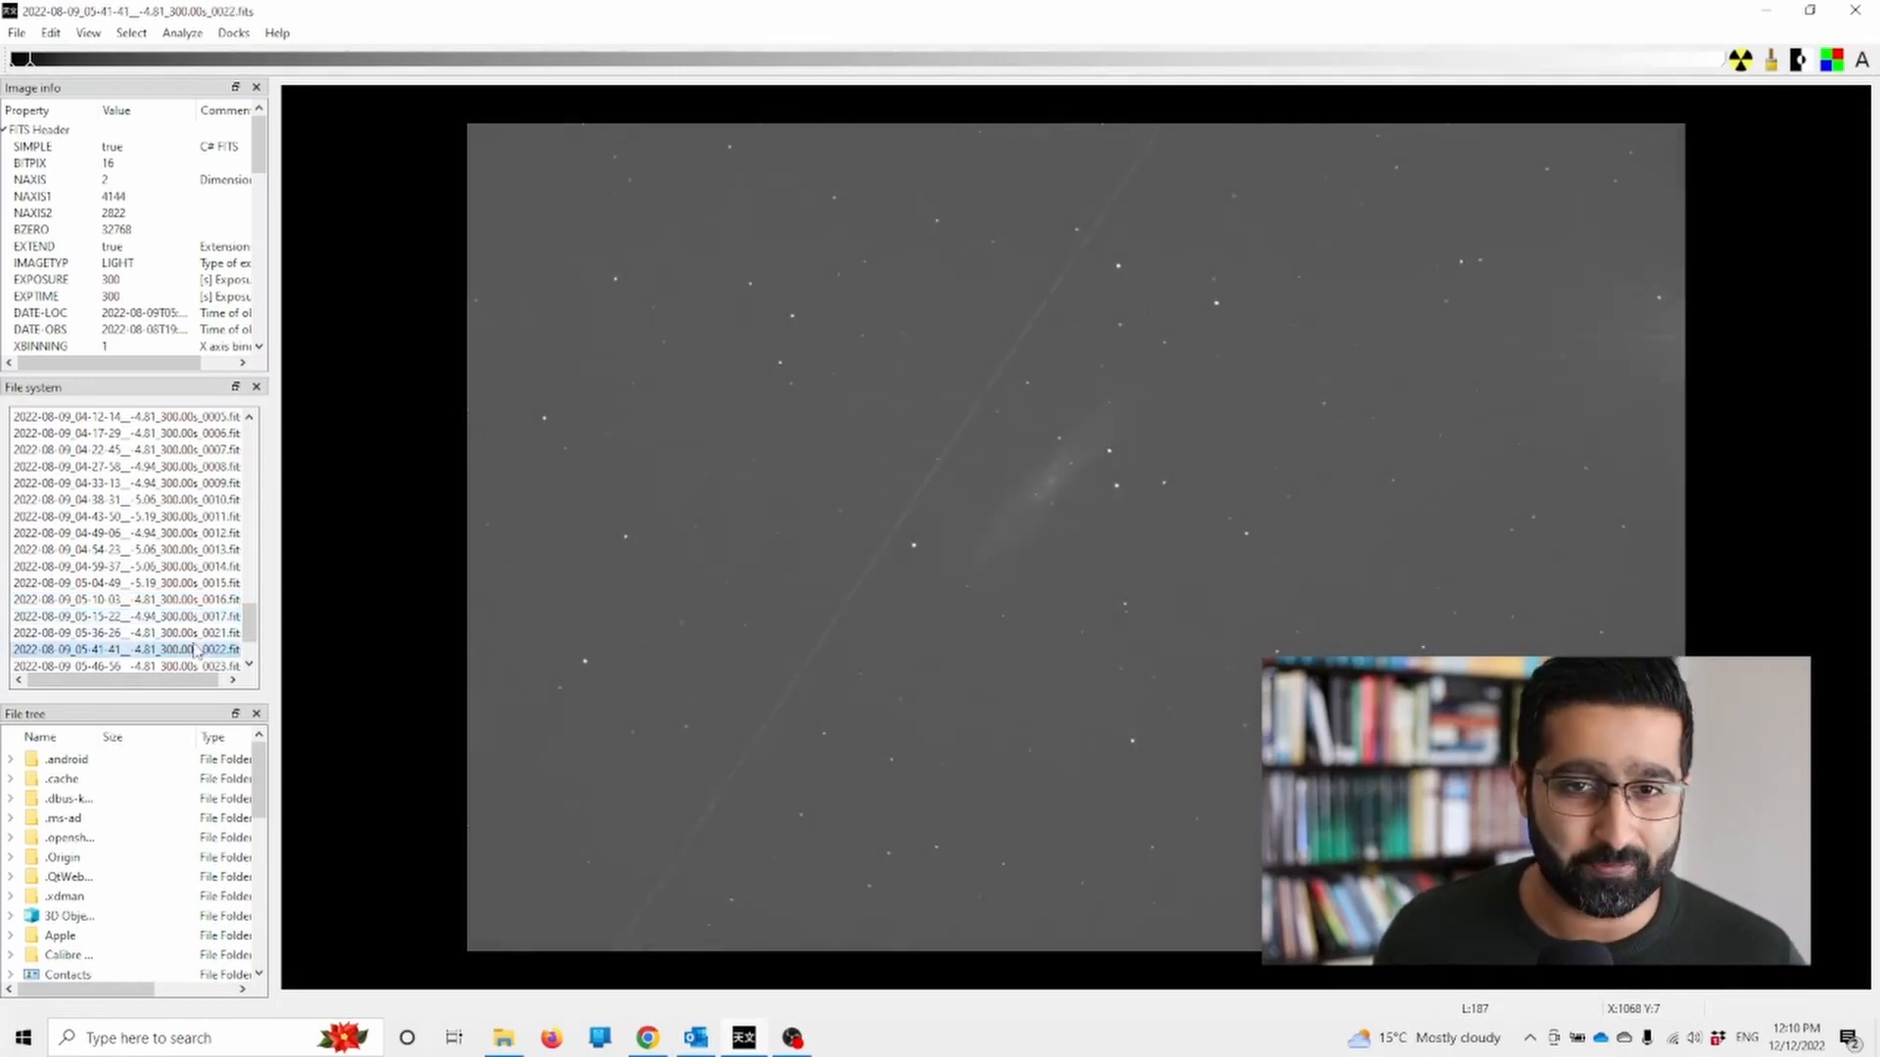
# - Flip between subs 0017, 0021, 0022 and 0016, ending on sub 0017 auto-stretched
pyautogui.click(125, 617)
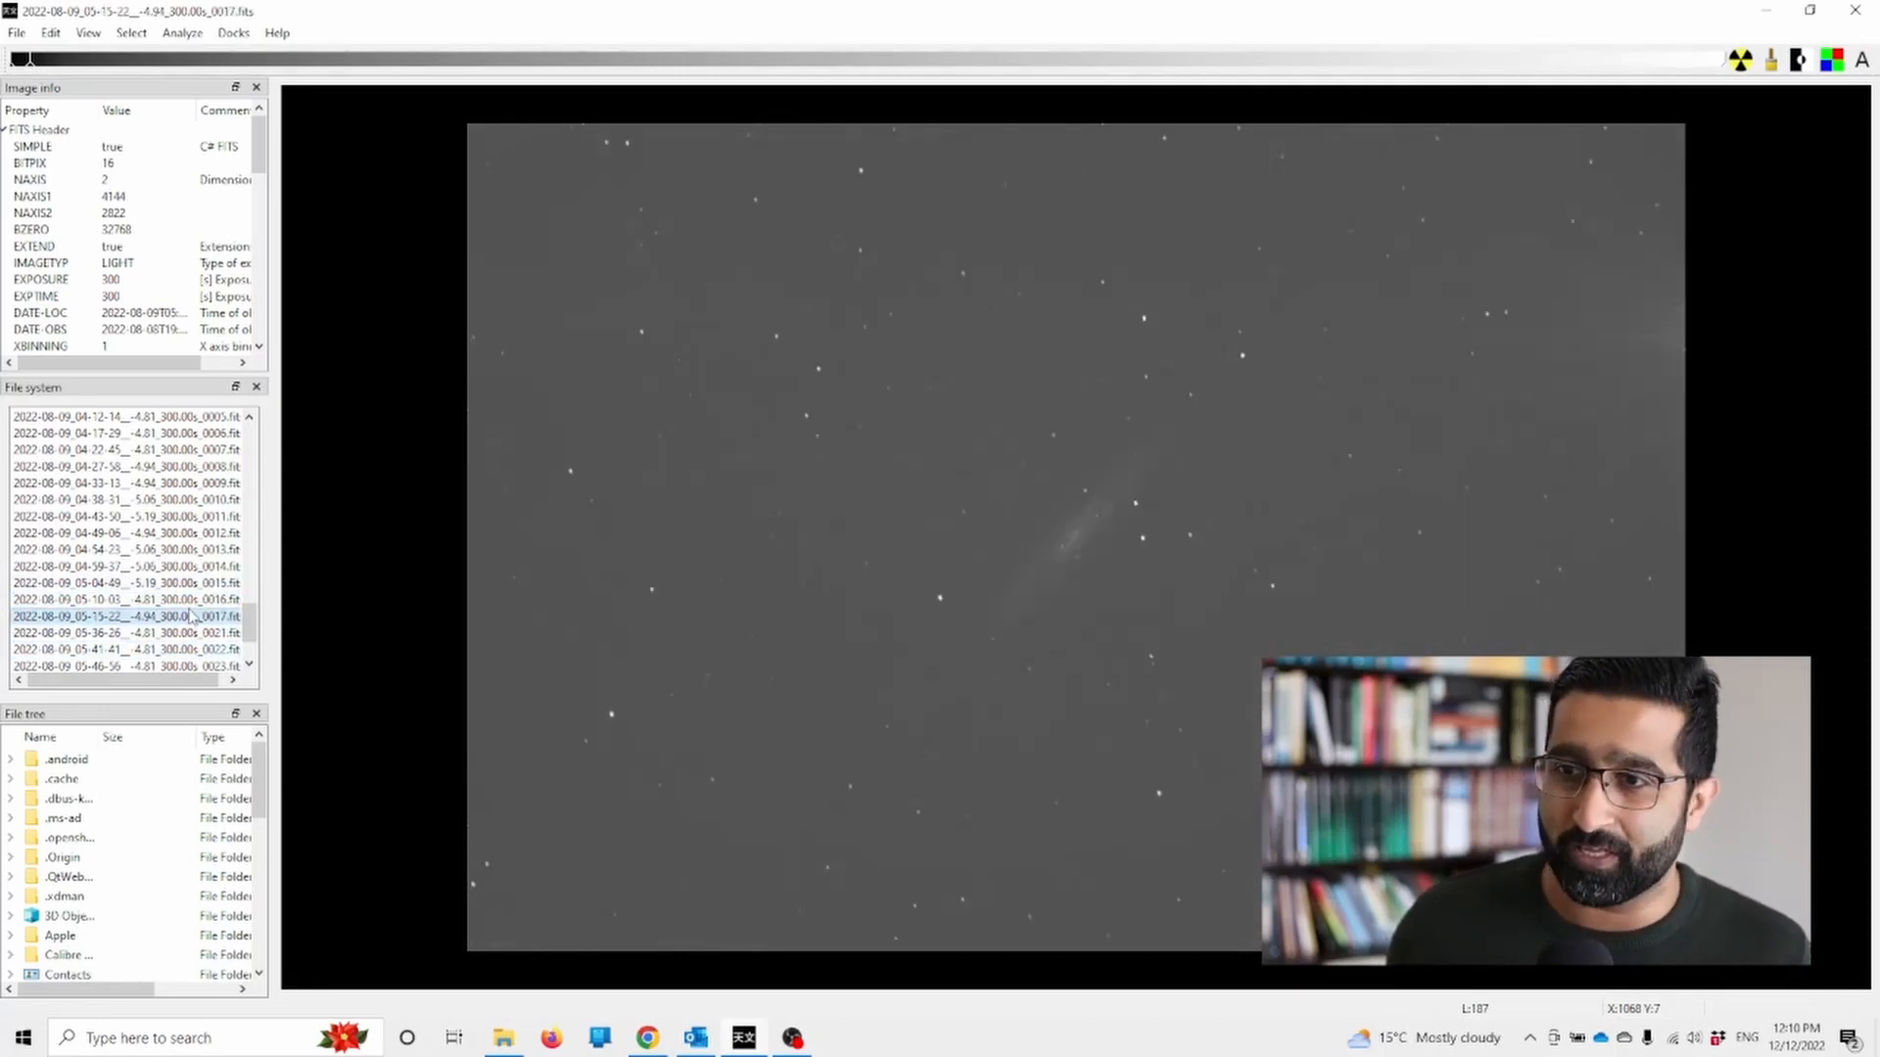
pyautogui.click(120, 632)
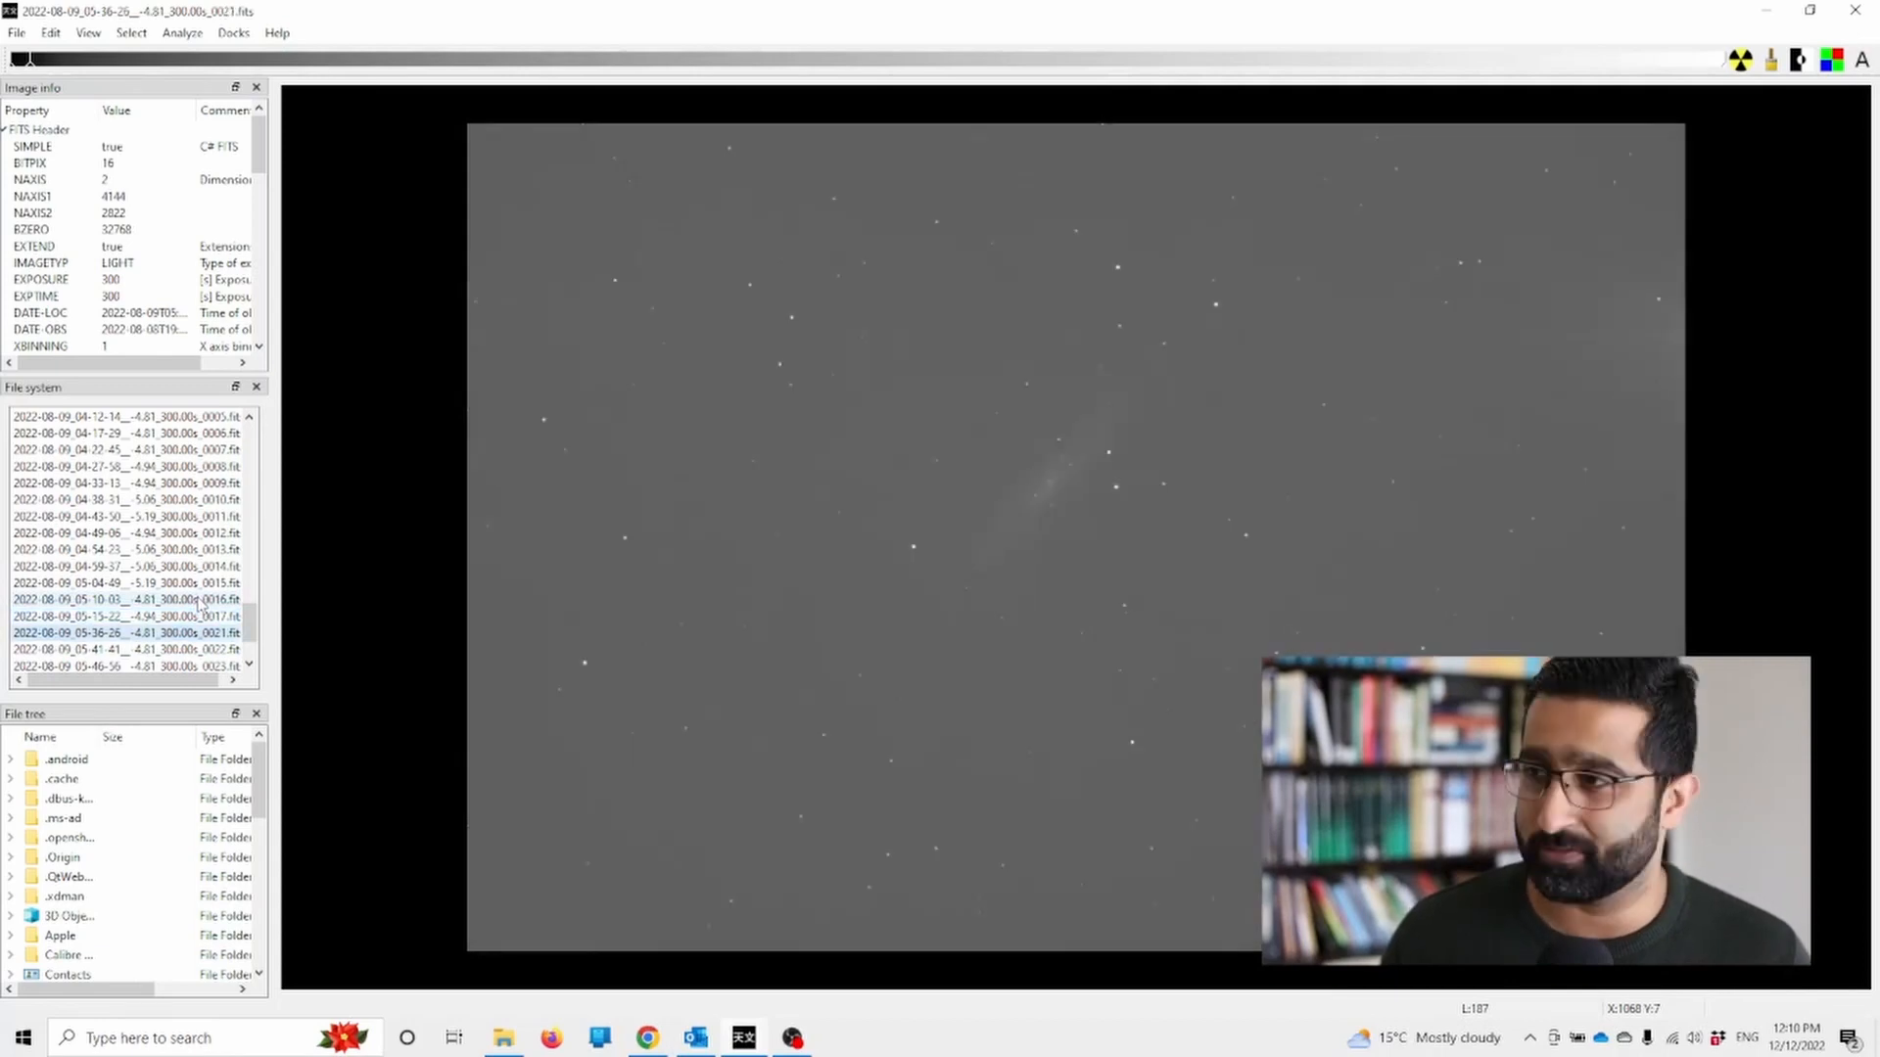
pyautogui.click(107, 648)
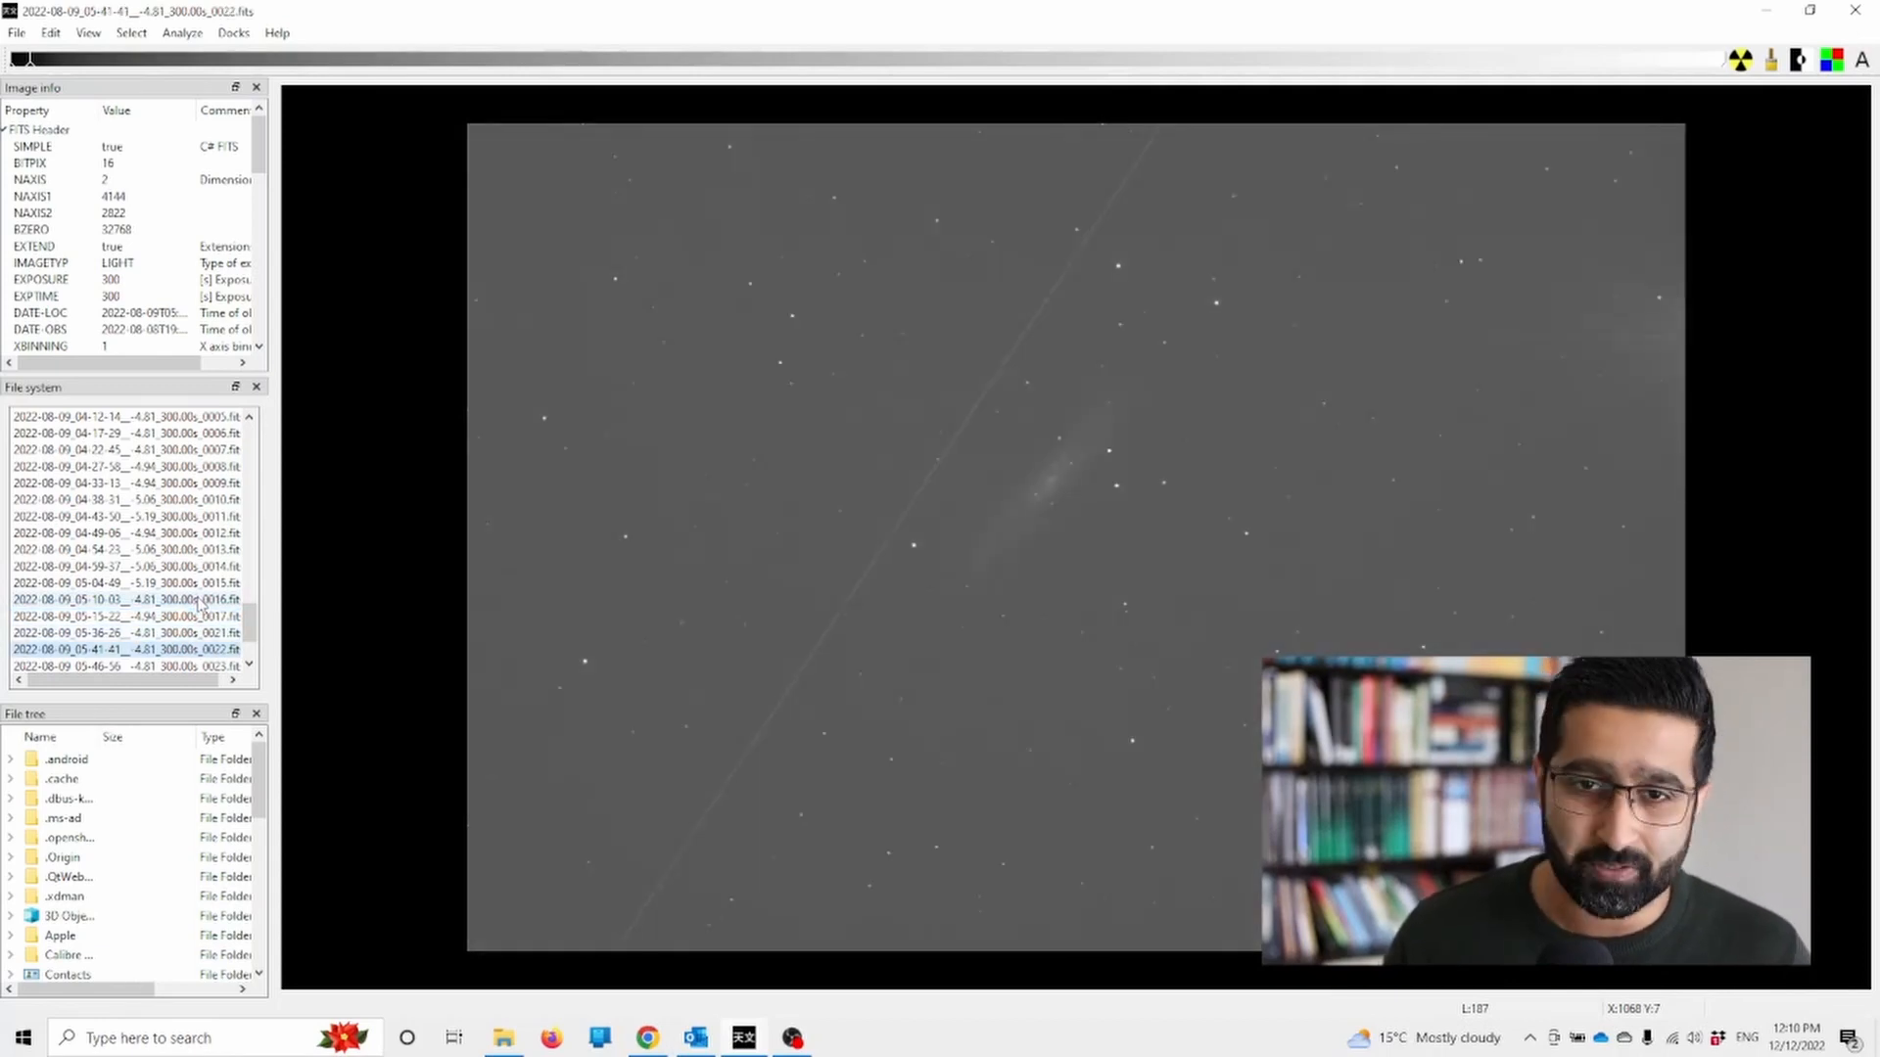
pyautogui.click(119, 633)
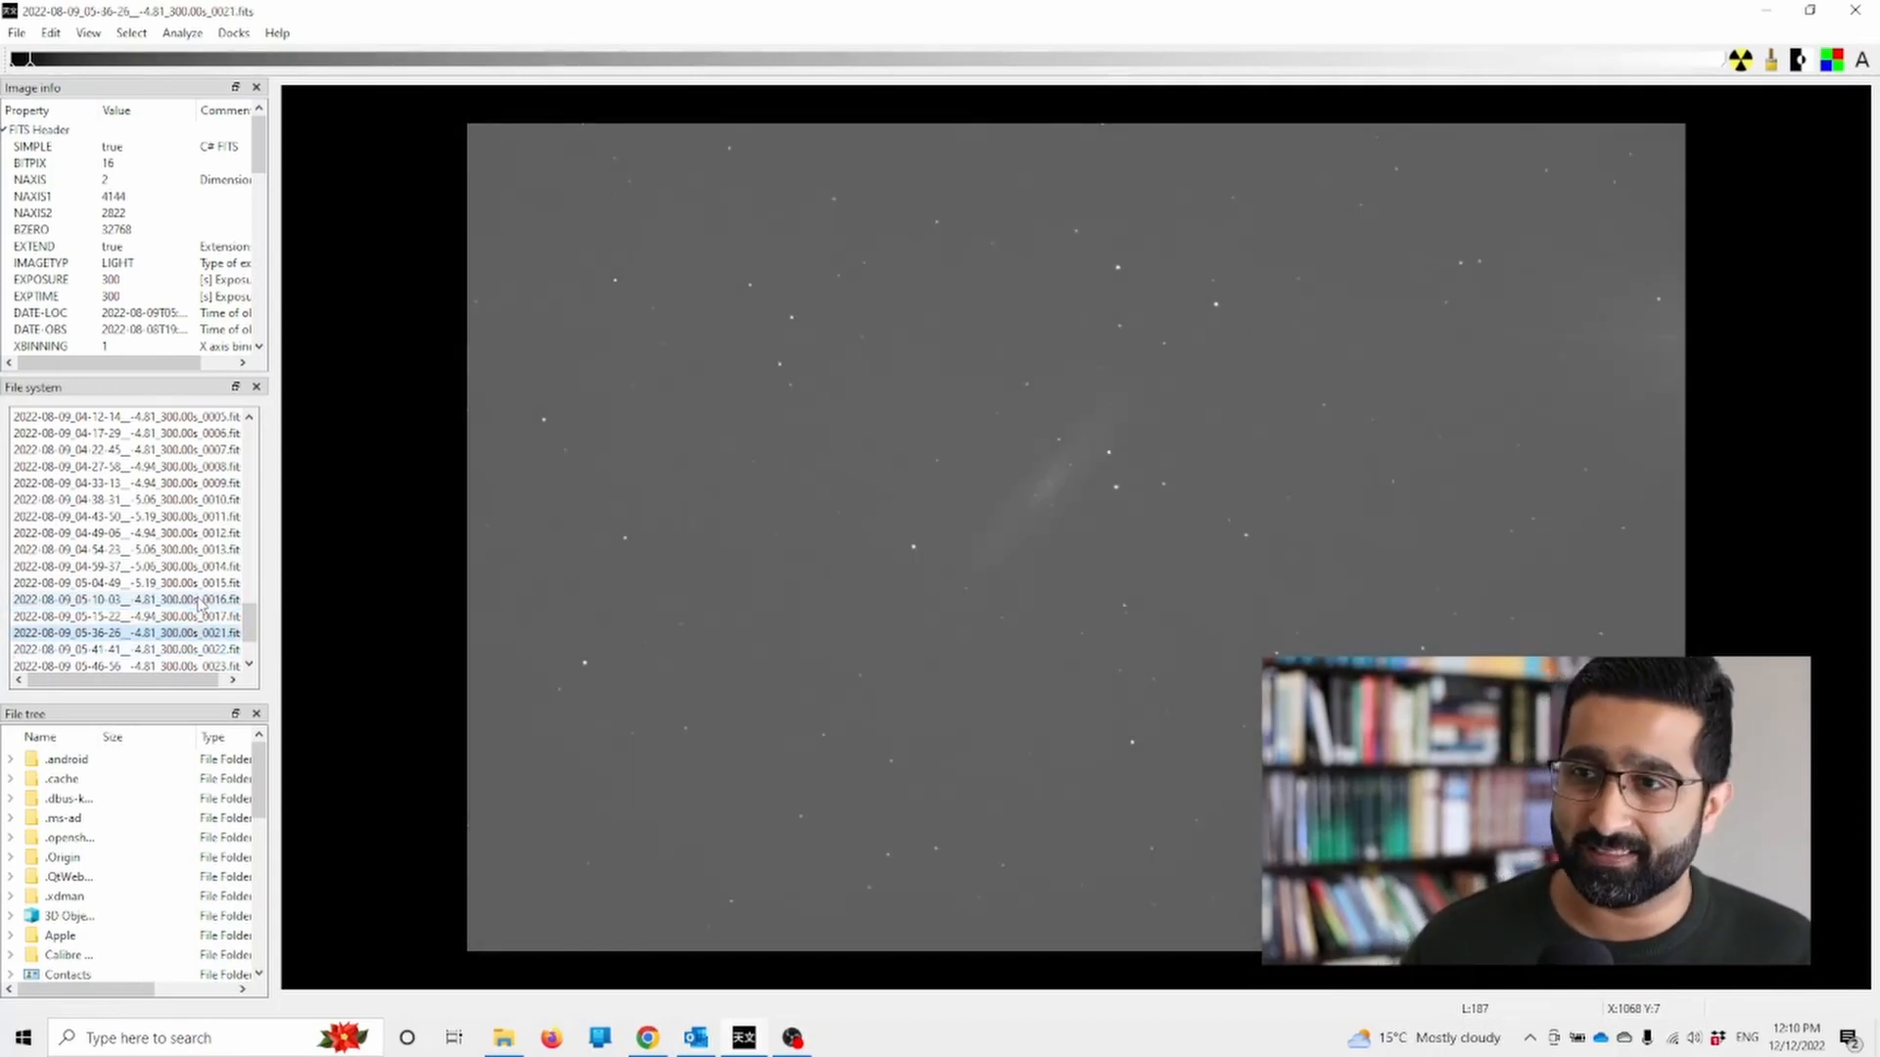
pyautogui.click(119, 600)
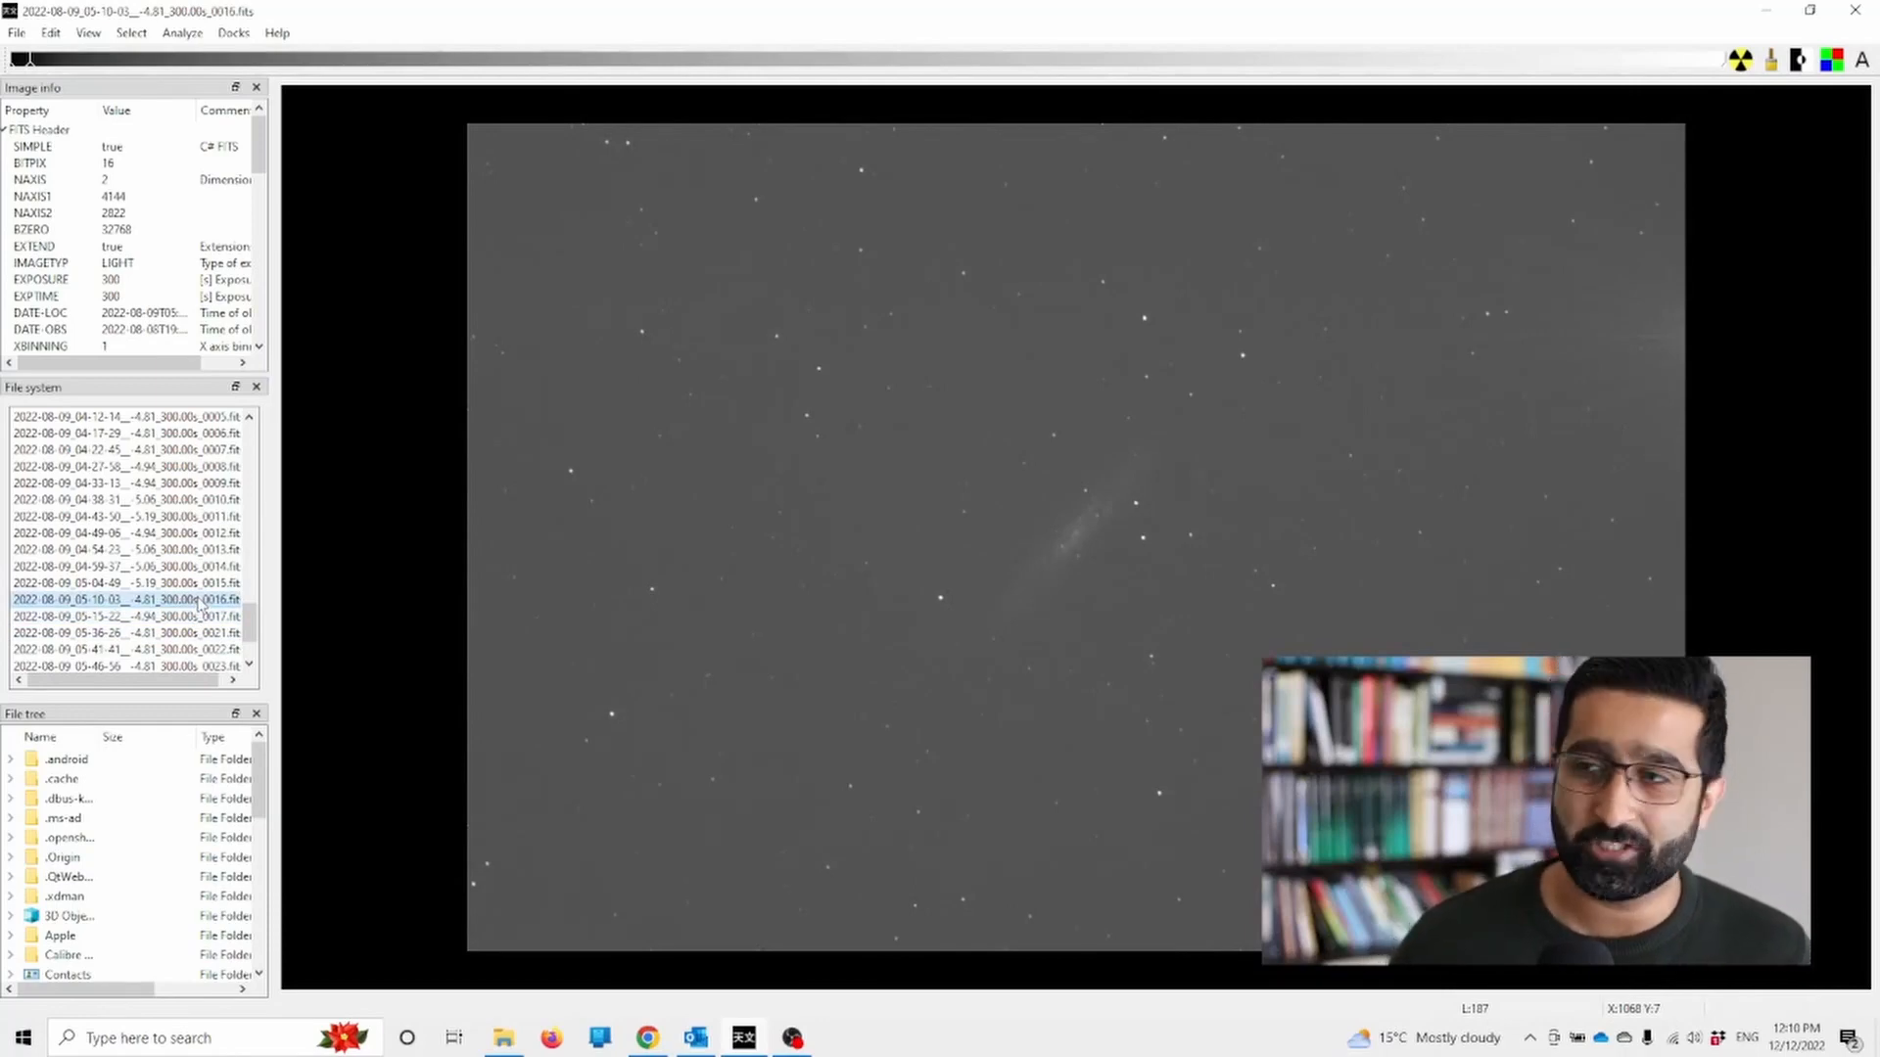
pyautogui.click(132, 617)
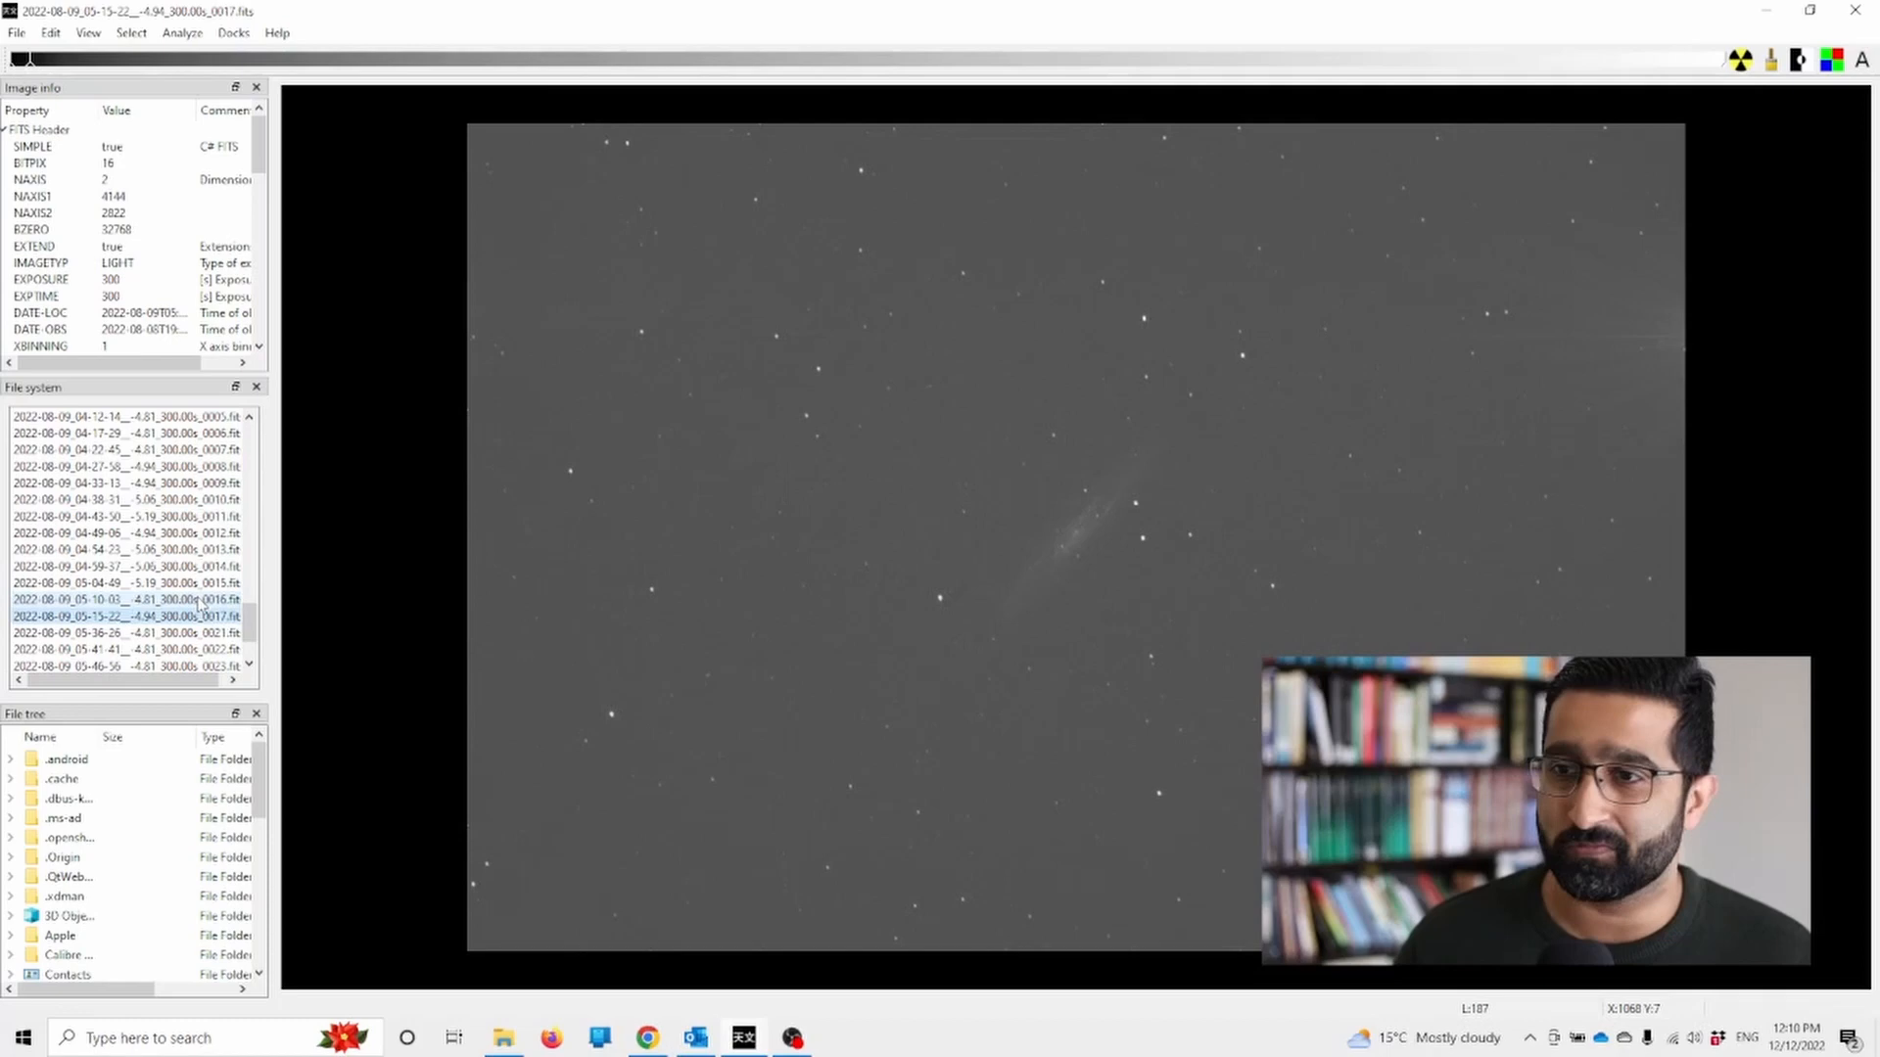
# - Display sub 0016 and read its FITS header: gain 125, pixel size 4.63, focal length 590
pyautogui.click(130, 599)
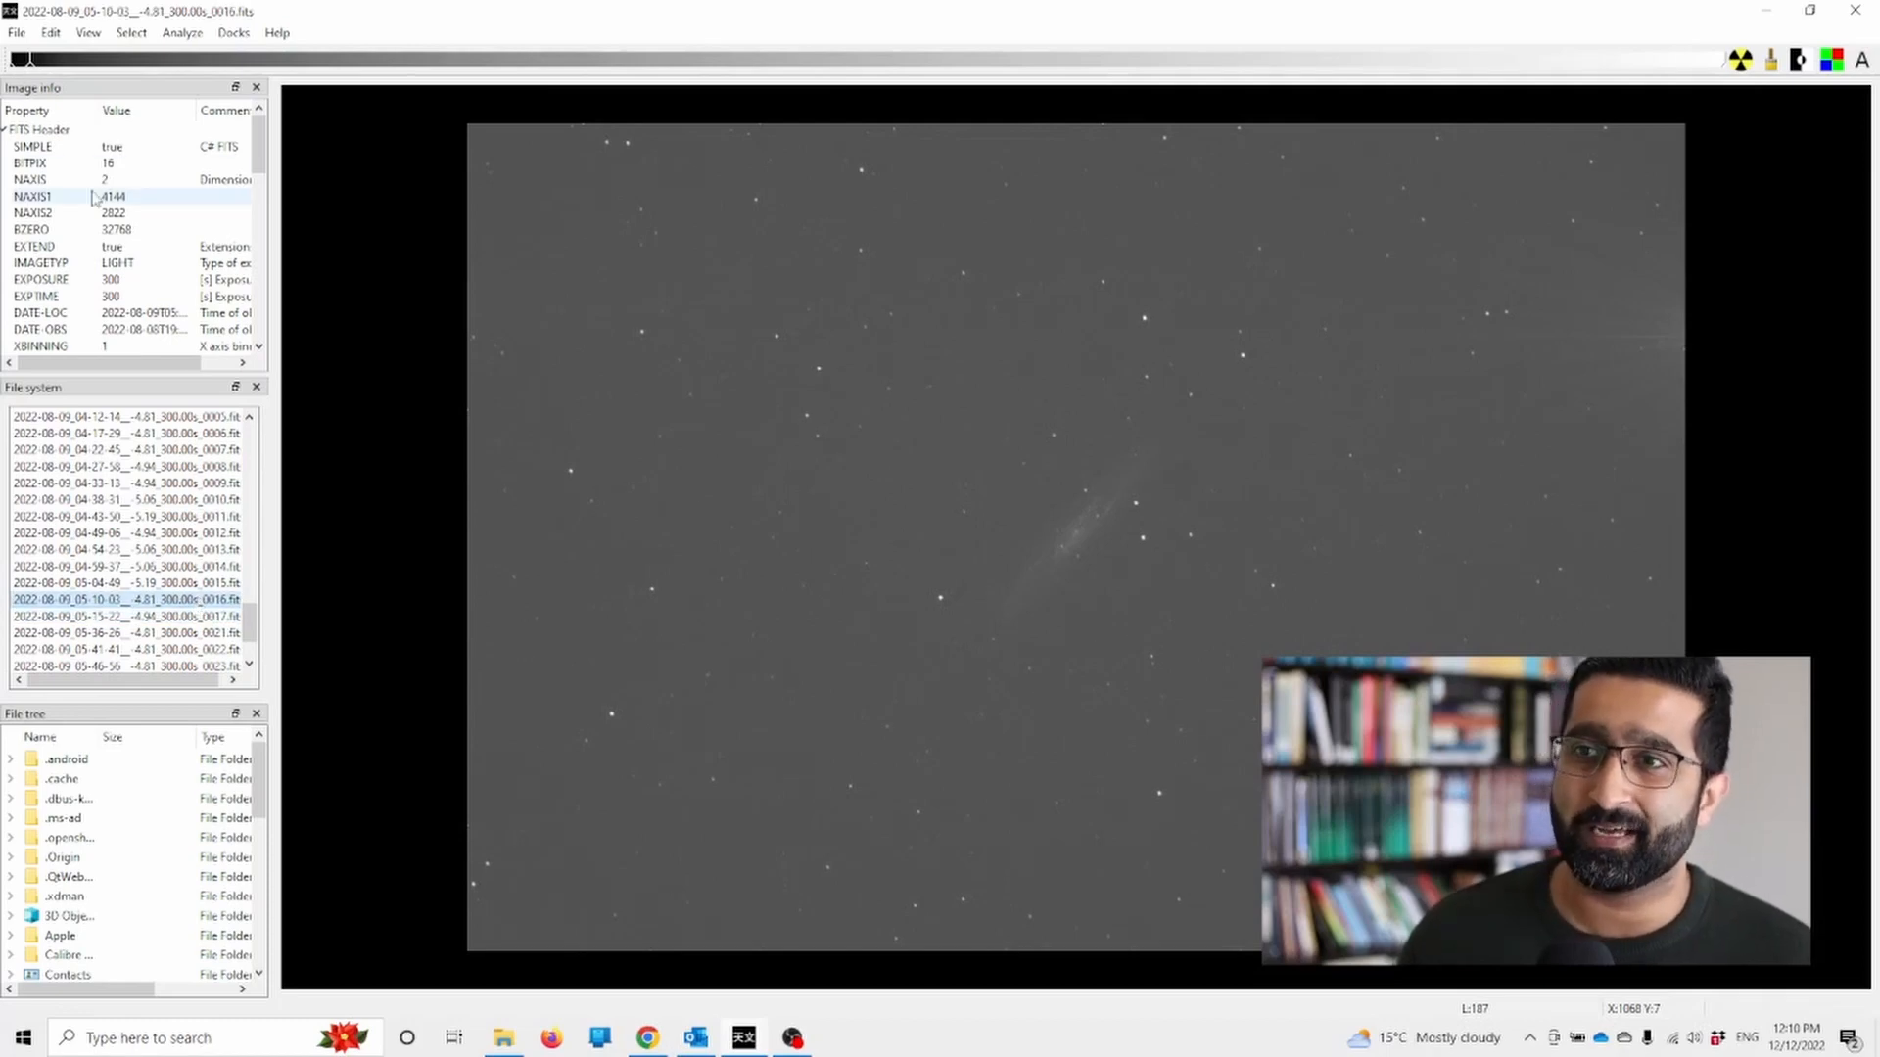
pyautogui.scroll(-3)
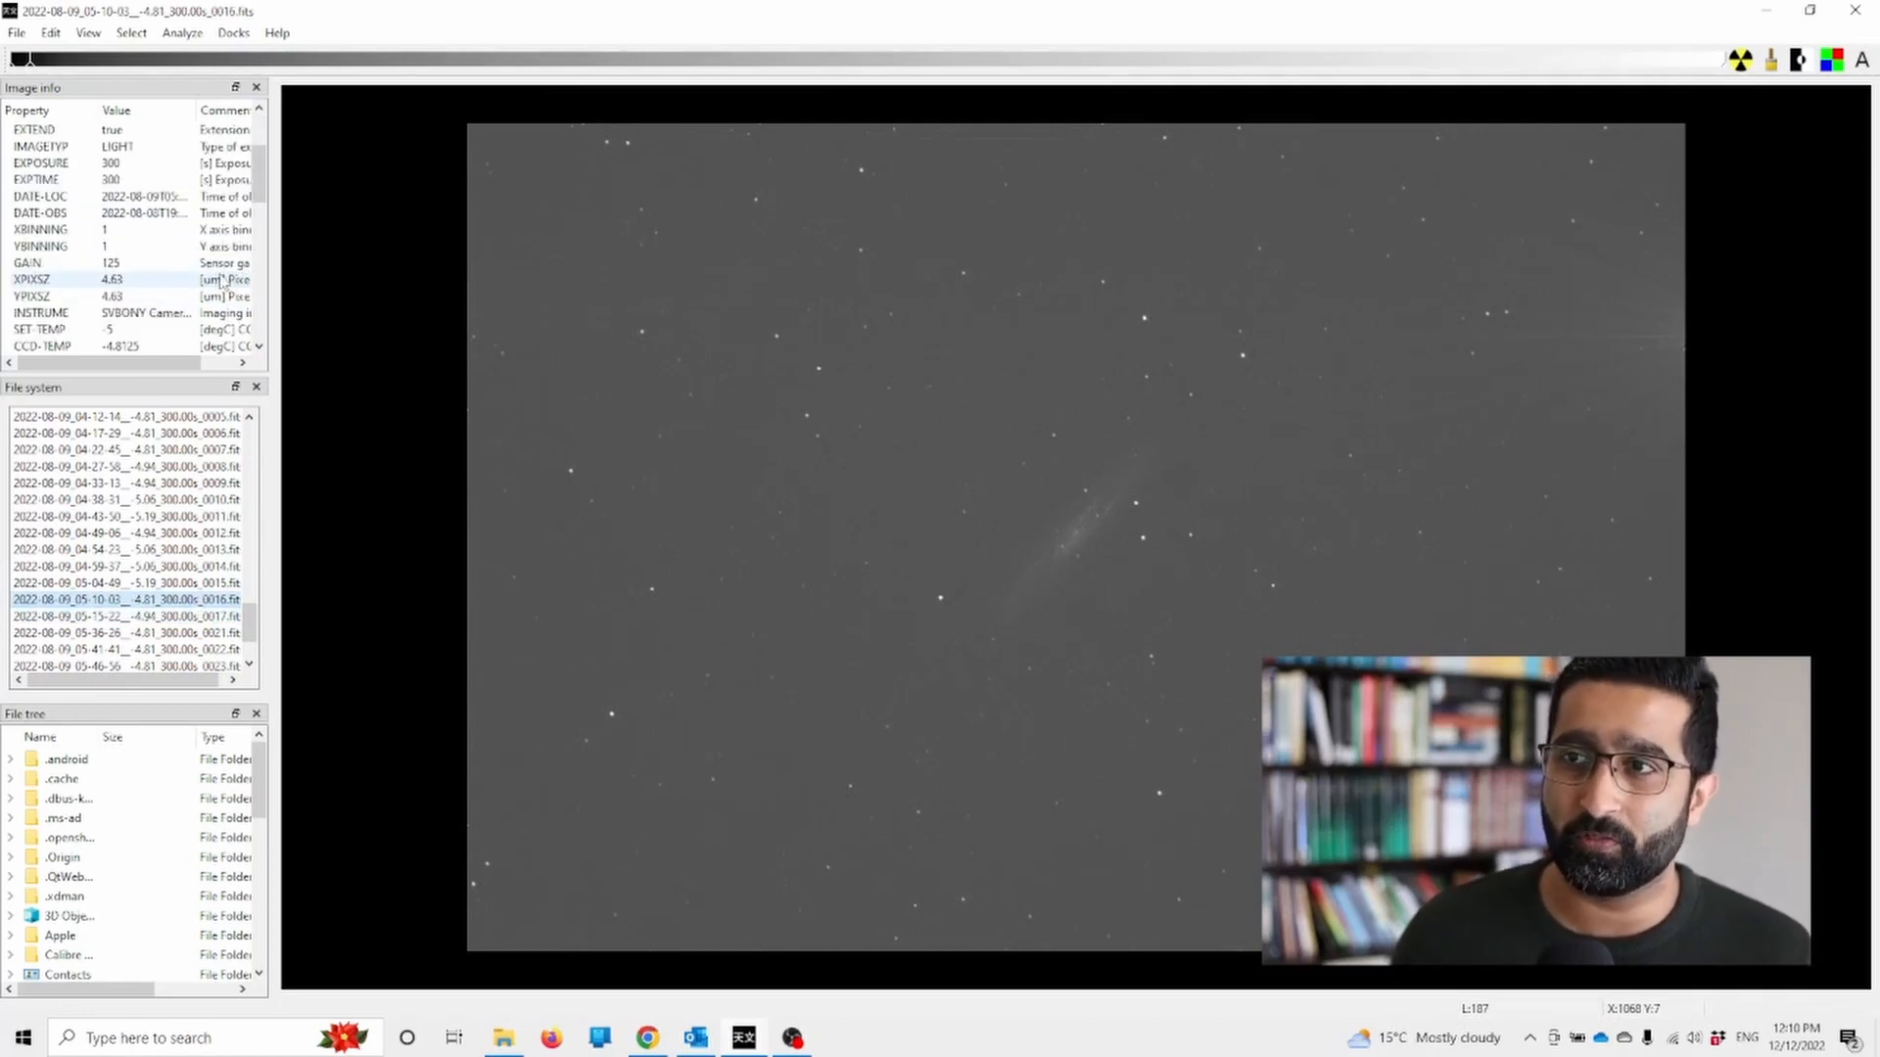
pyautogui.scroll(-3)
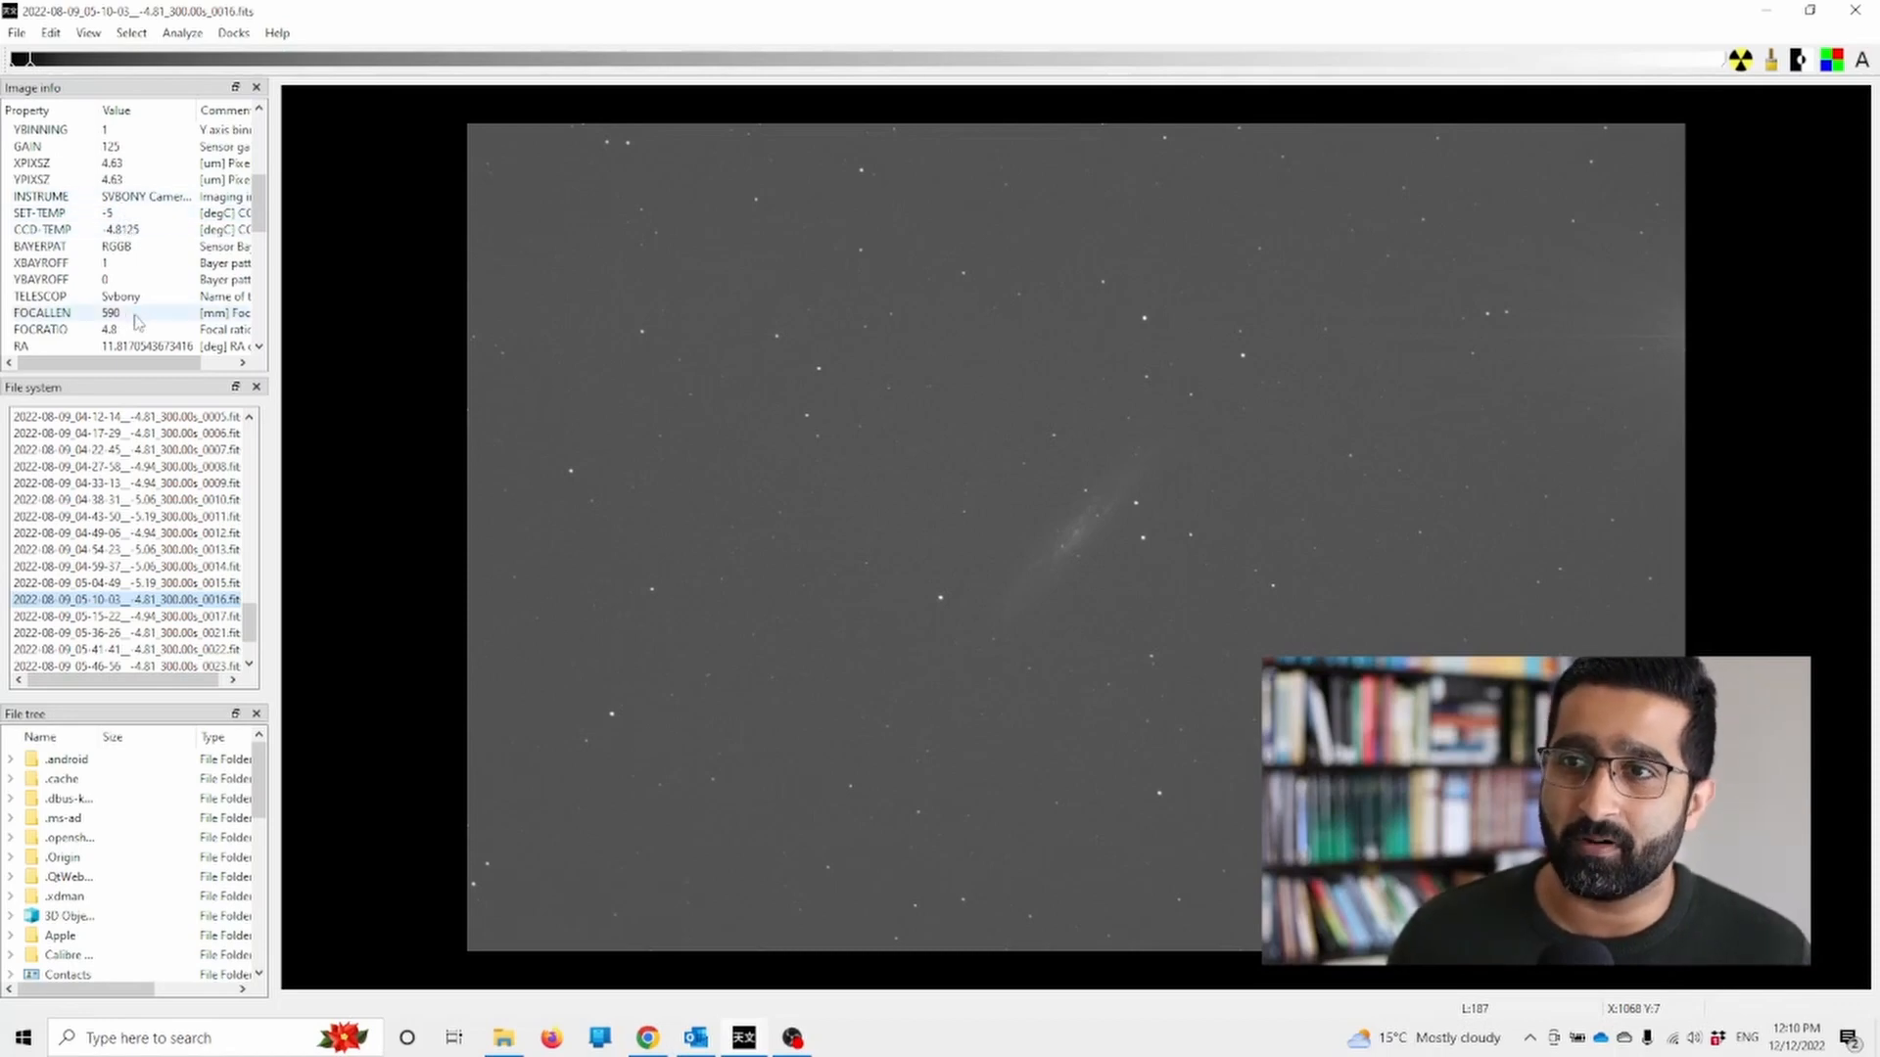
pyautogui.scroll(-3)
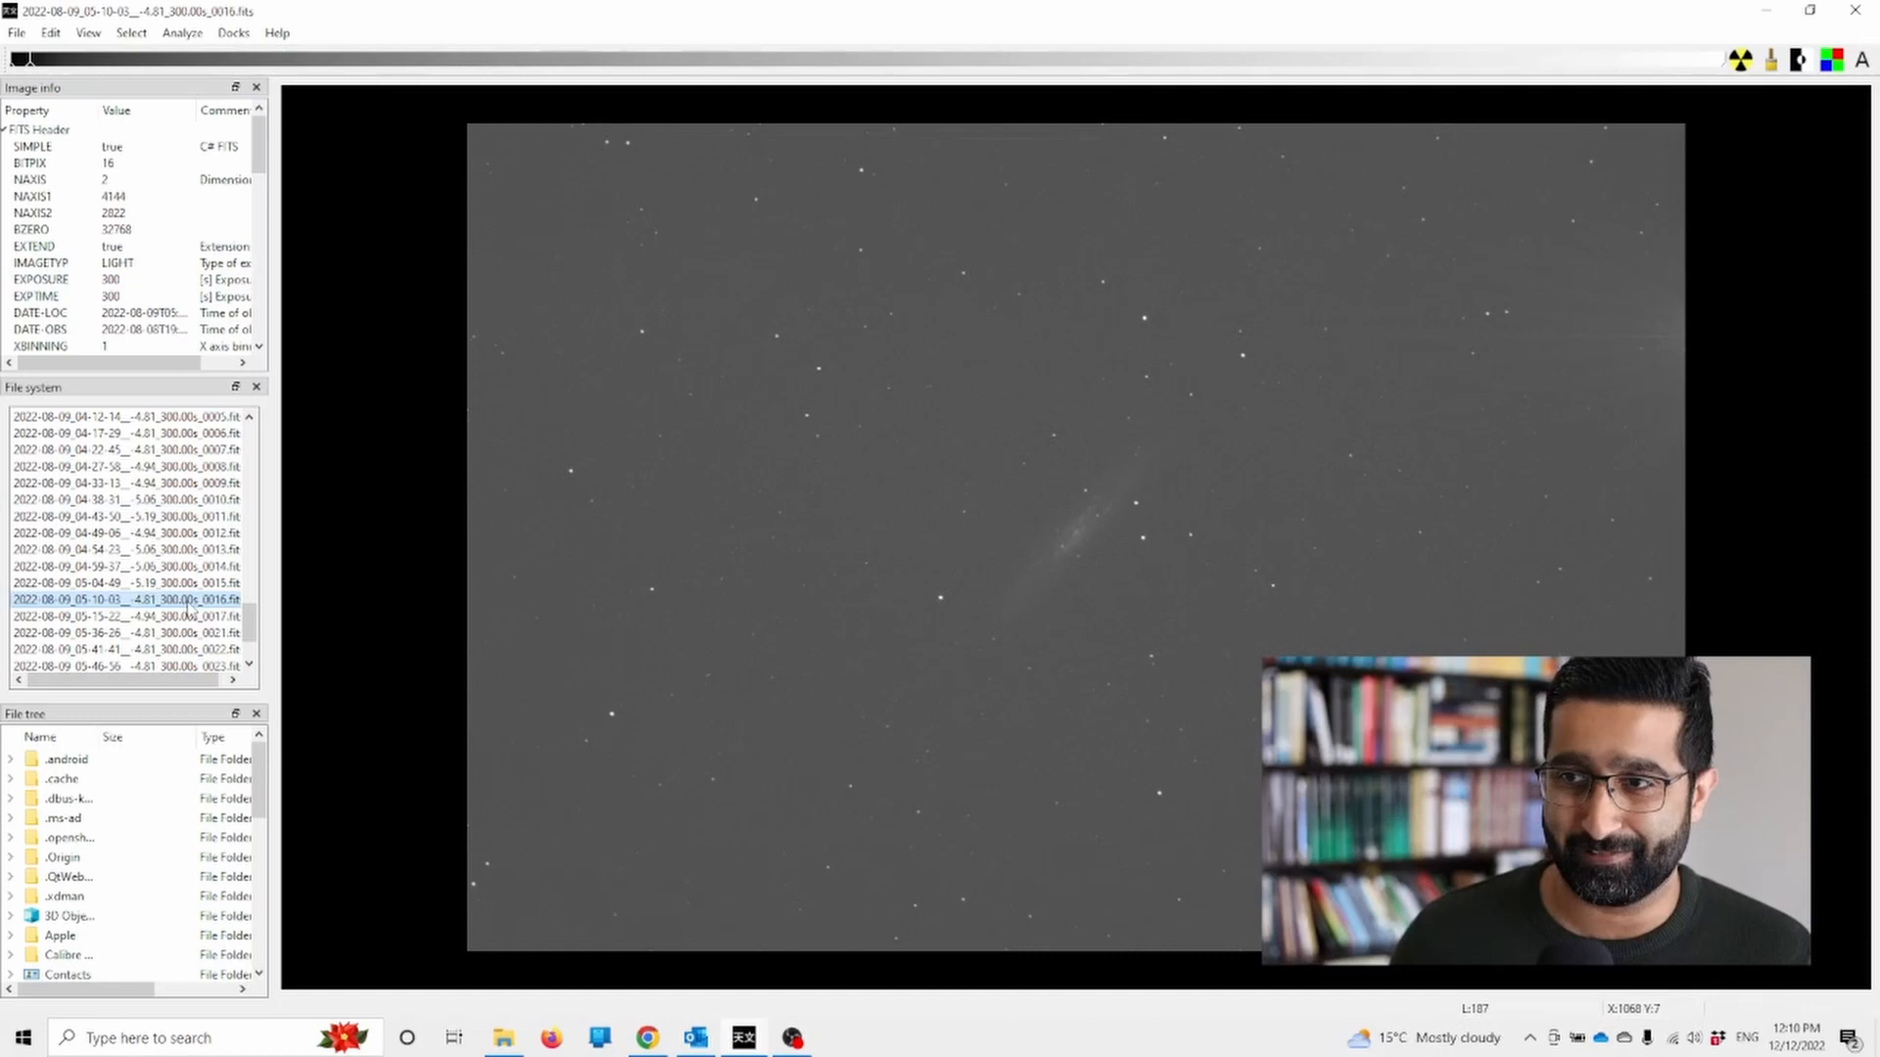
# - Step through subs 0014, 0017, 0011, 0008 and 0009 of the star field, returning to 0011
pyautogui.click(119, 566)
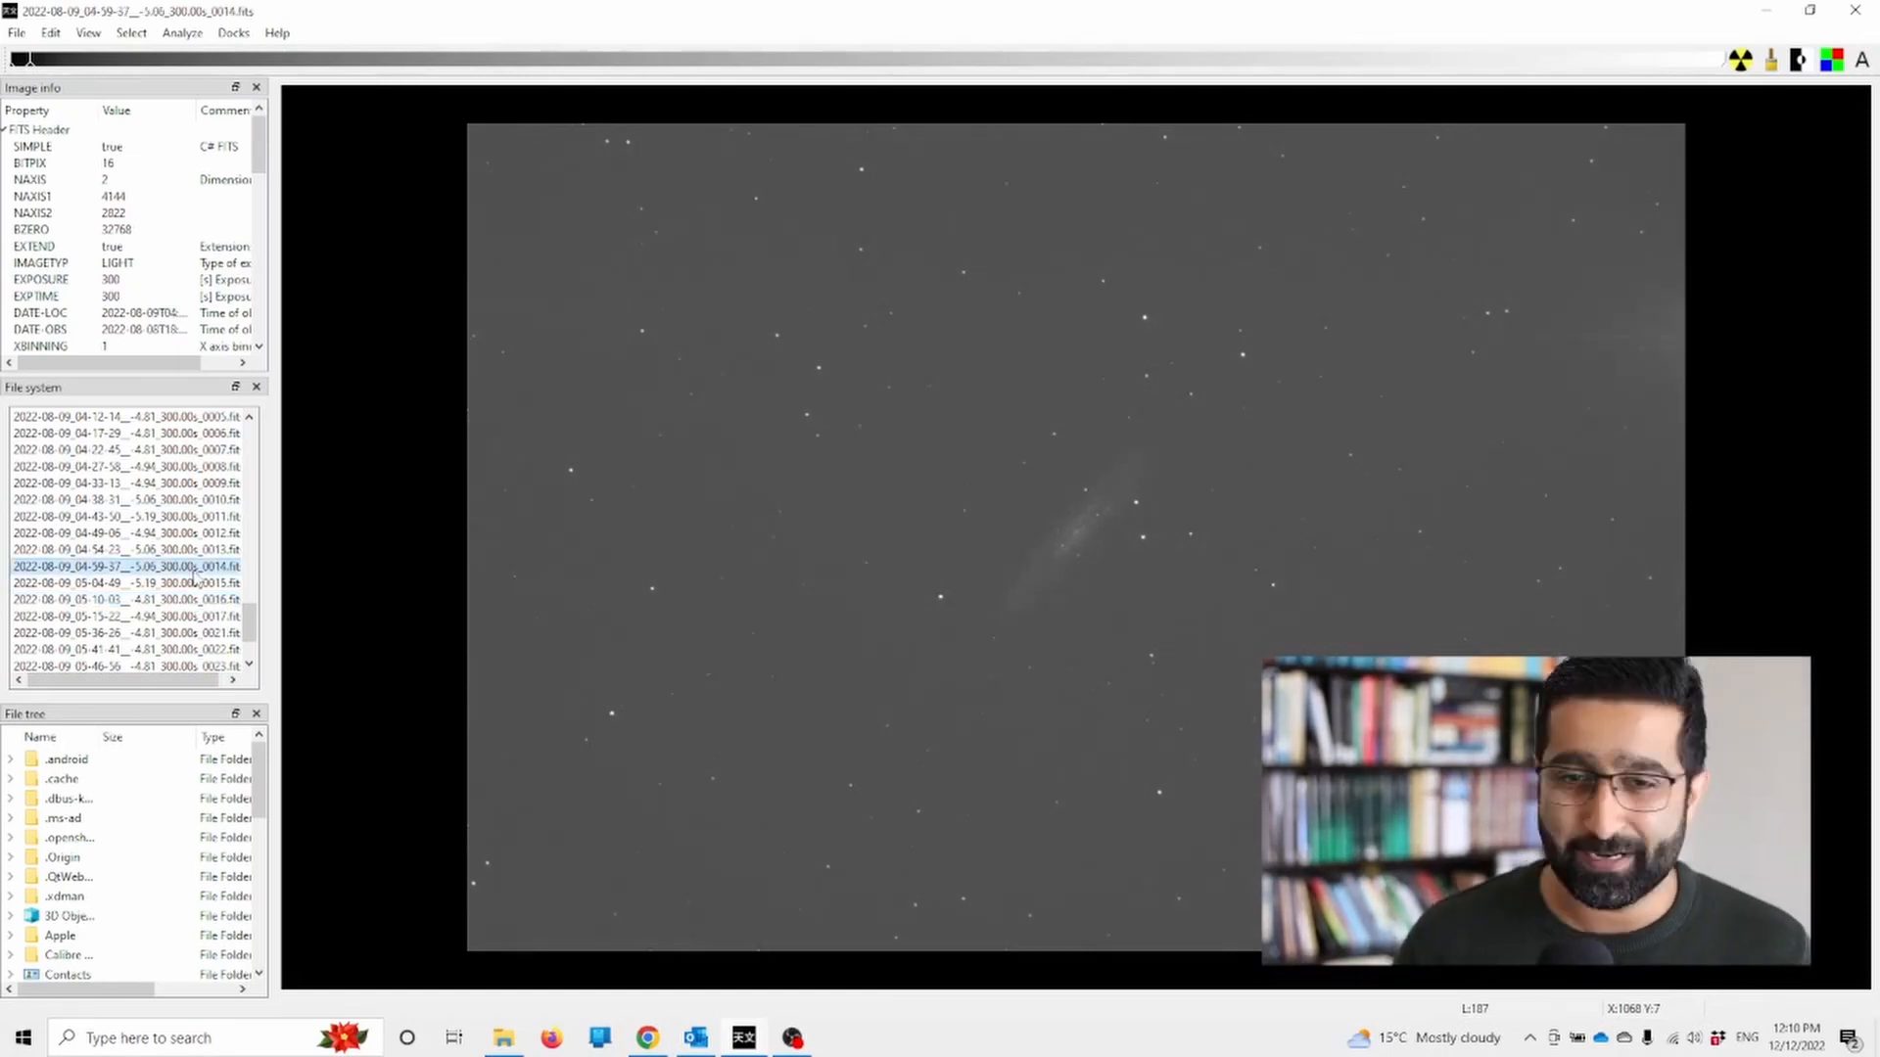
pyautogui.click(126, 615)
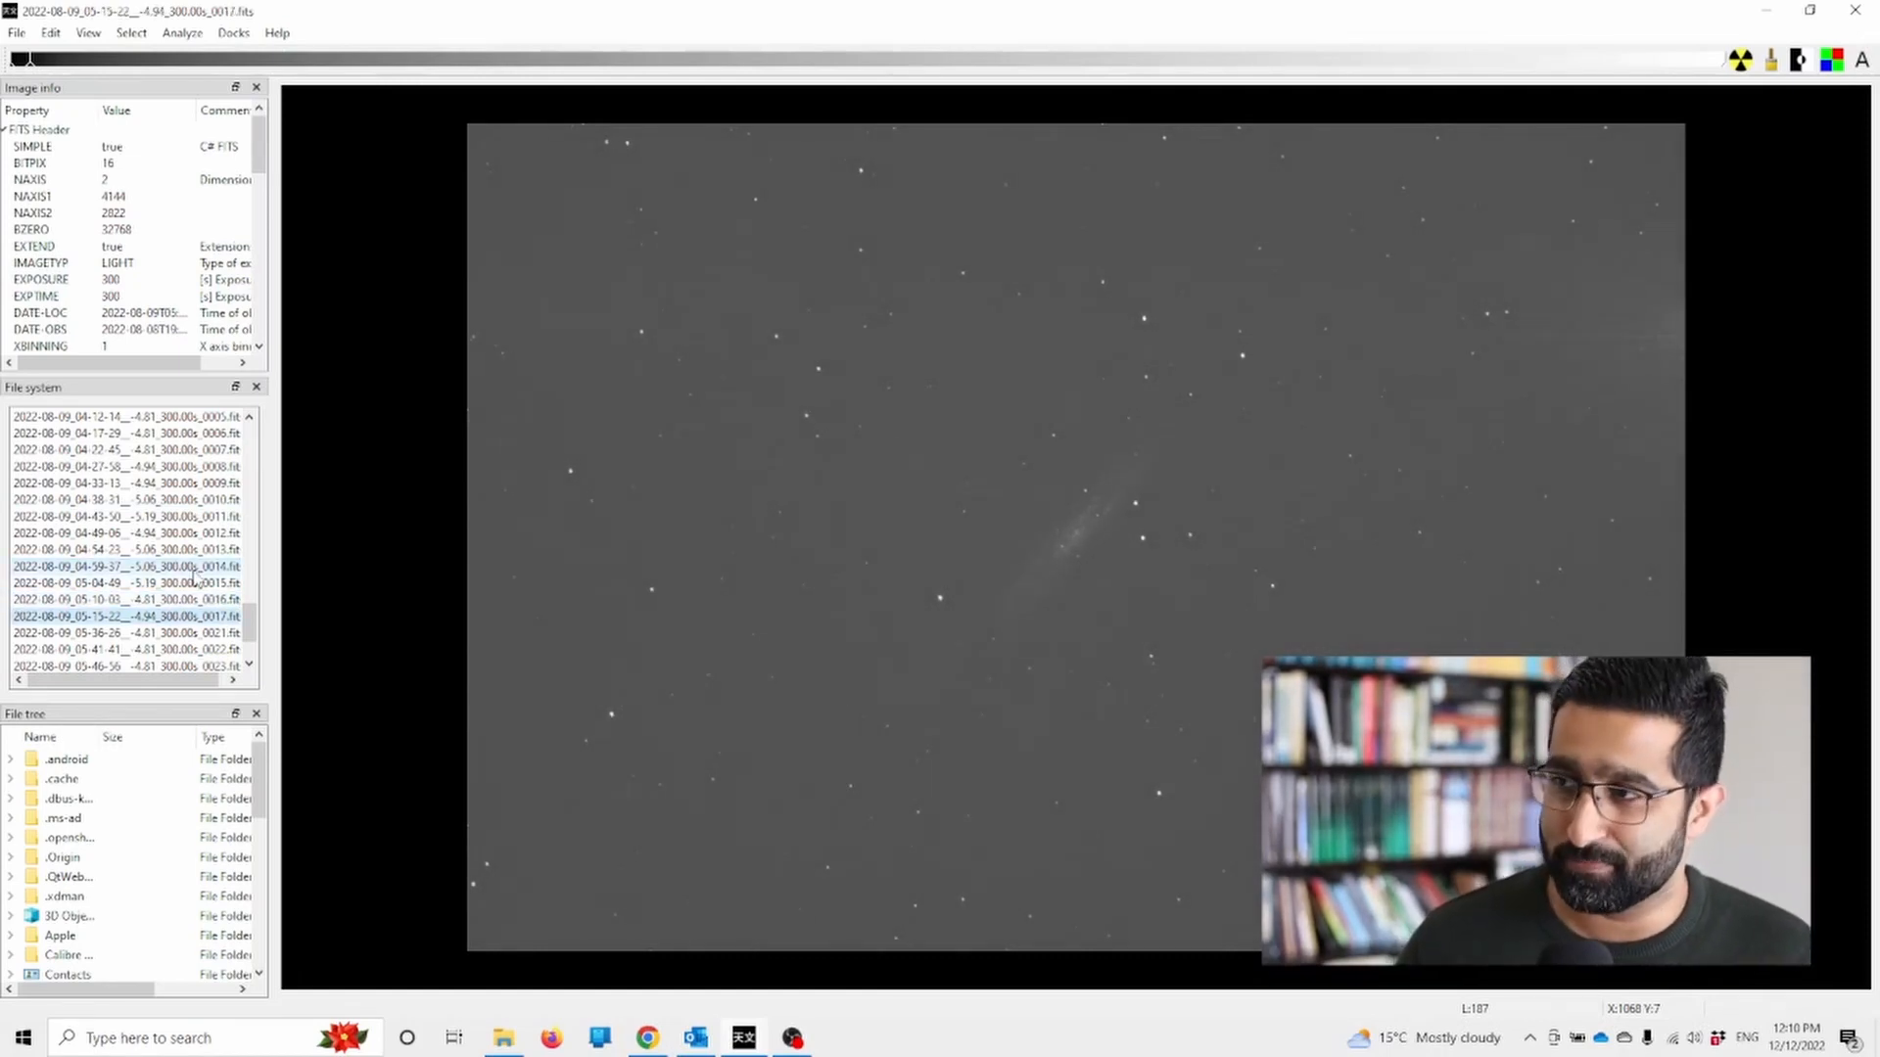
pyautogui.click(132, 566)
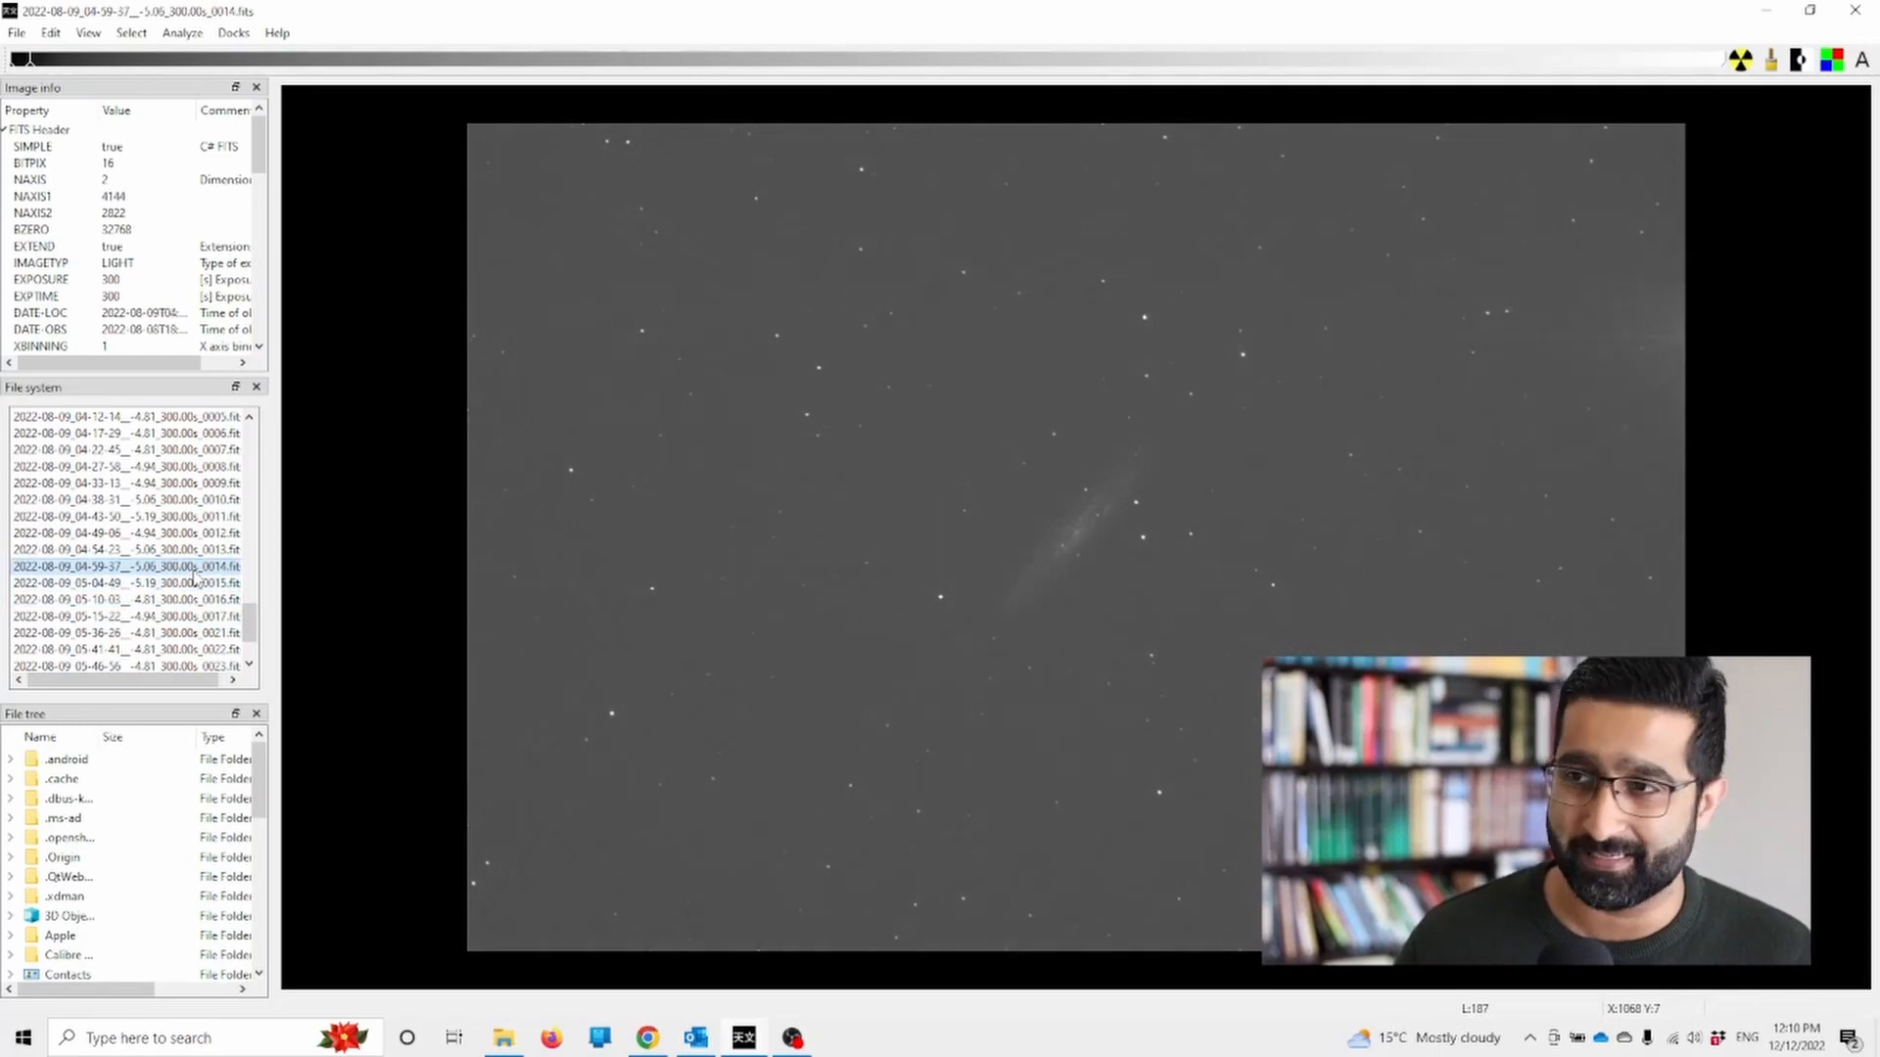
pyautogui.click(131, 517)
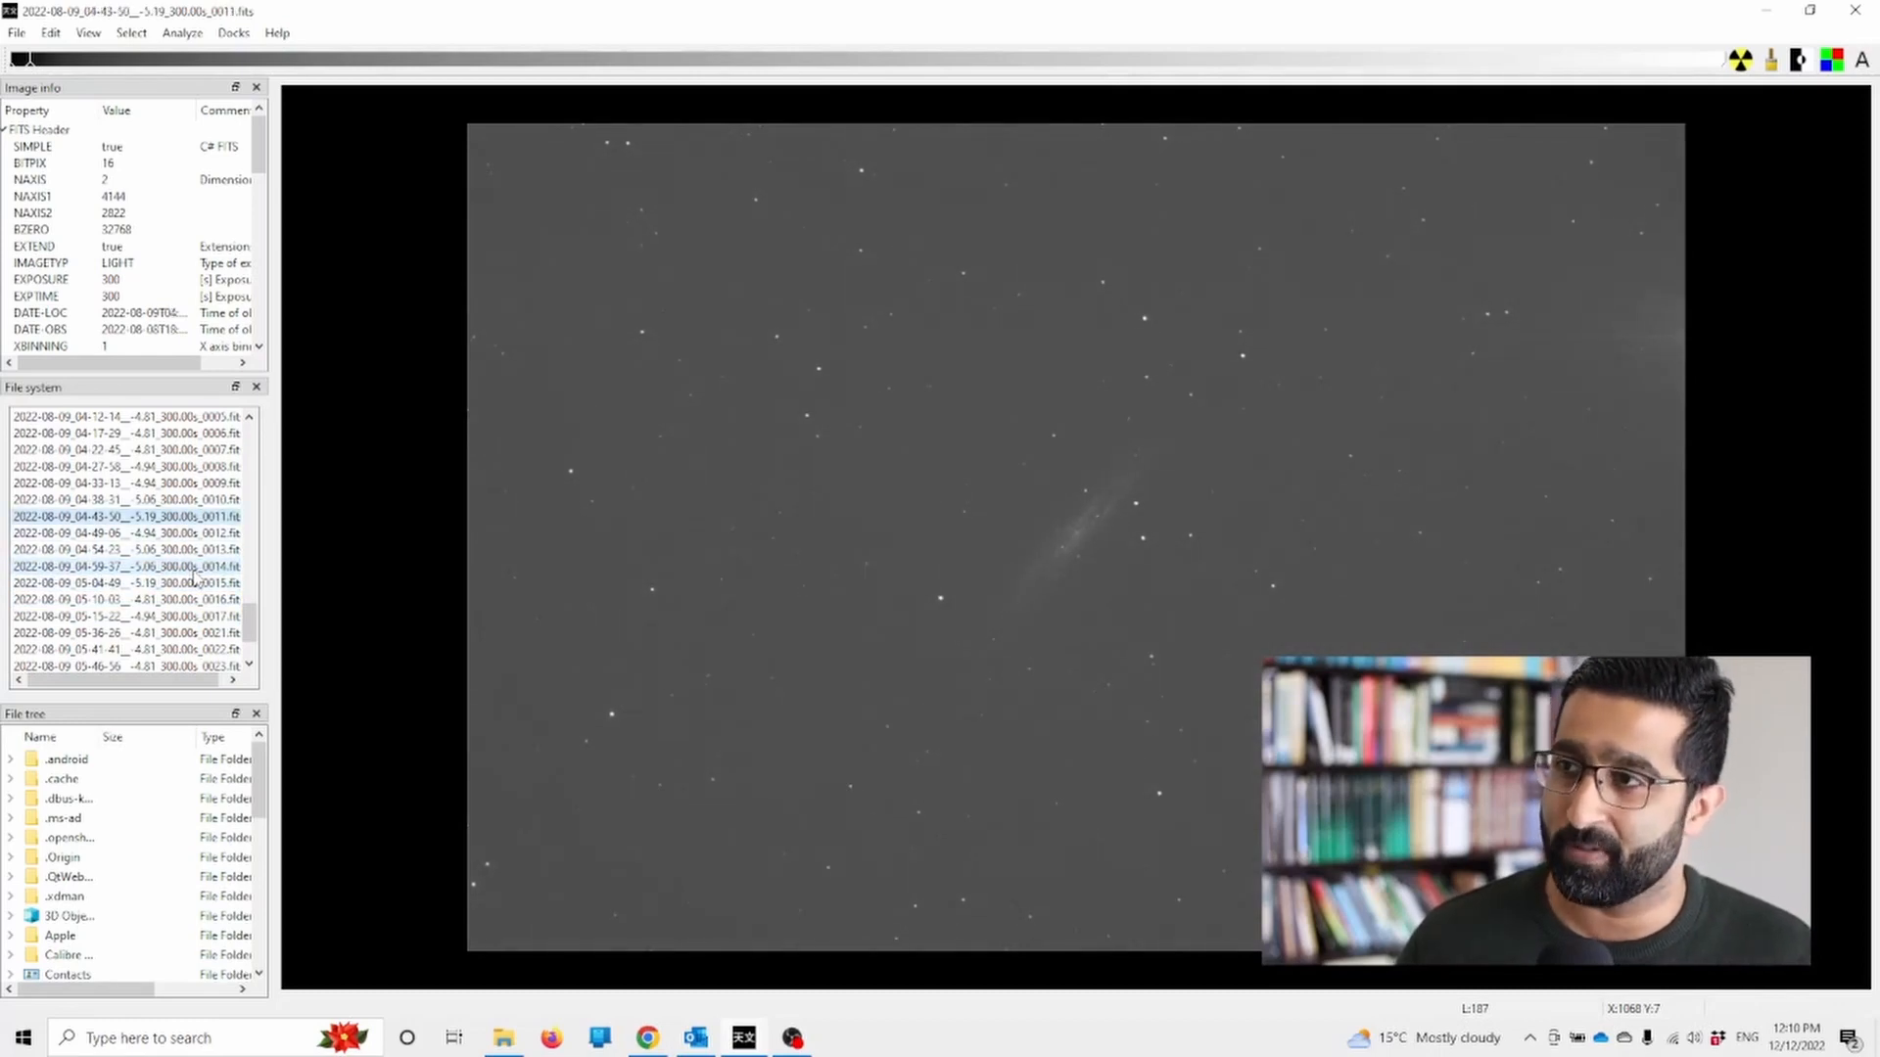
pyautogui.click(119, 466)
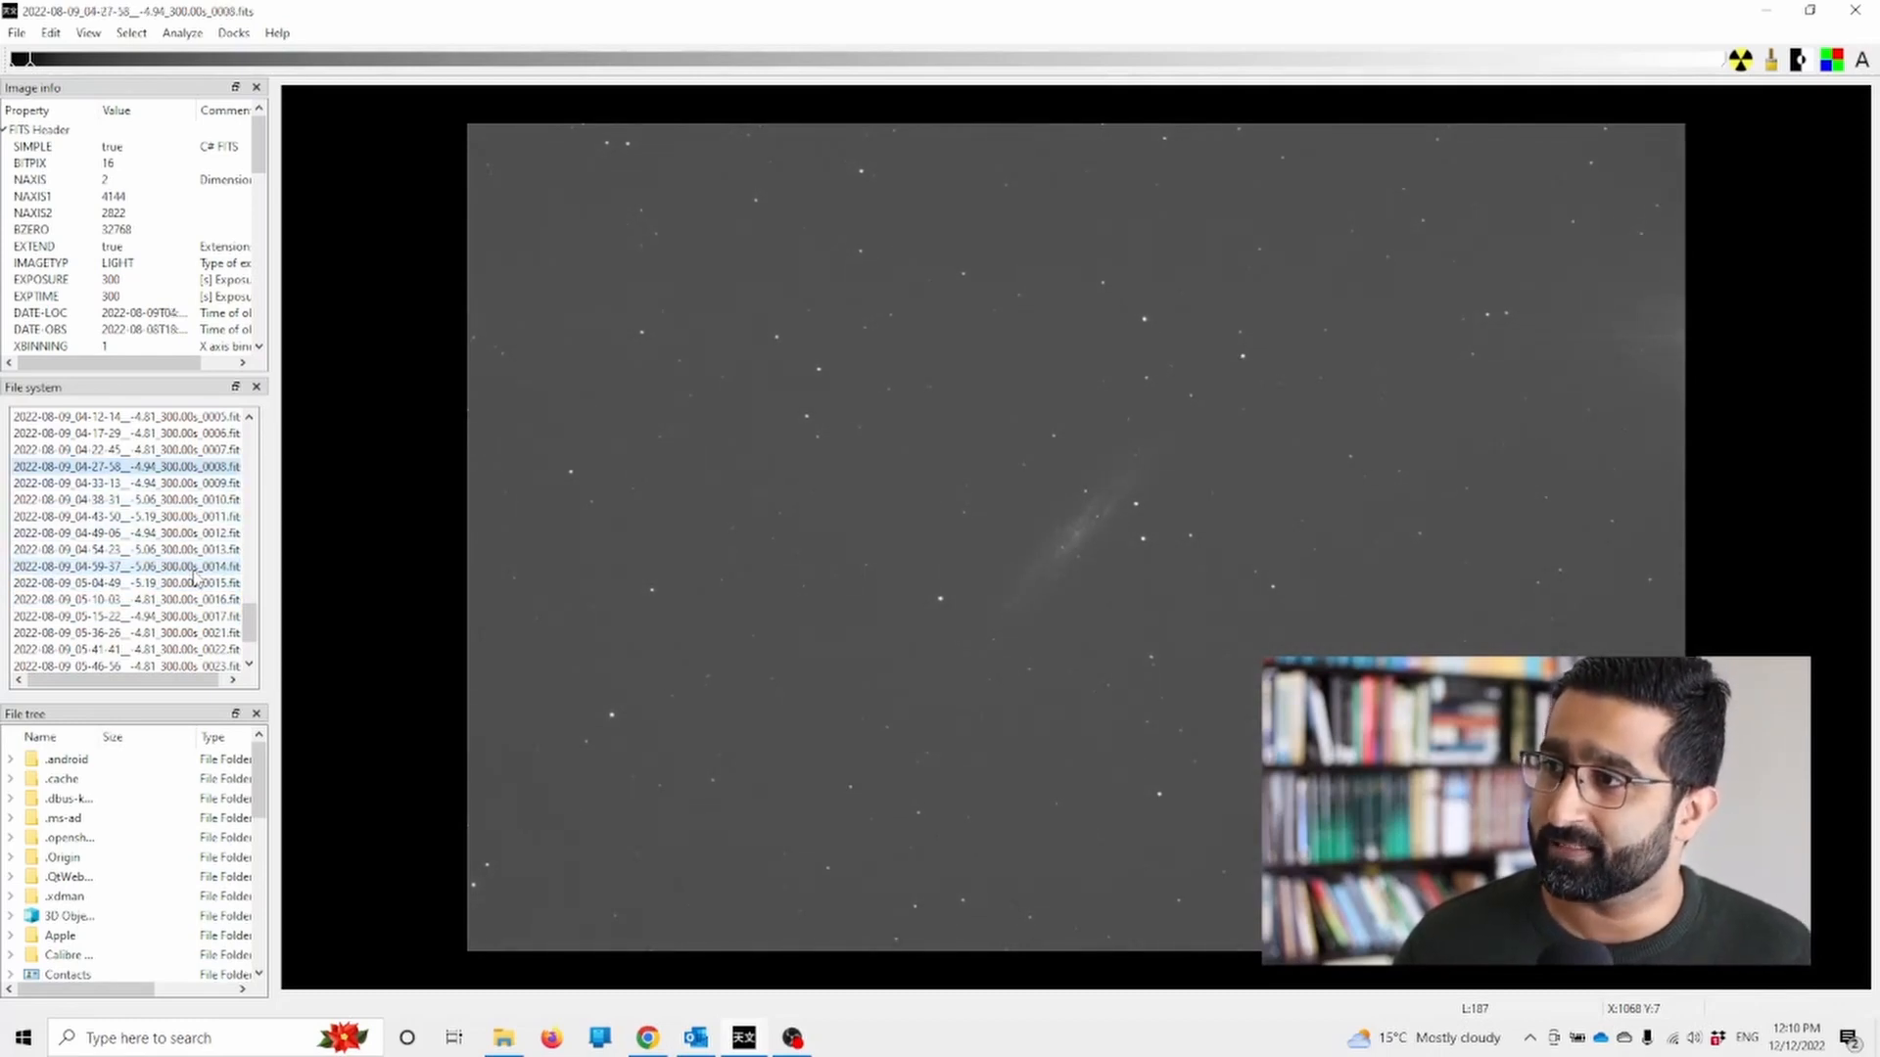
pyautogui.click(119, 484)
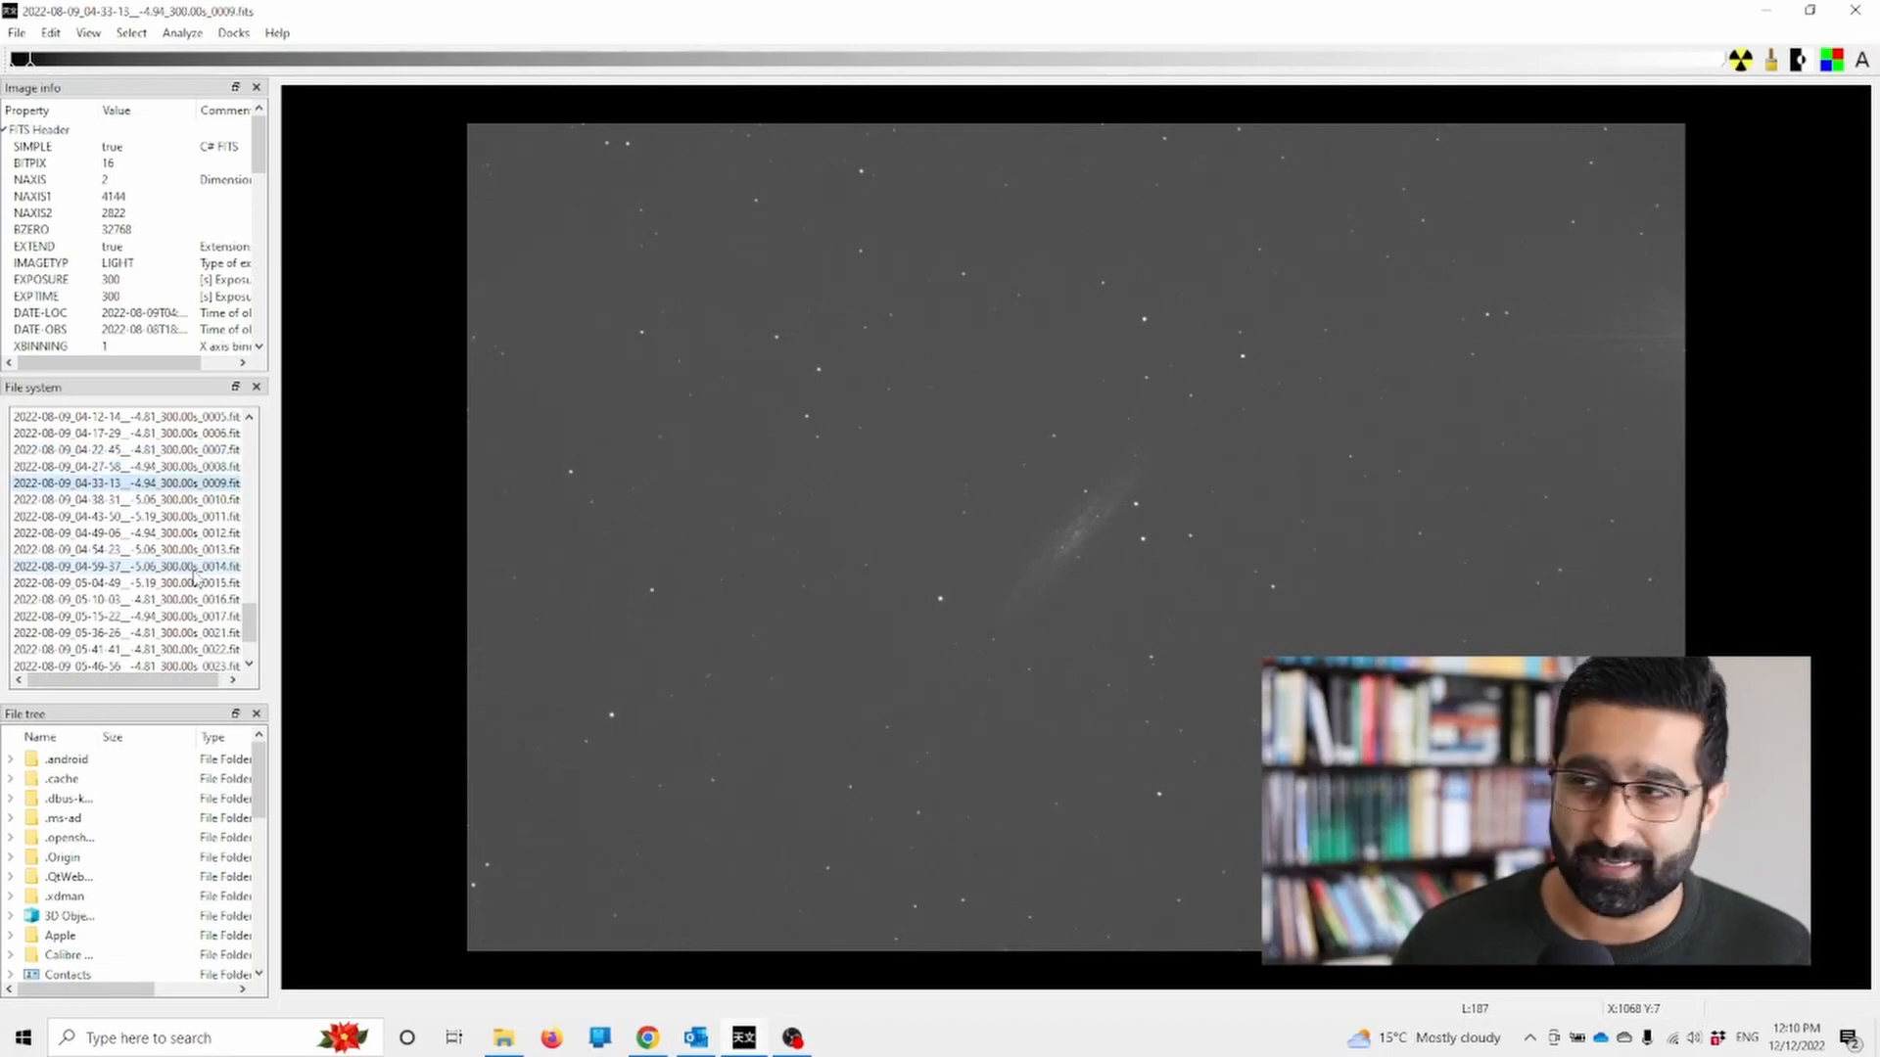
pyautogui.click(130, 517)
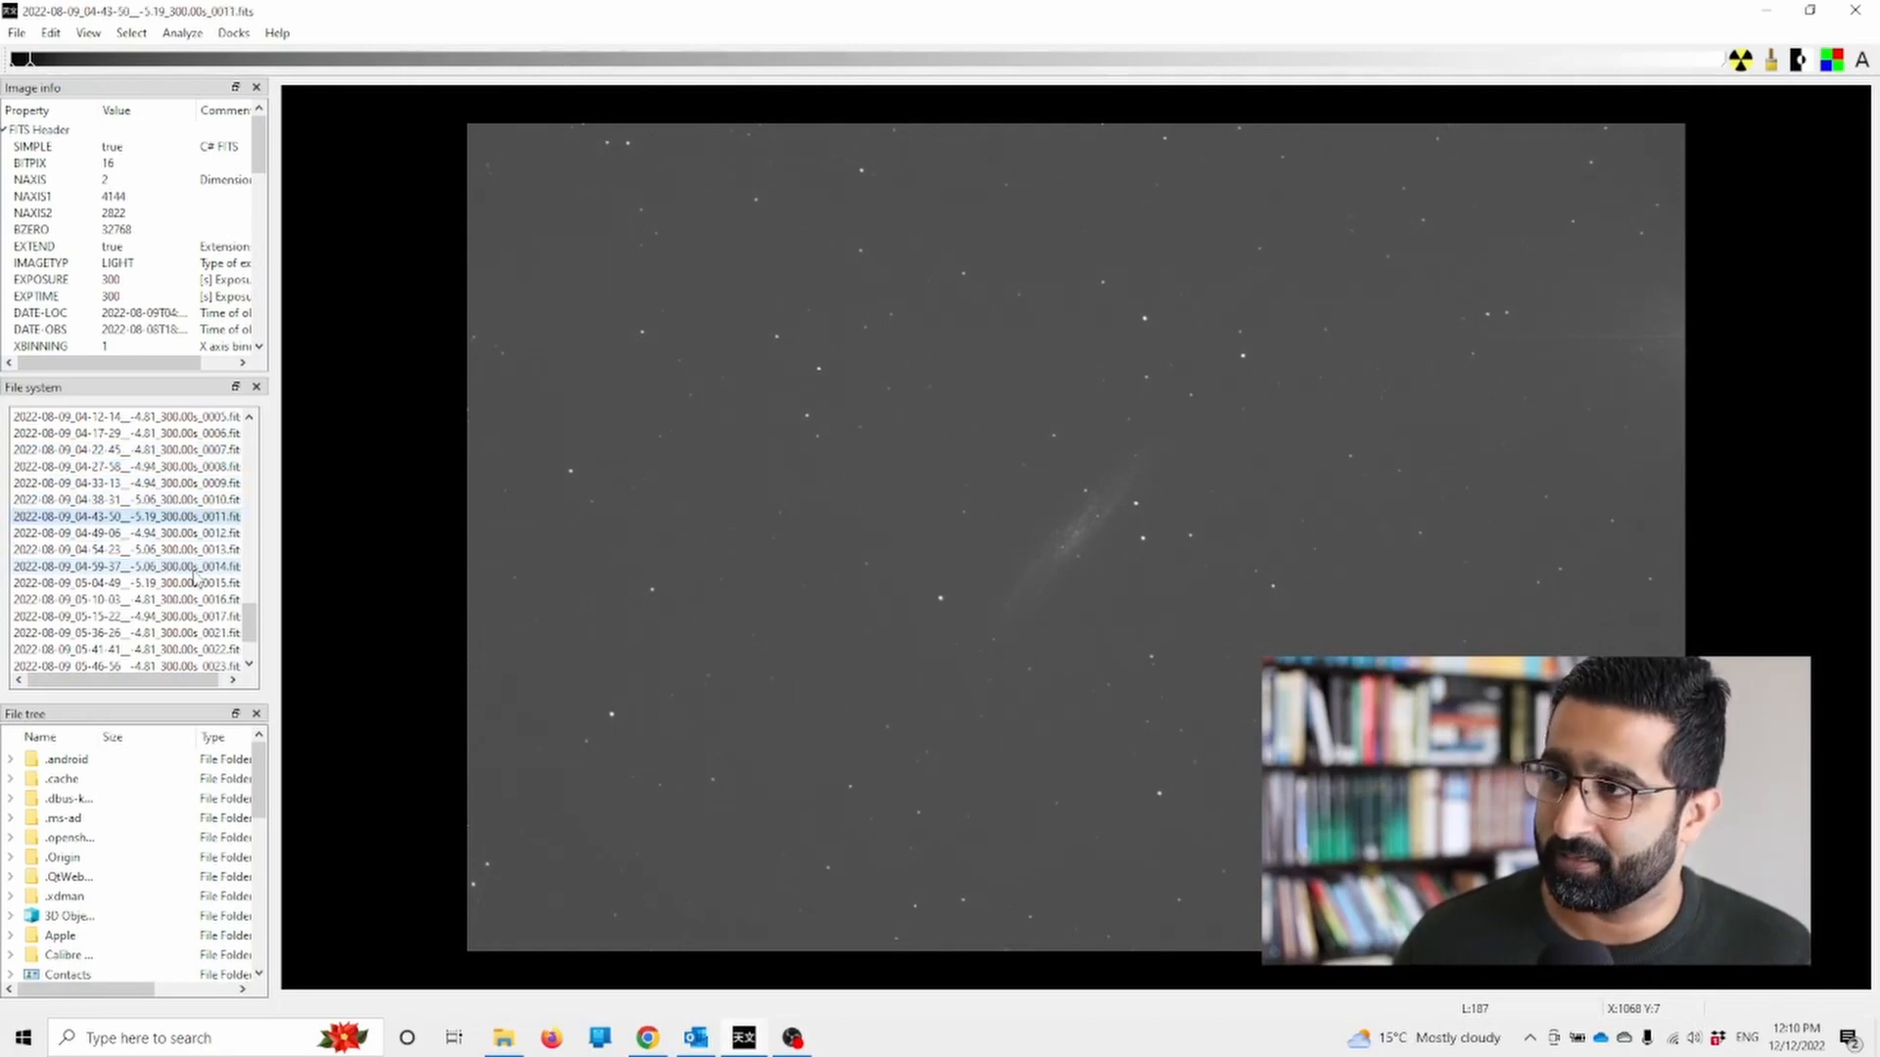
# - Flip between subs 0016 and 0017, then view 0014, 0013 and end on 0012
pyautogui.click(126, 599)
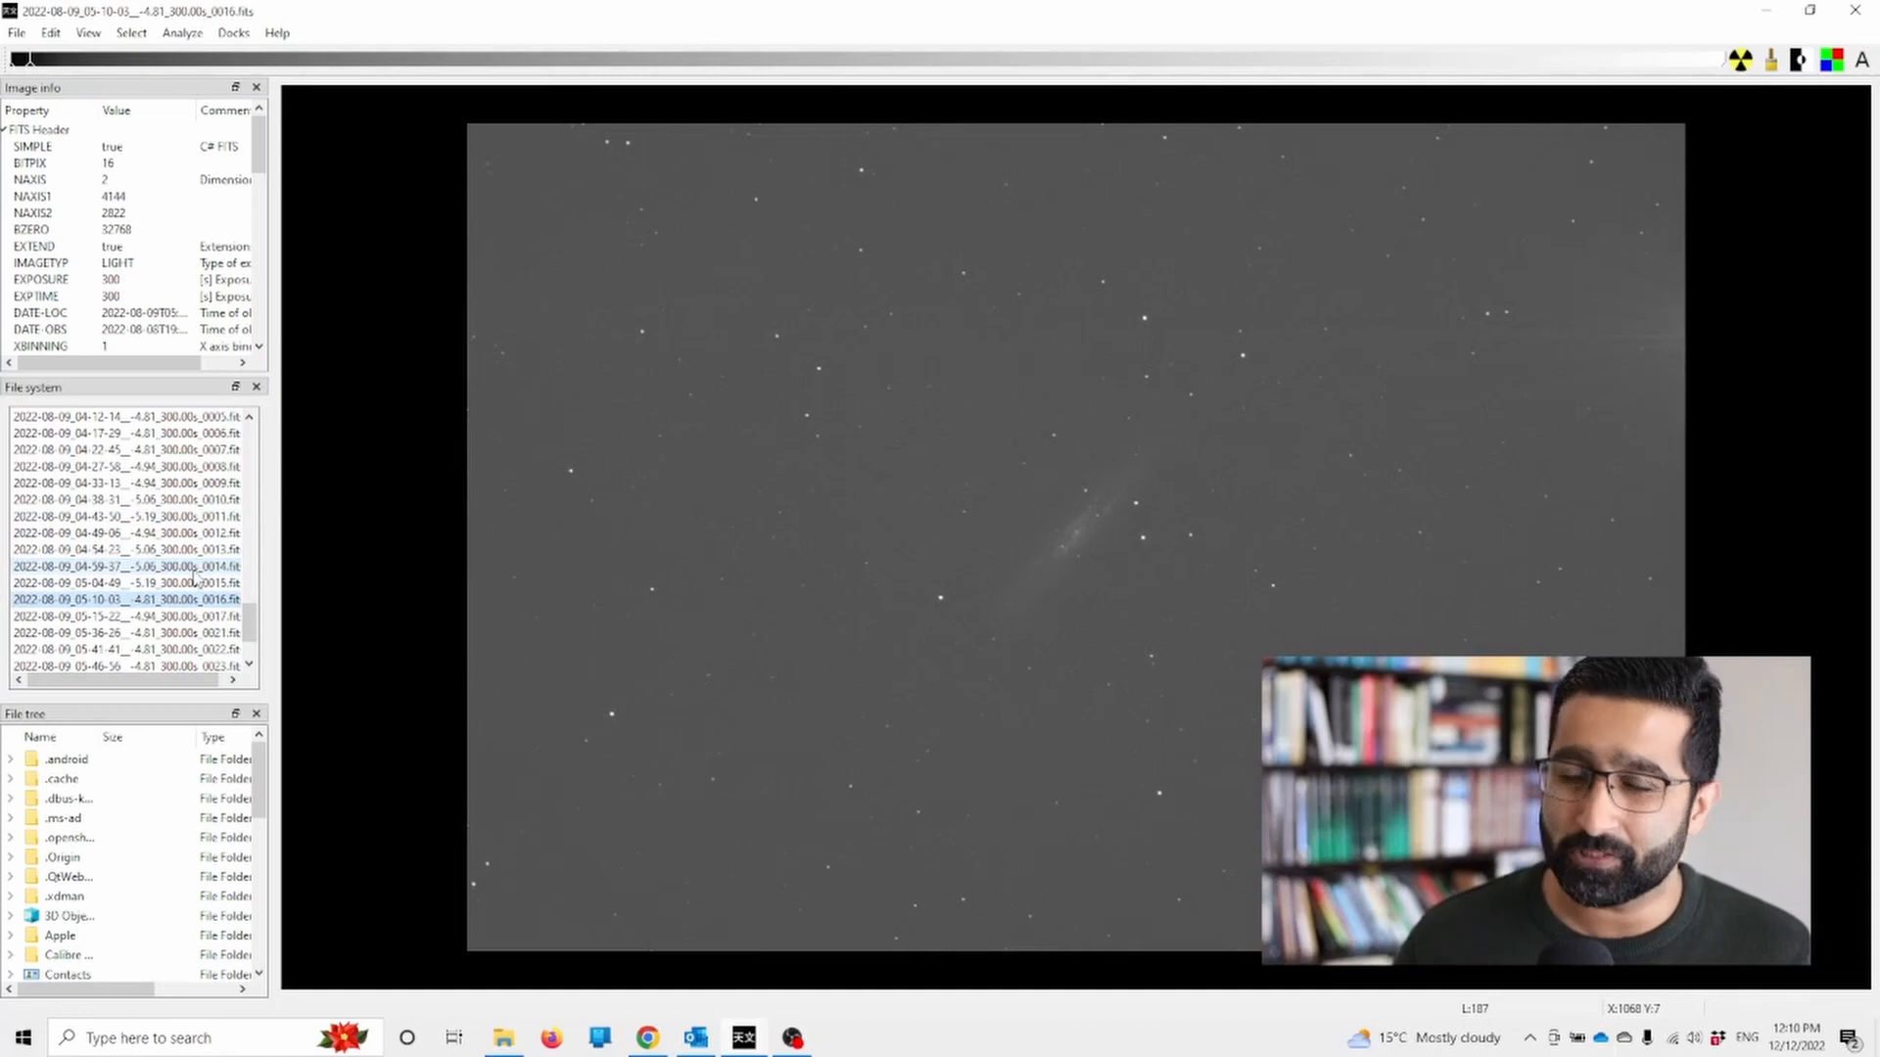
pyautogui.click(131, 614)
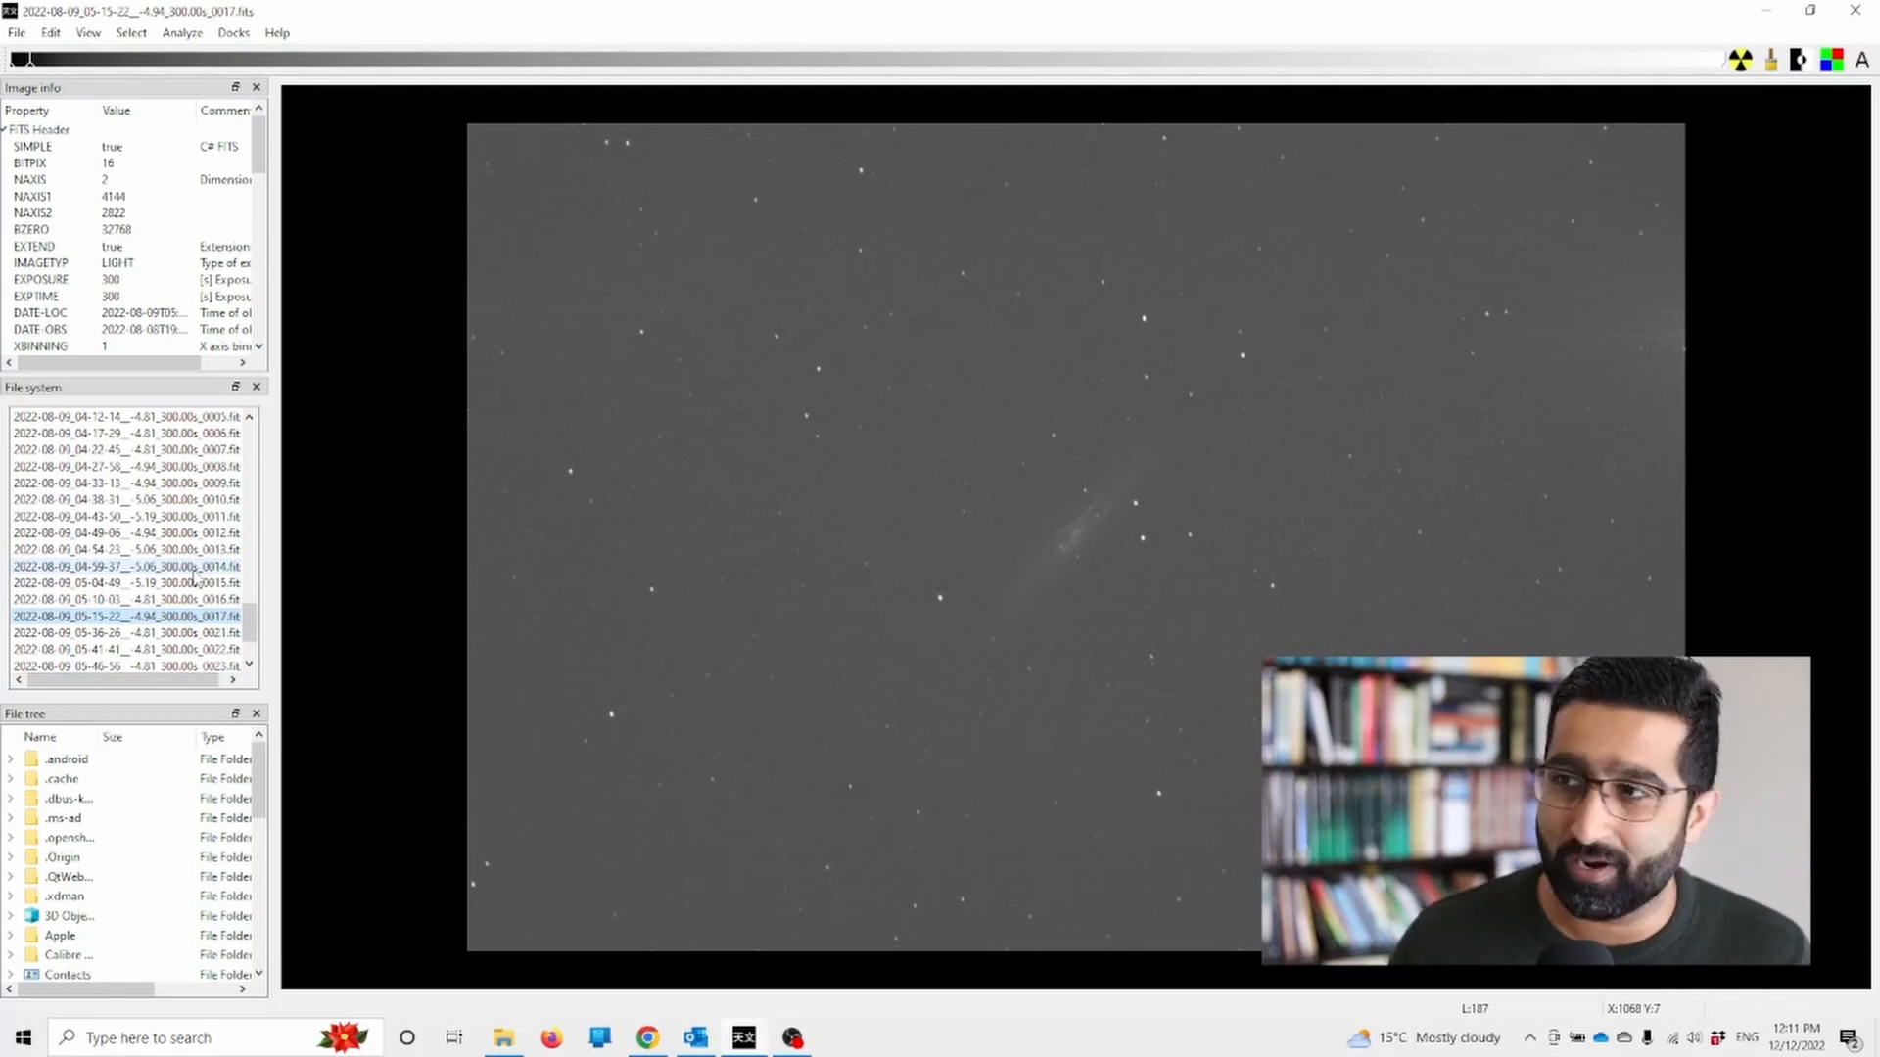
pyautogui.click(125, 599)
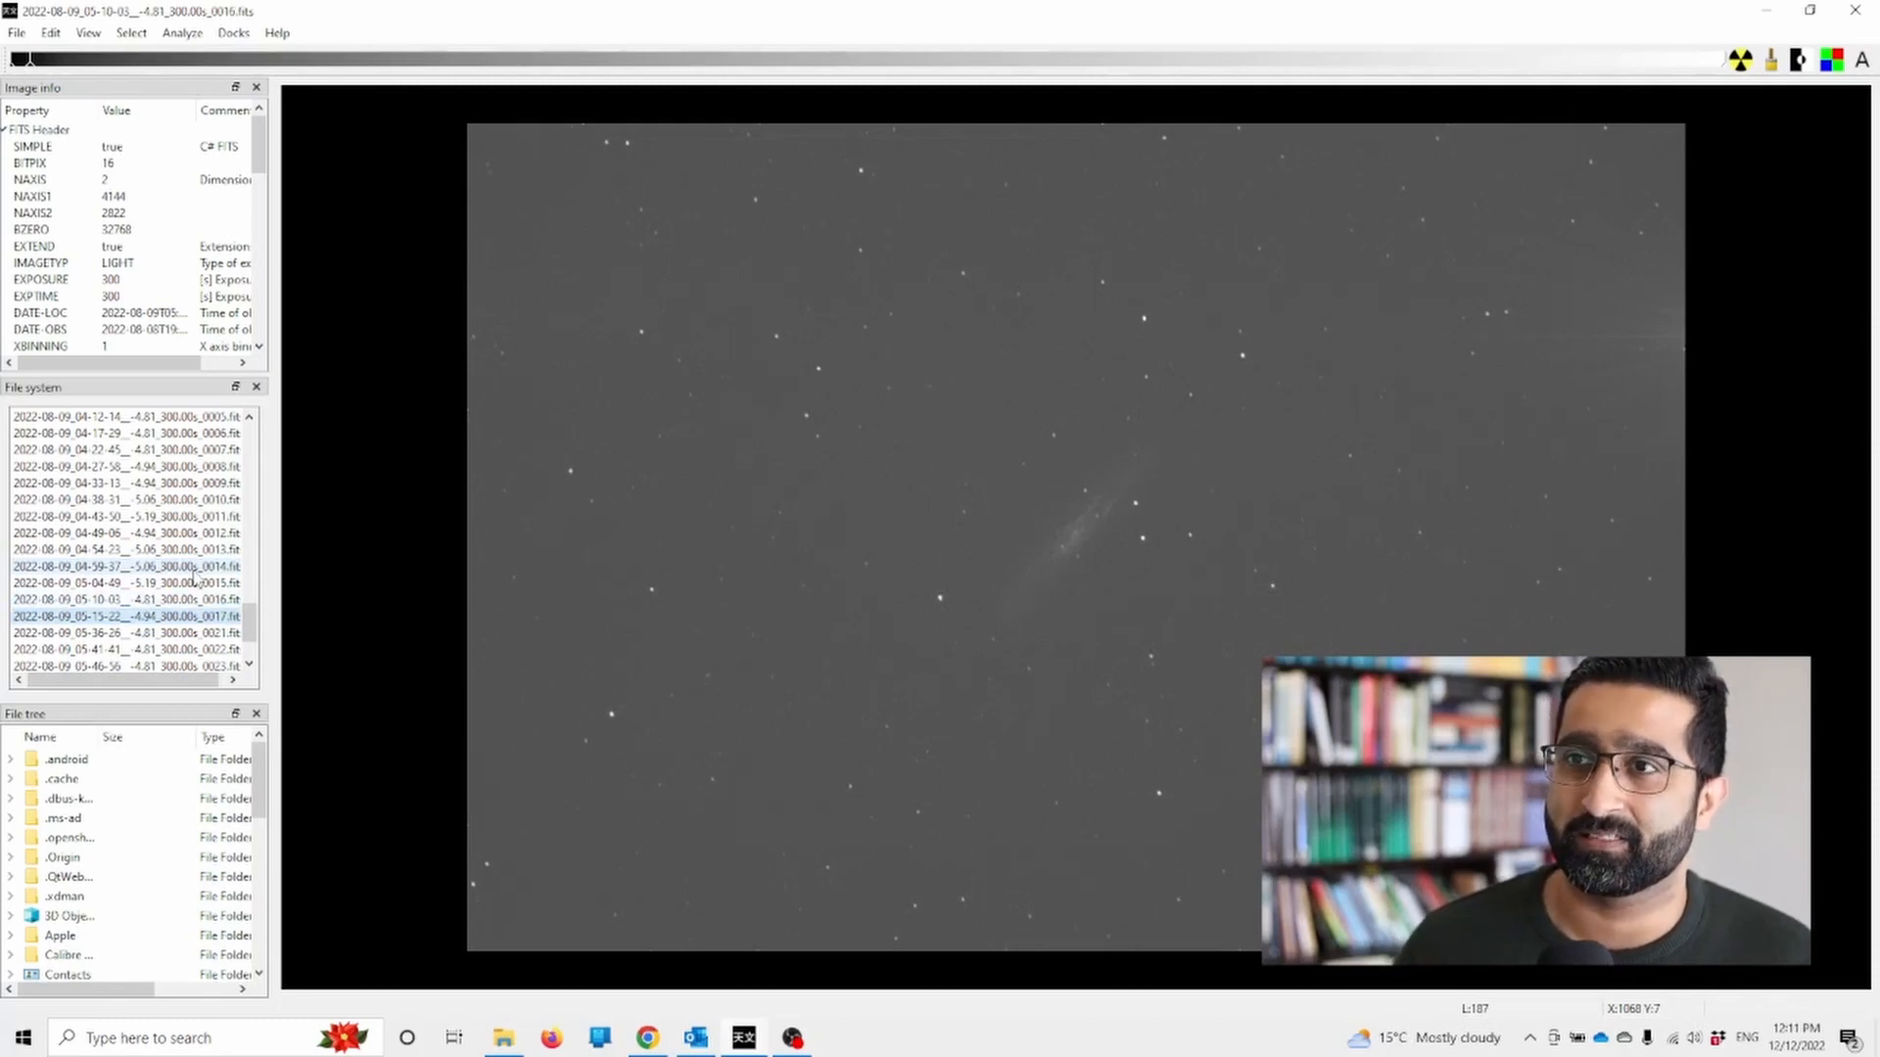
pyautogui.click(131, 615)
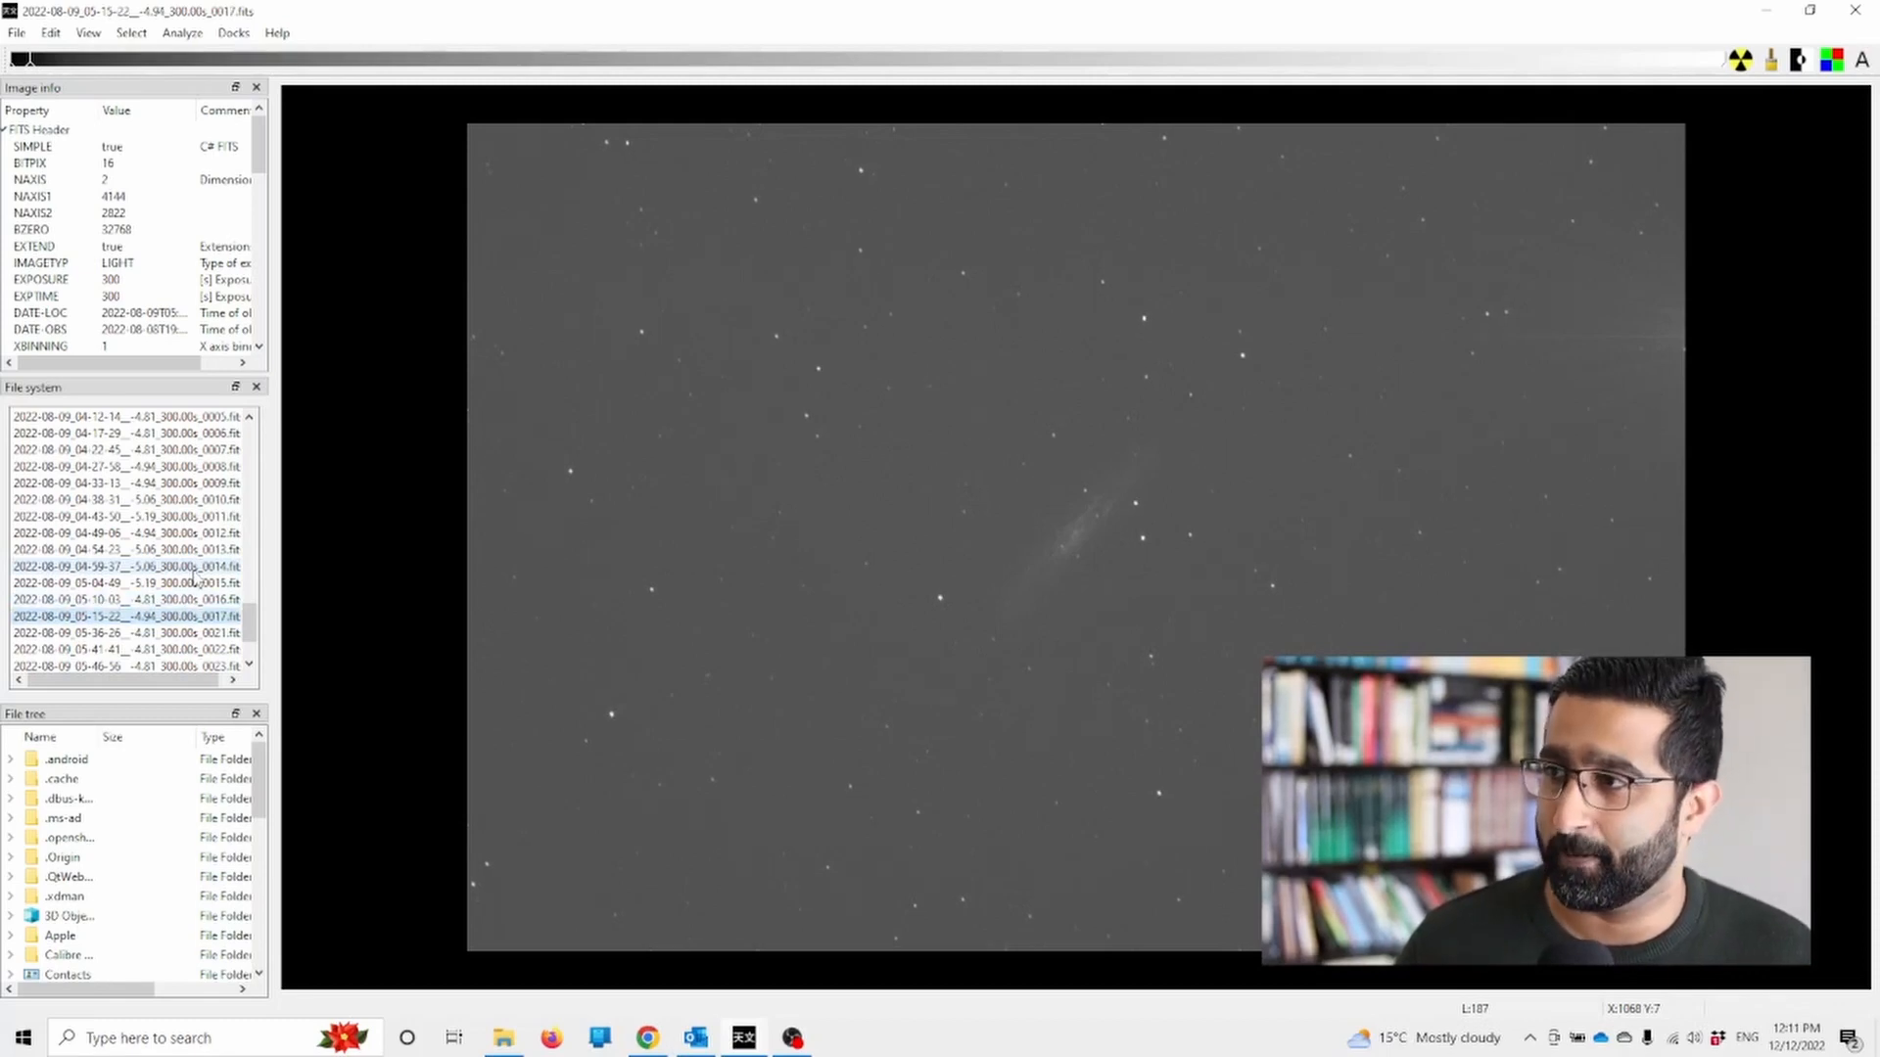
pyautogui.click(131, 600)
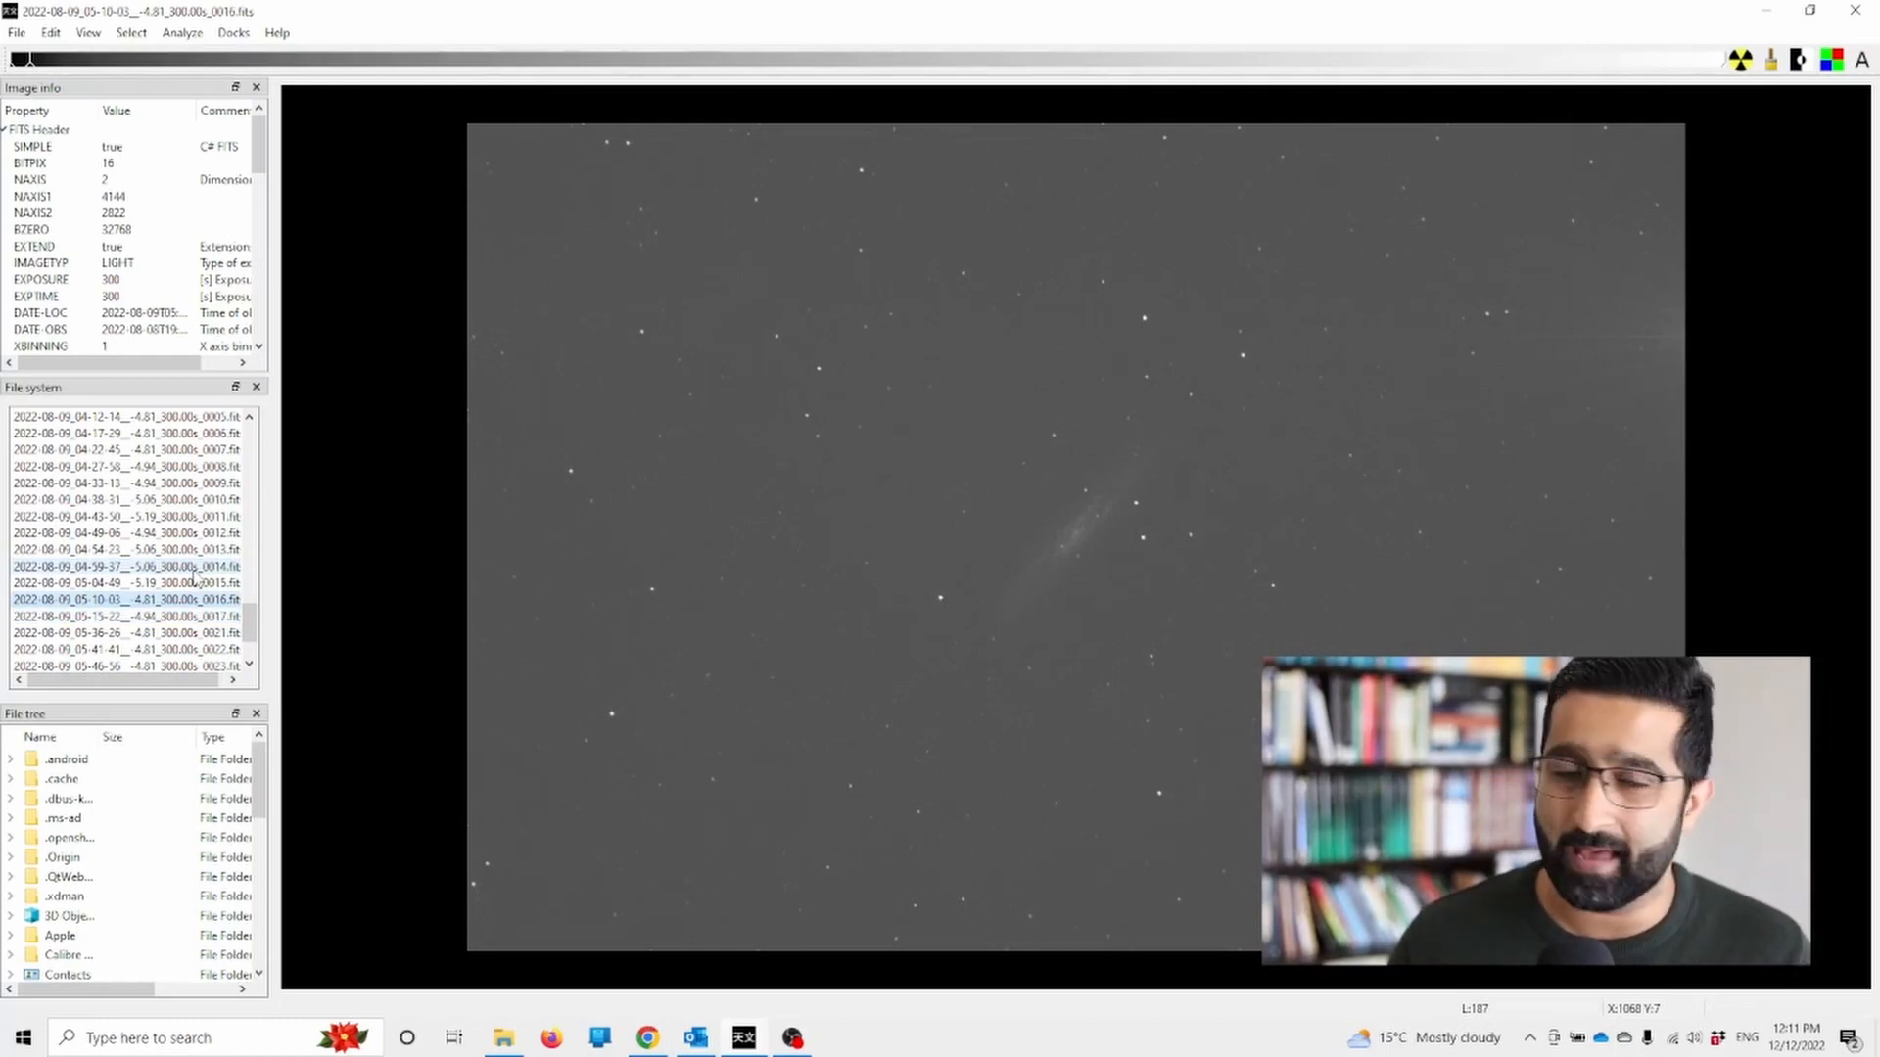
pyautogui.click(131, 566)
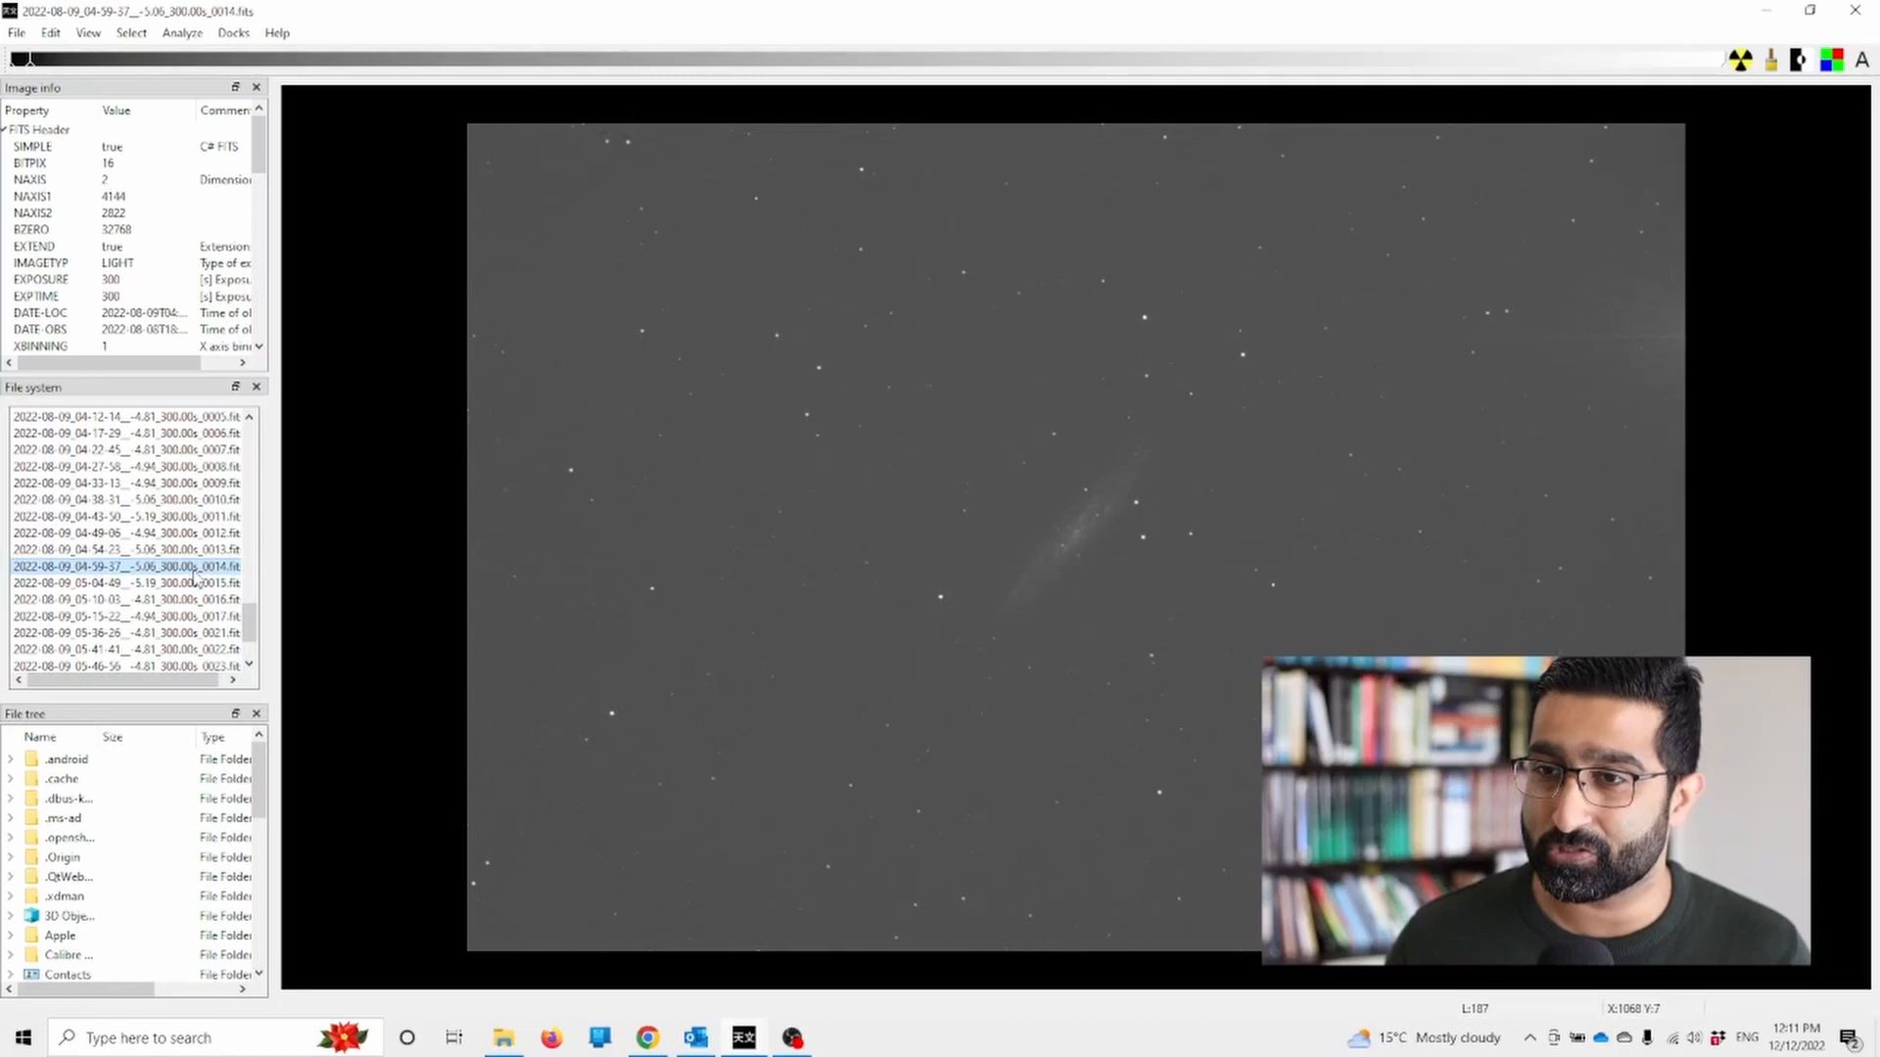
pyautogui.click(131, 548)
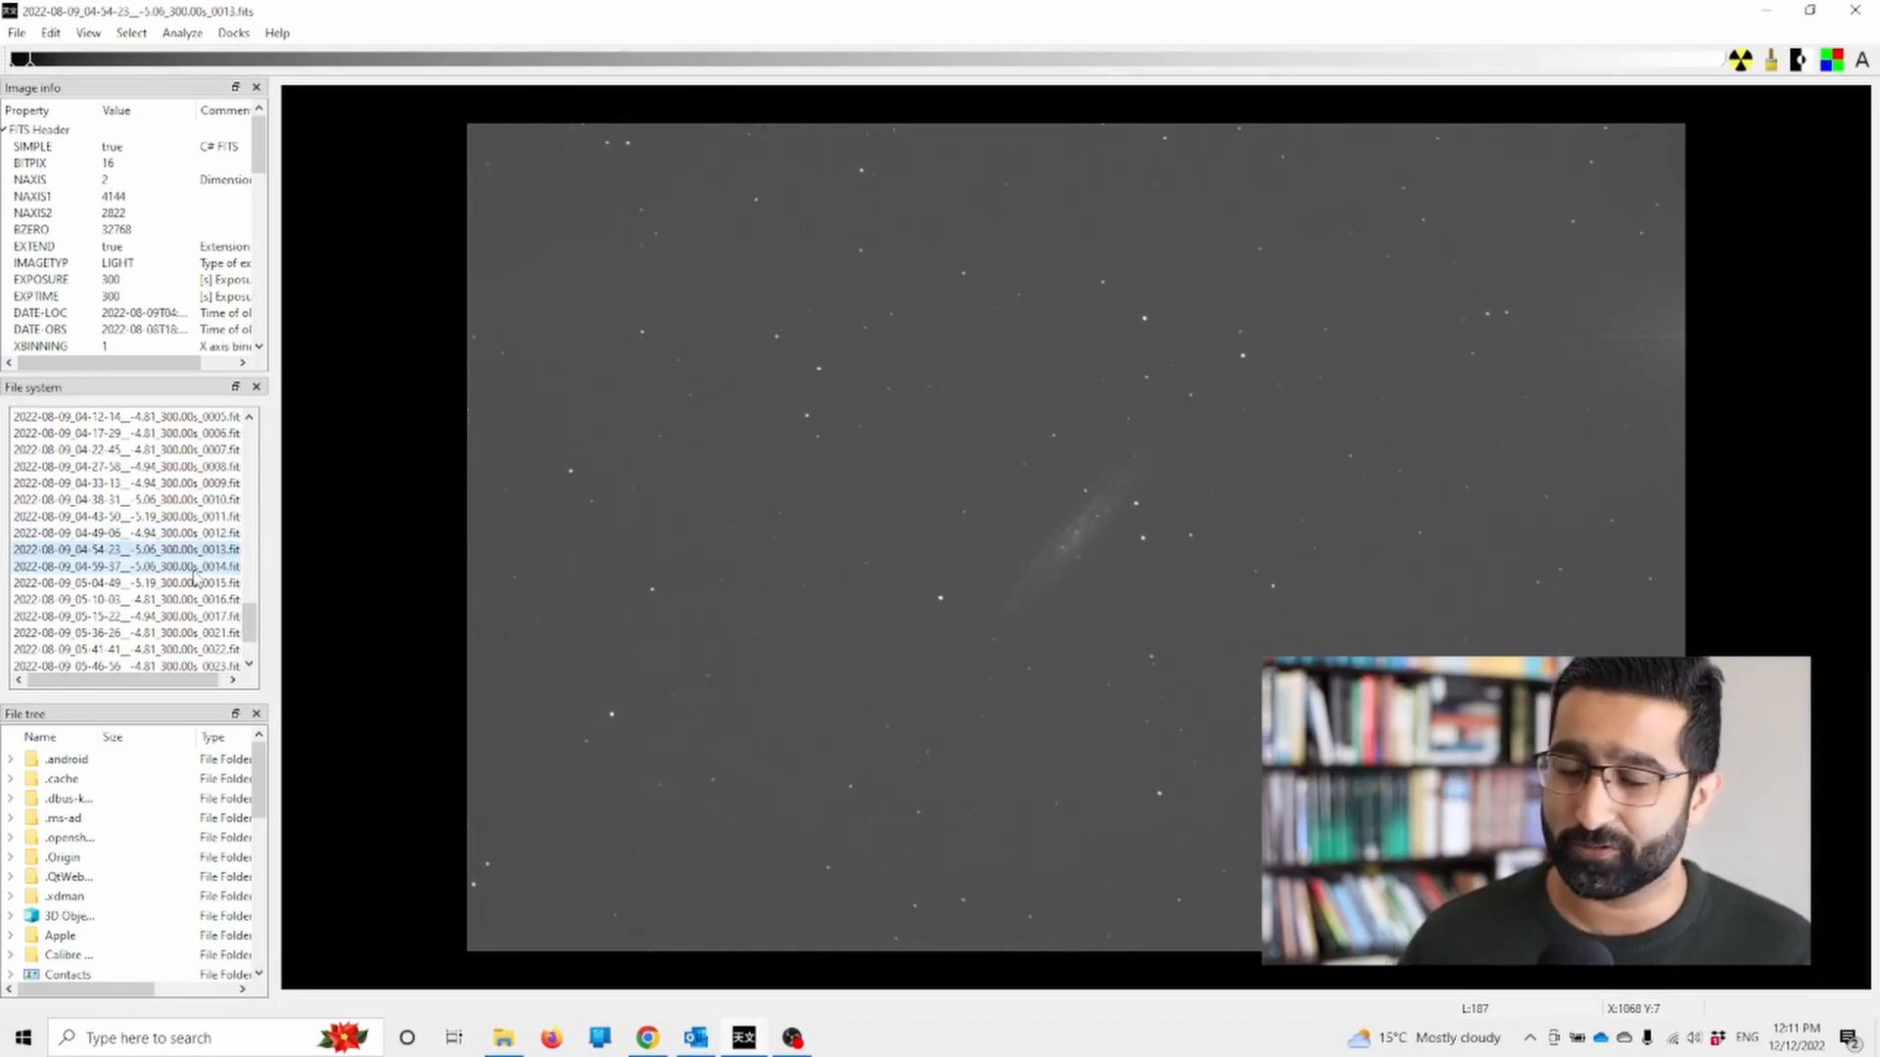
pyautogui.click(120, 532)
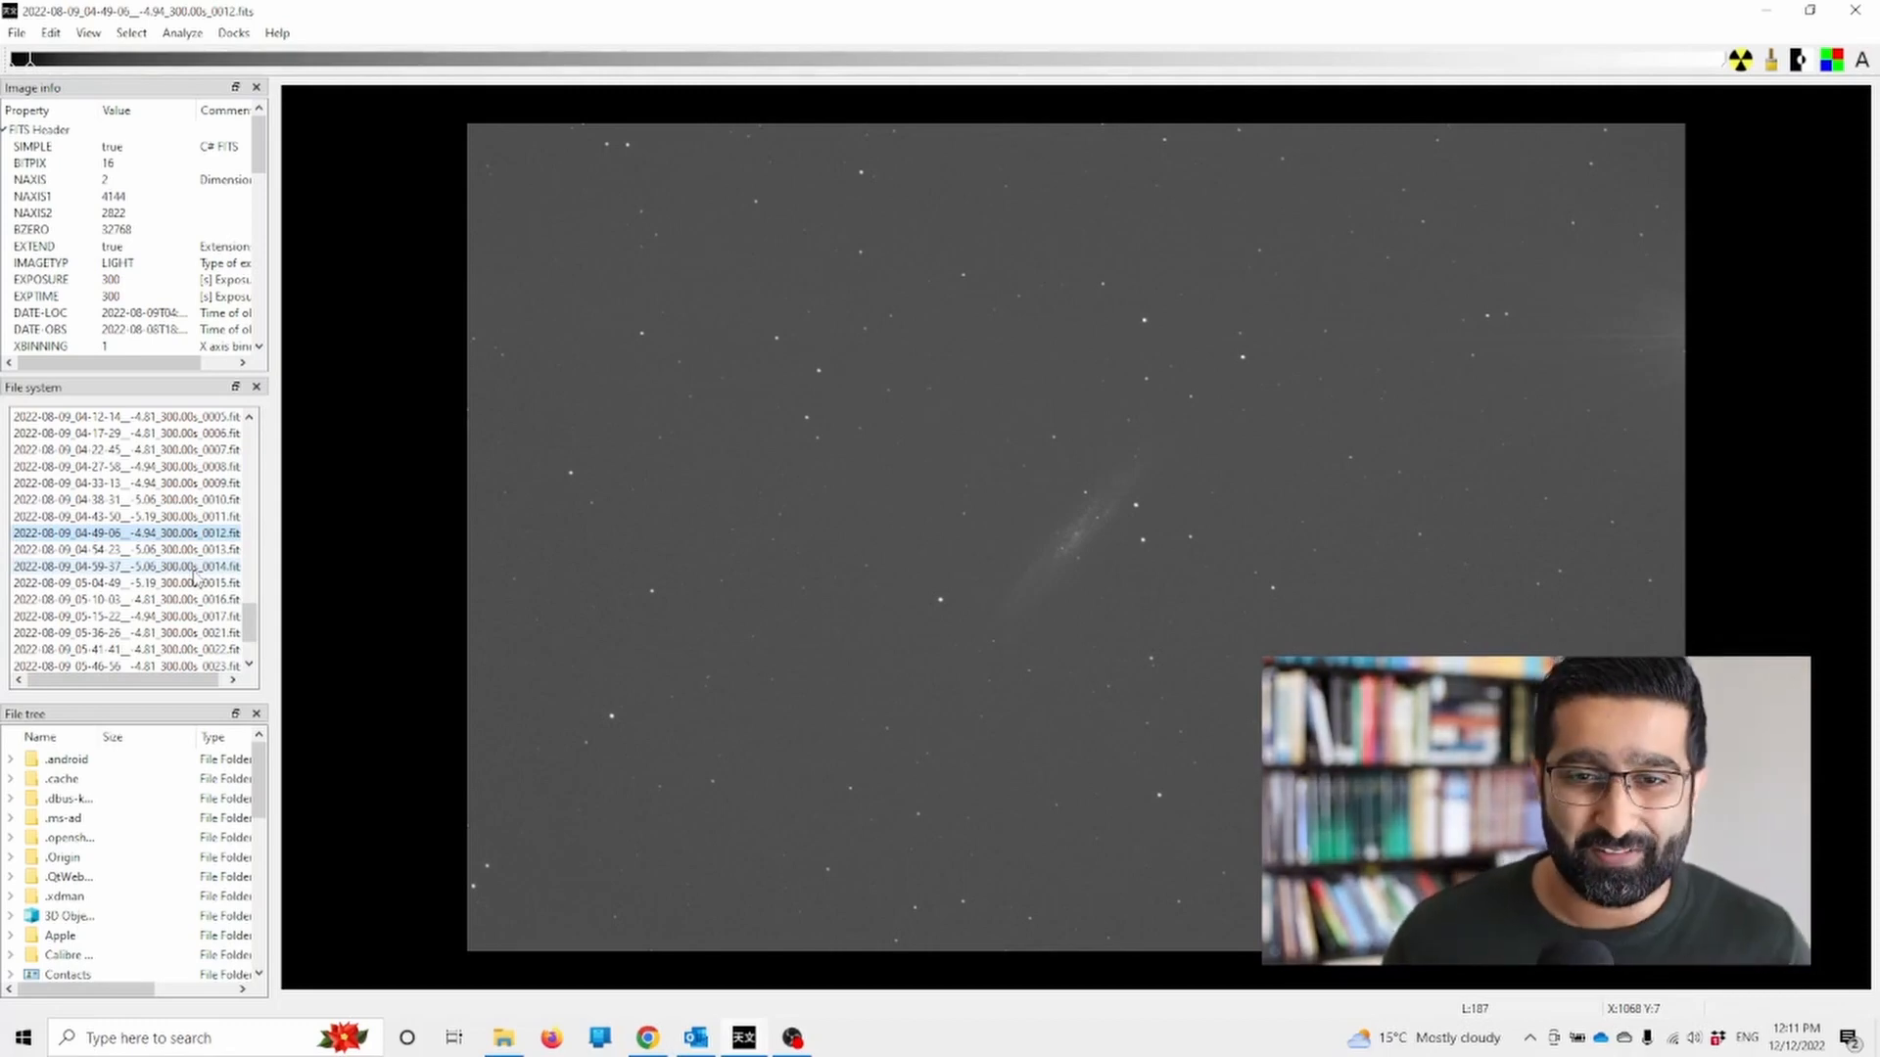
# - Flip between subs 0011 and 0012, then step back through 0010 to display sub 0009
pyautogui.click(131, 517)
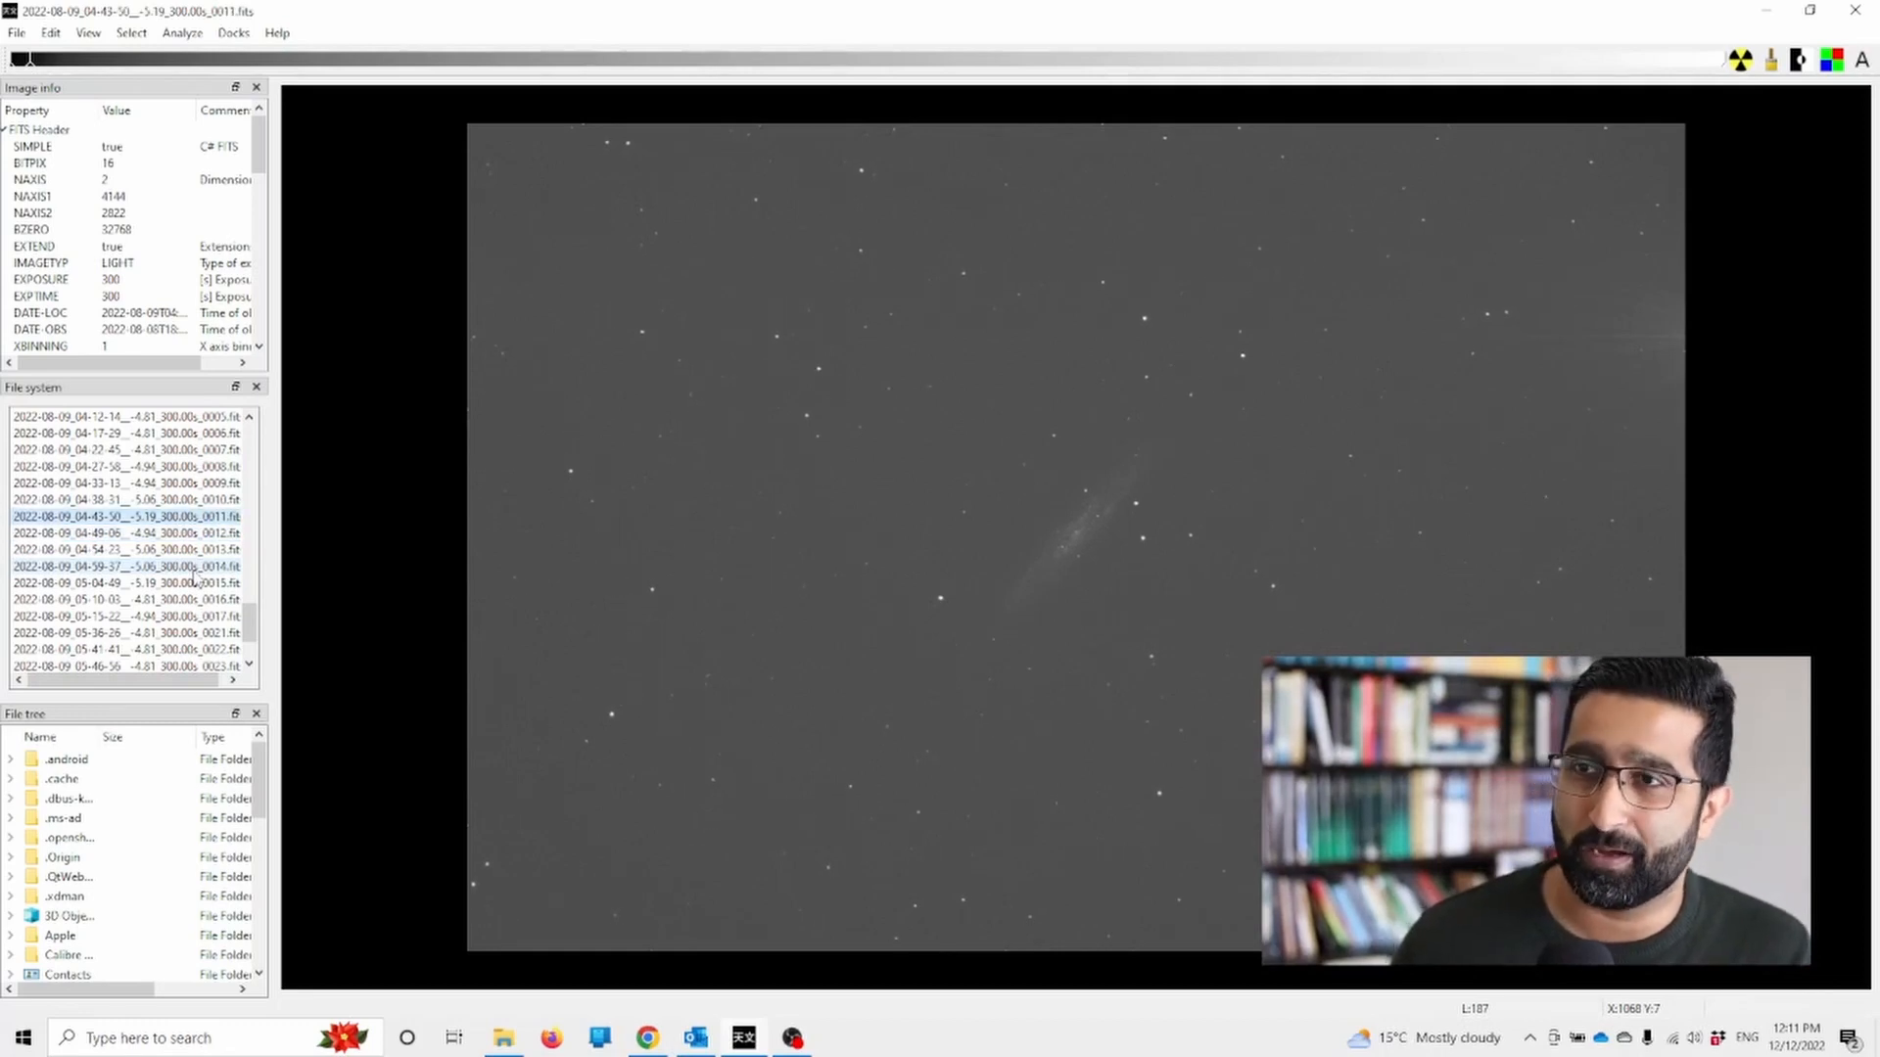
pyautogui.click(119, 533)
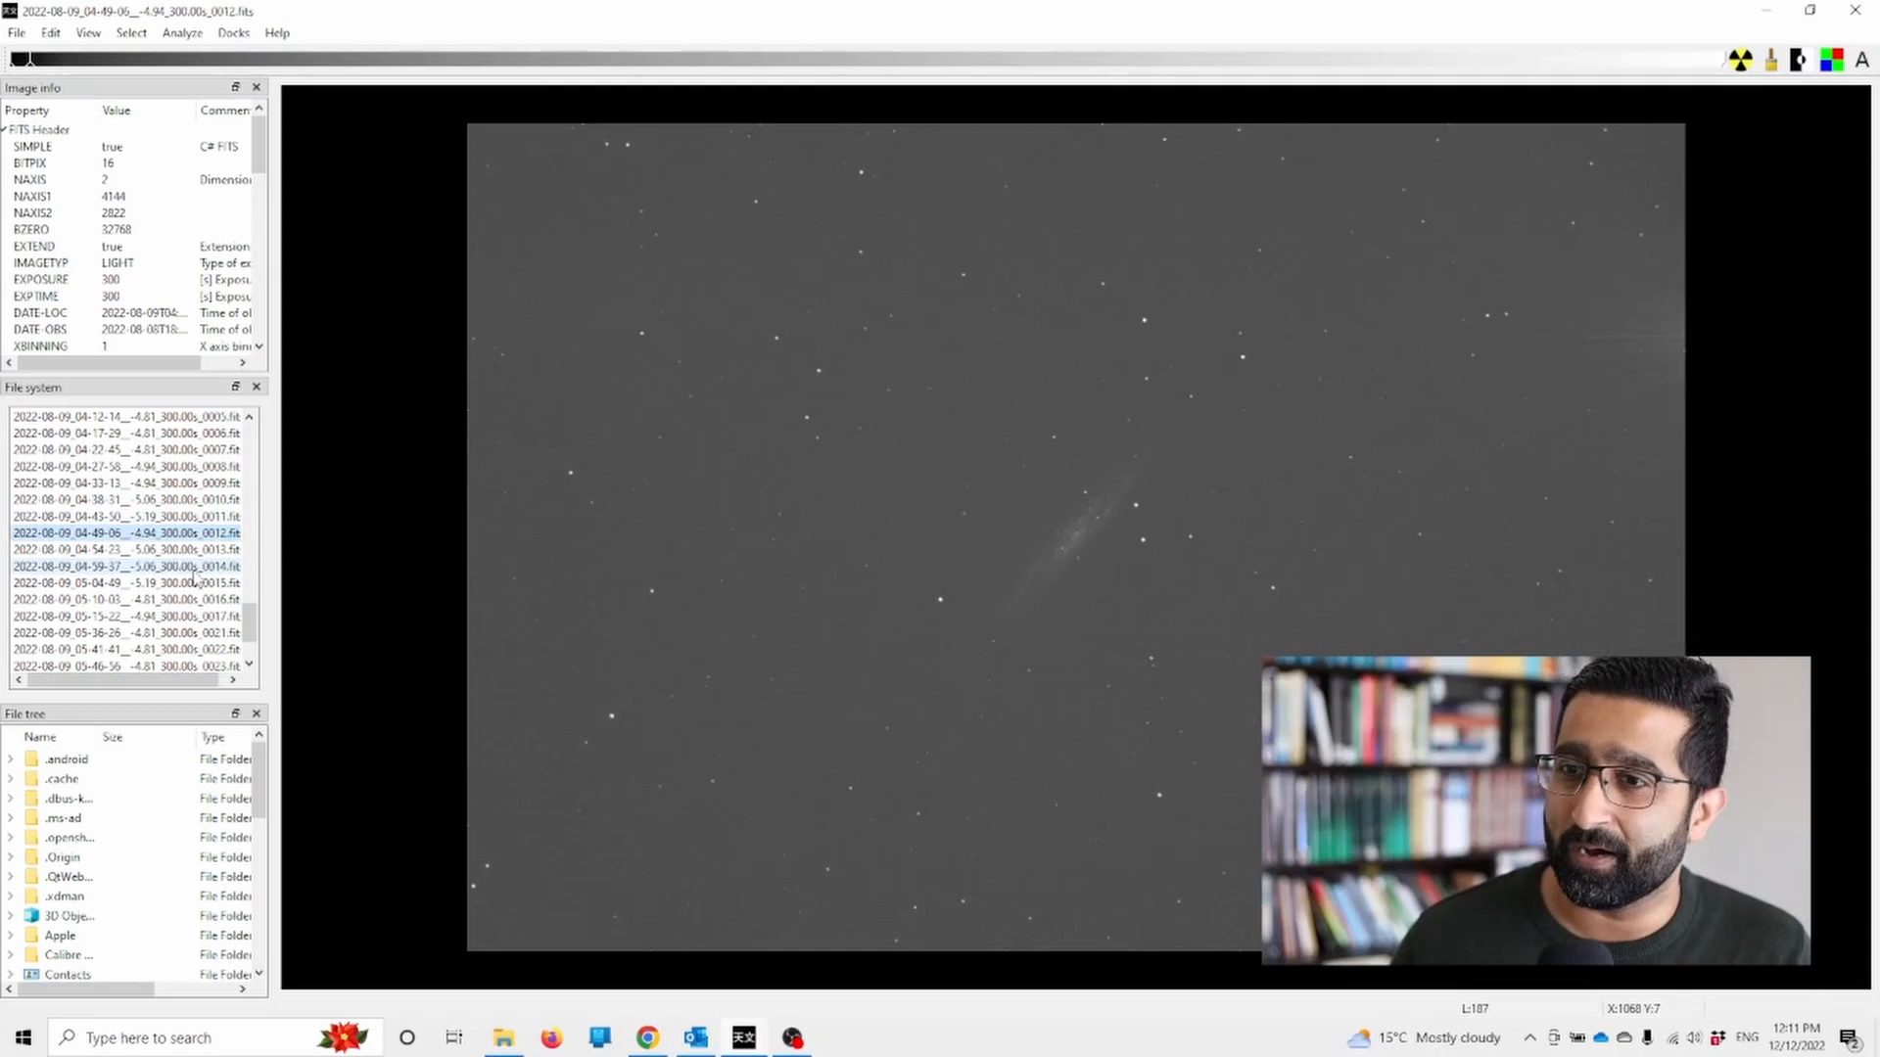
pyautogui.click(131, 517)
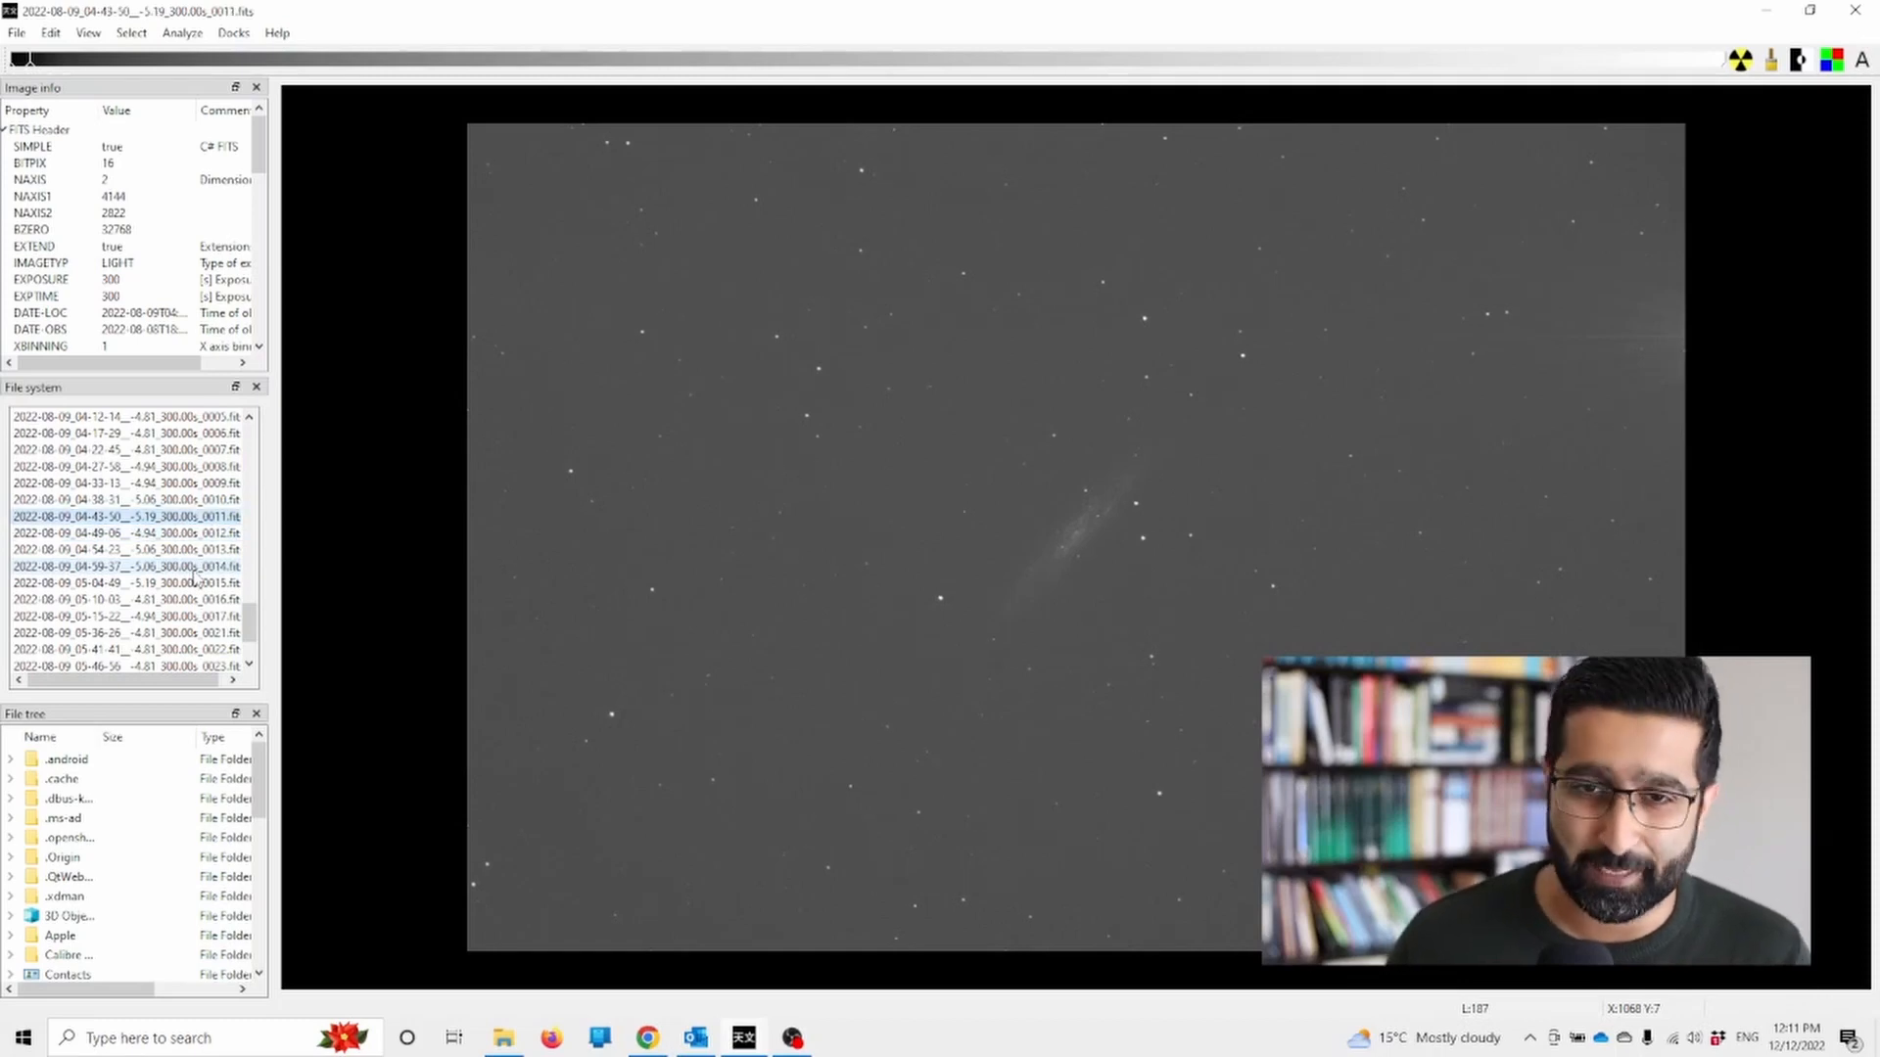
pyautogui.click(119, 499)
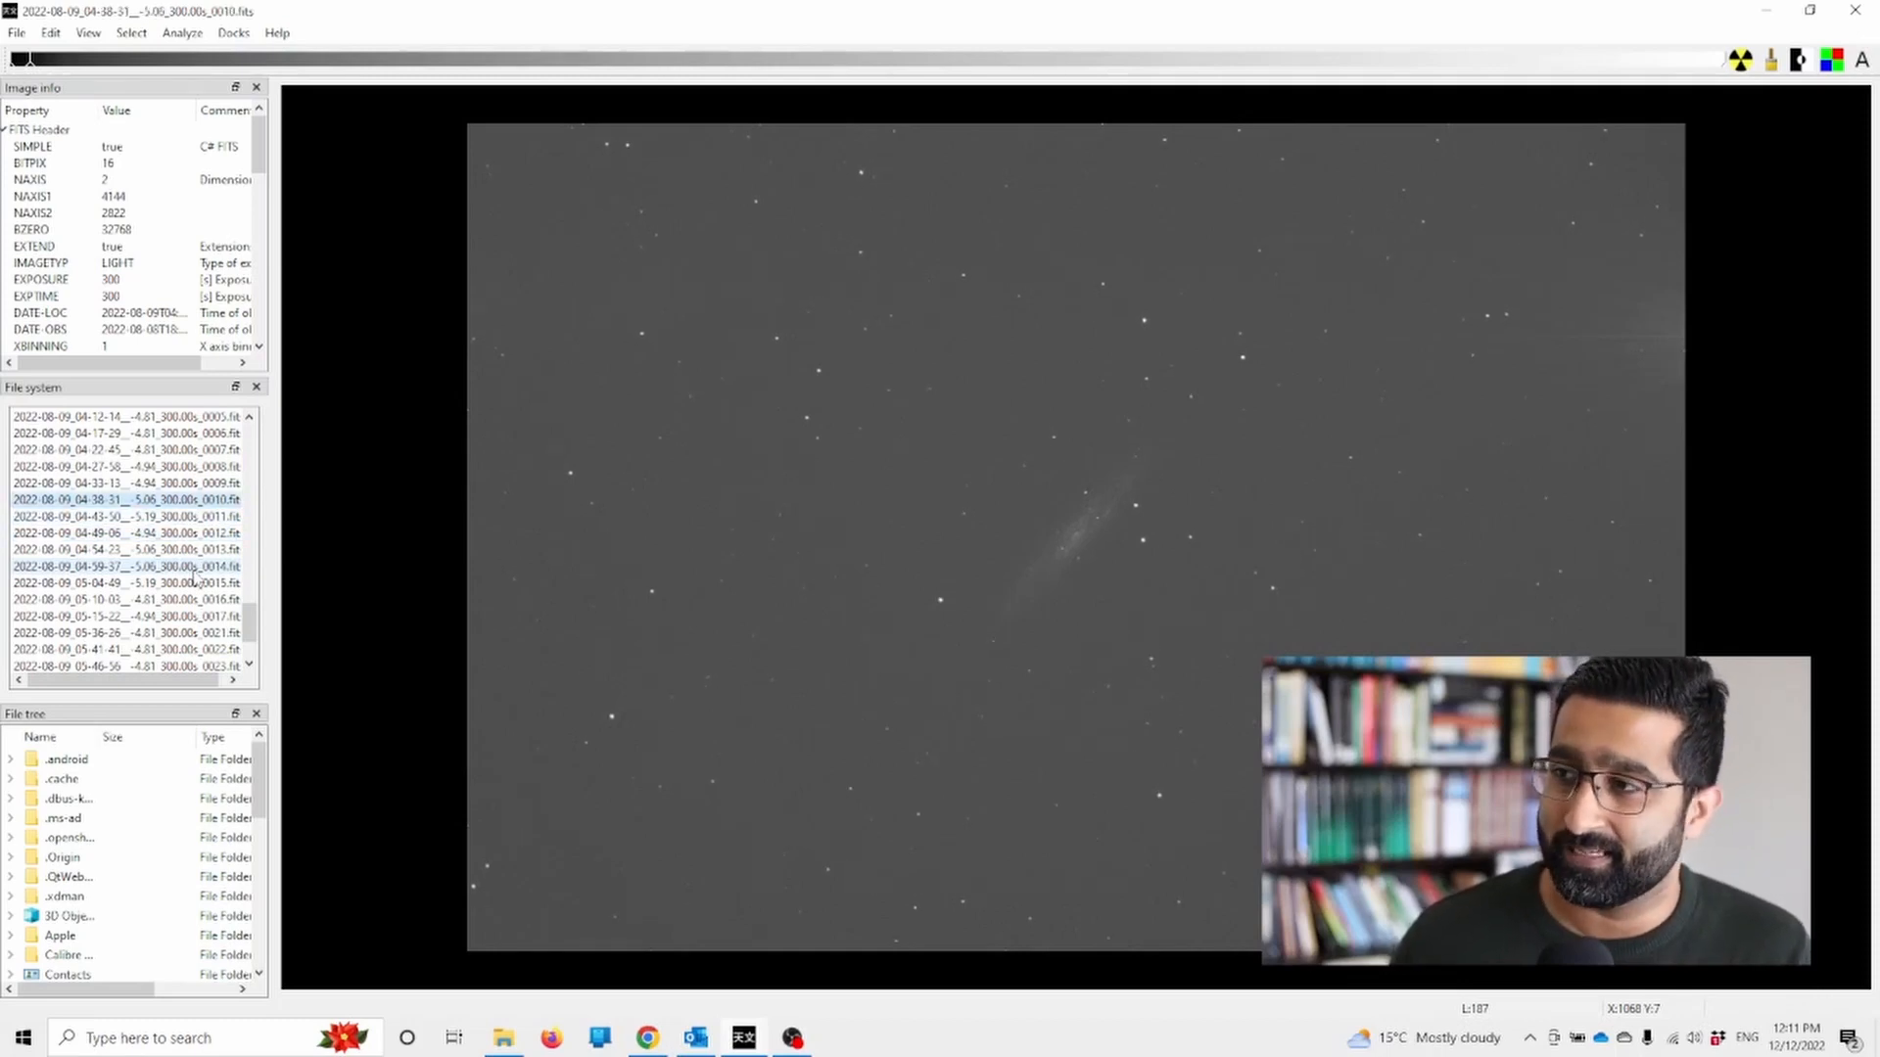
pyautogui.click(120, 483)
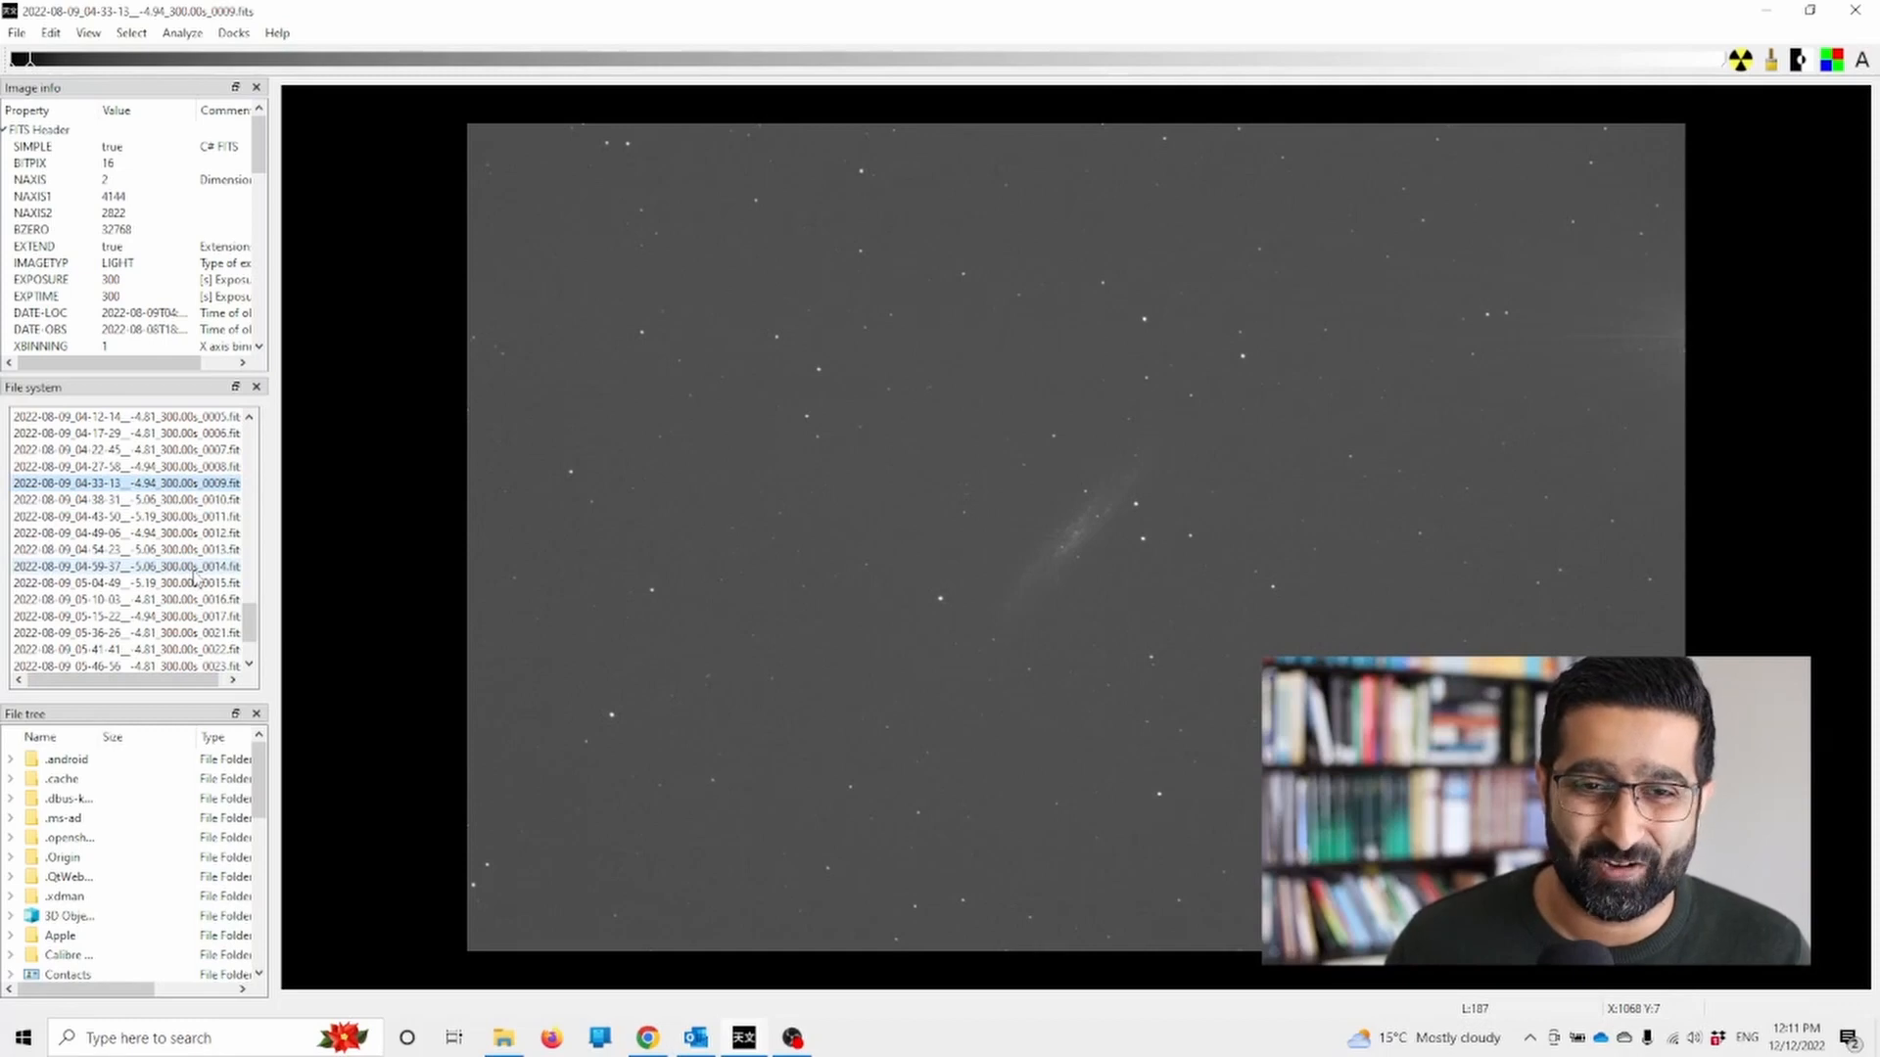